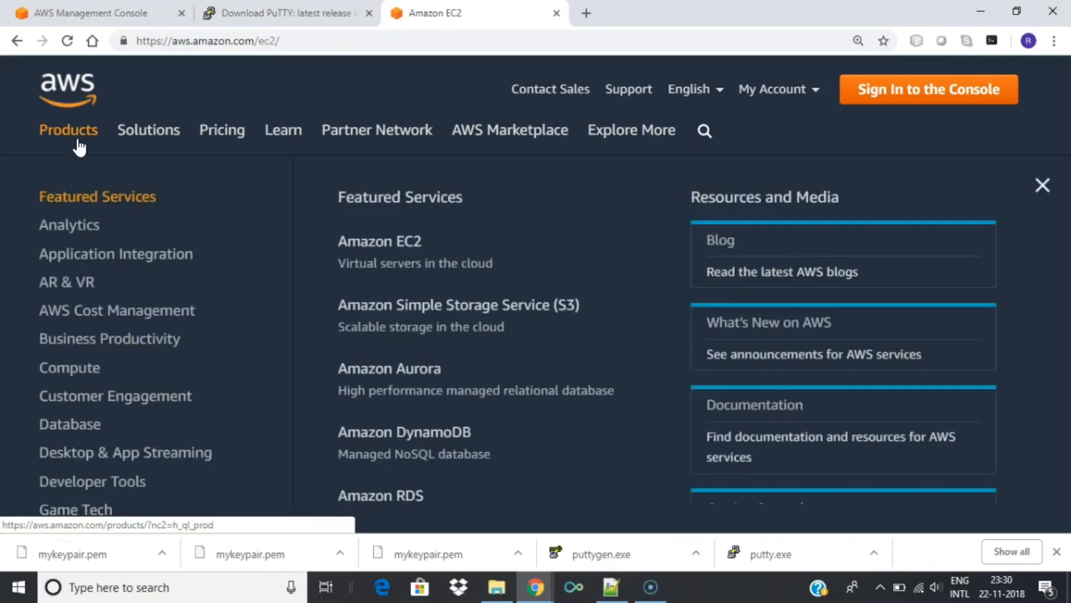
Close the Products menu and read down the Amazon EC2 overview page.
left_click(1042, 185)
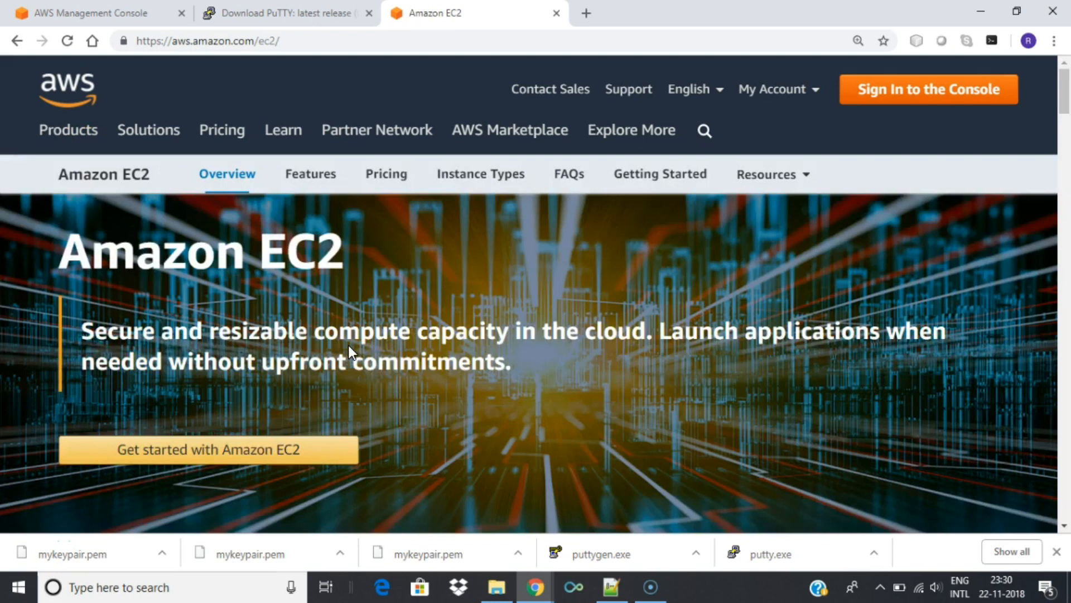
scroll("down", 3)
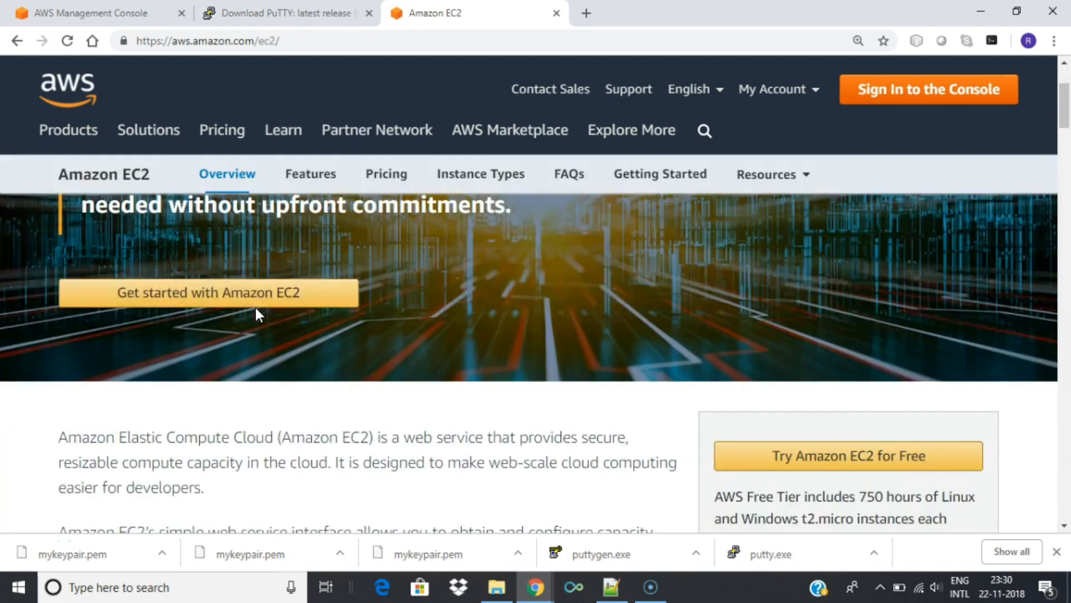
scroll("down", 3)
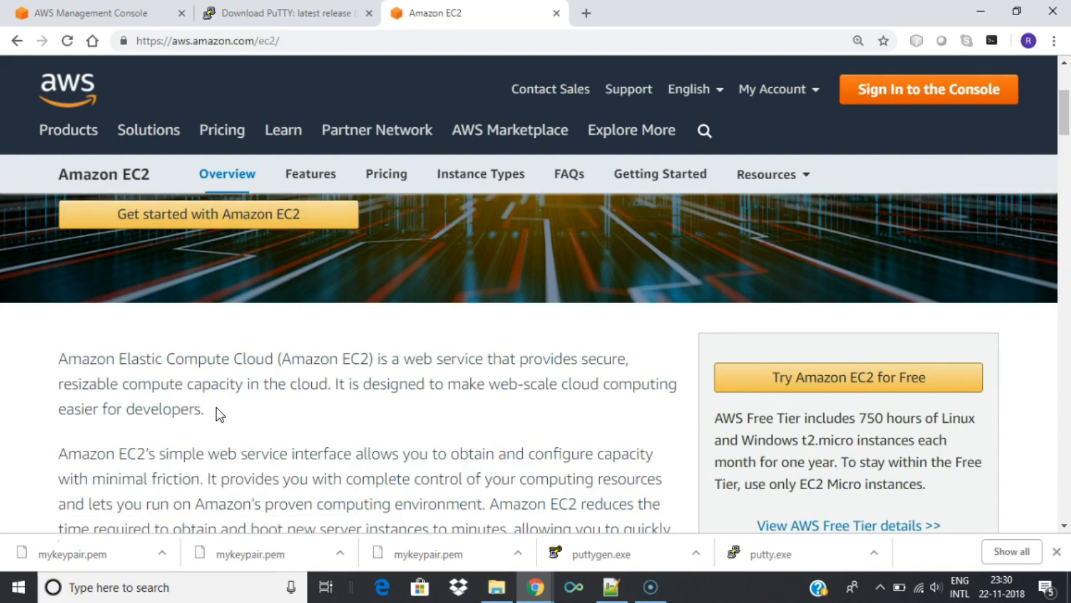
scroll("down", 3)
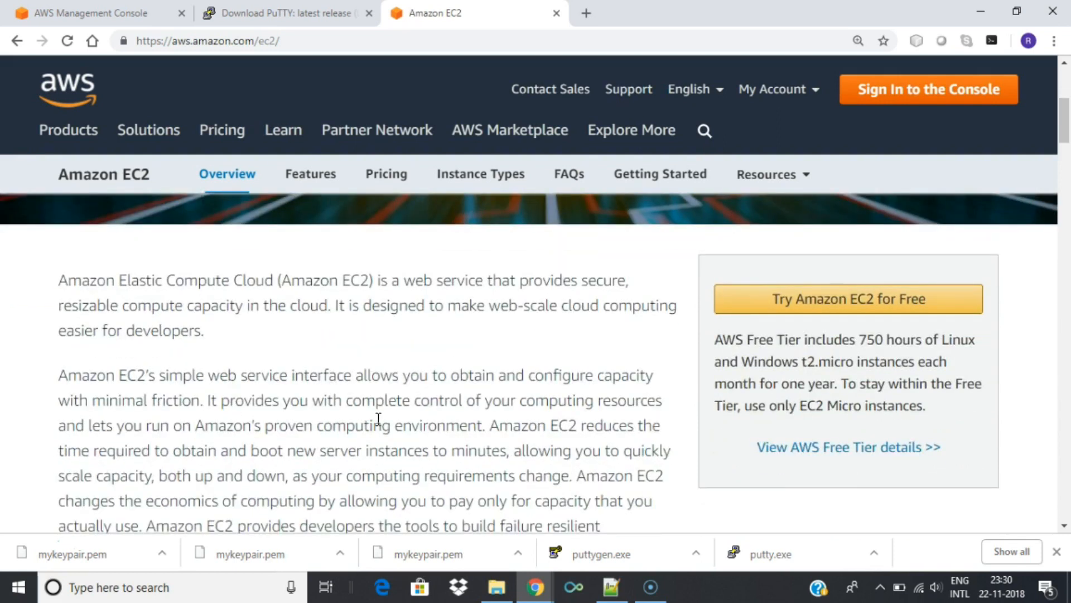
scroll("down", 3)
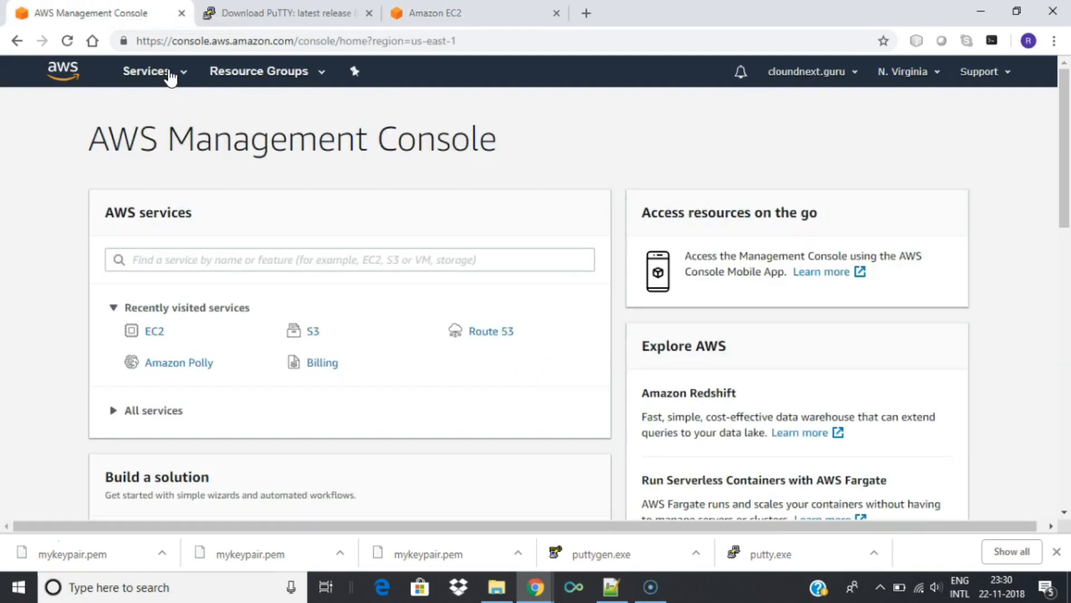
Search the services list for 'ec2' and open the EC2 Dashboard.
left_click(147, 72)
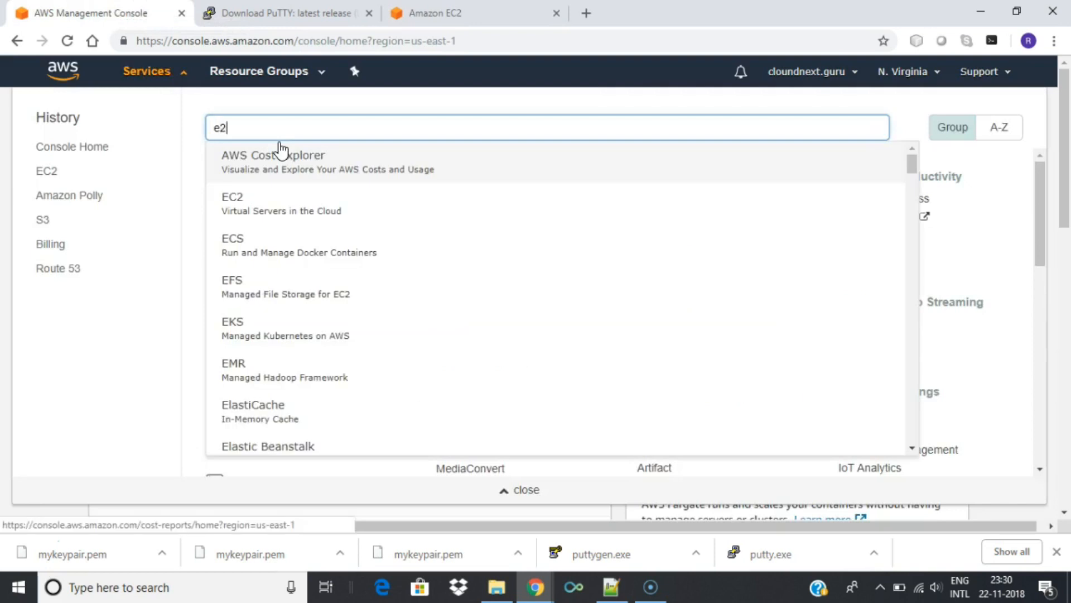
key("Backspace")
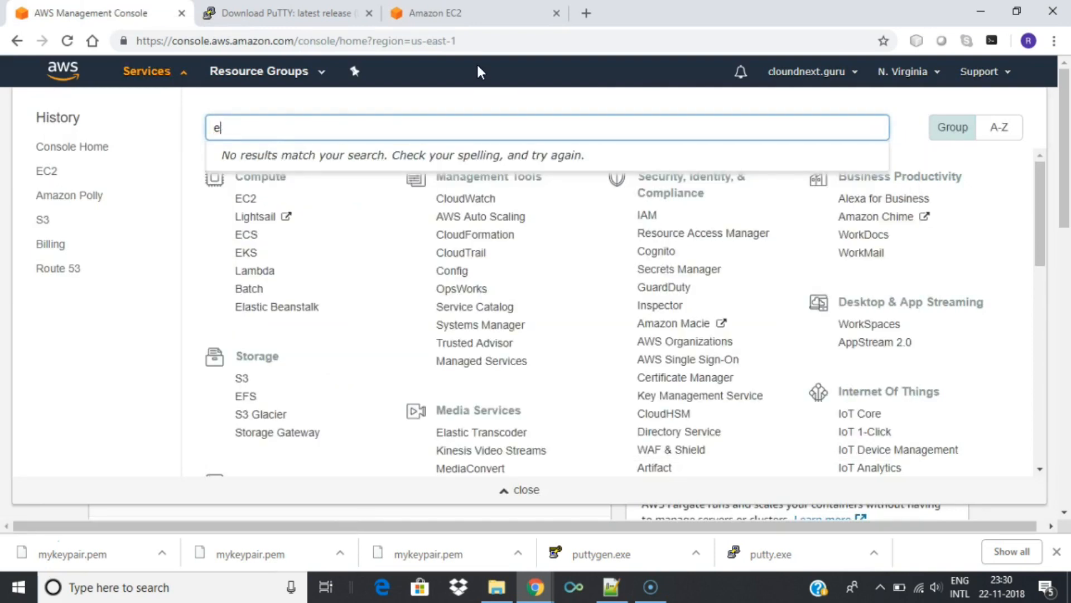
type("c2")
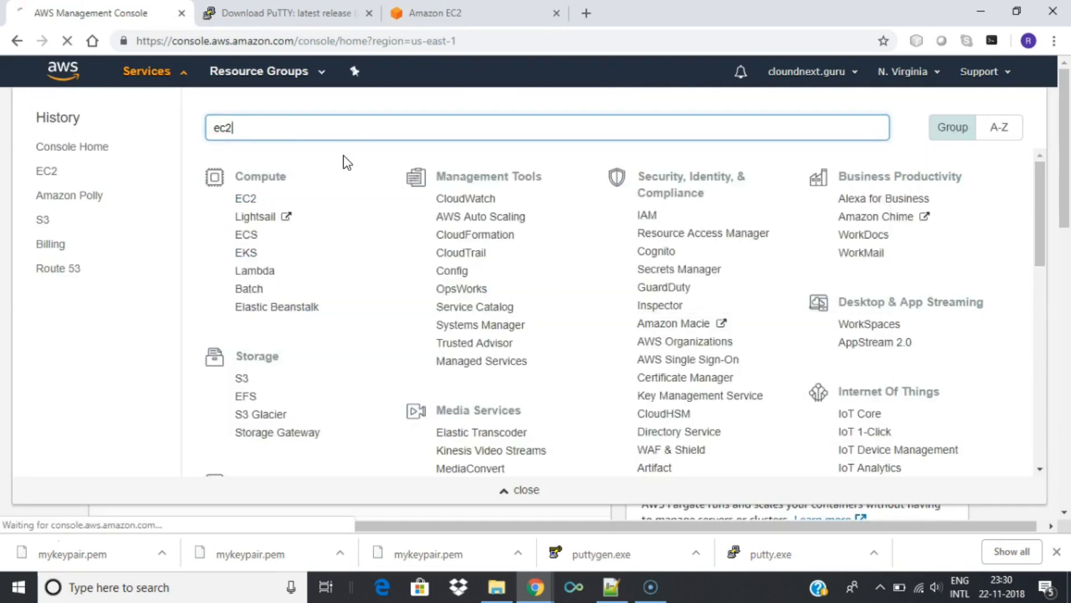
left_click(245, 198)
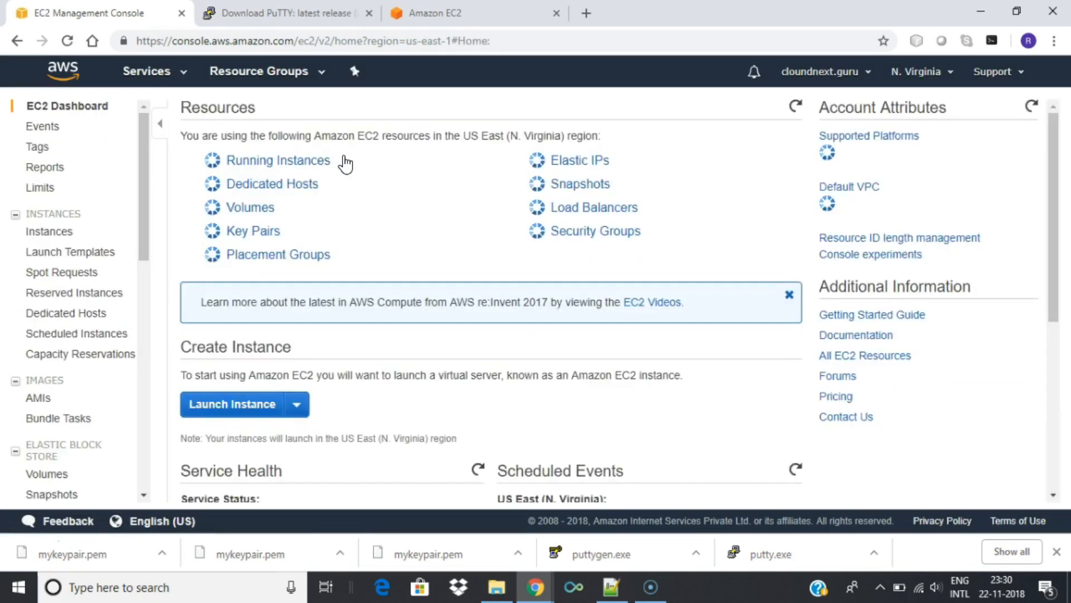
Launch a new instance and browse the Quick Start AMI list.
left_click(233, 403)
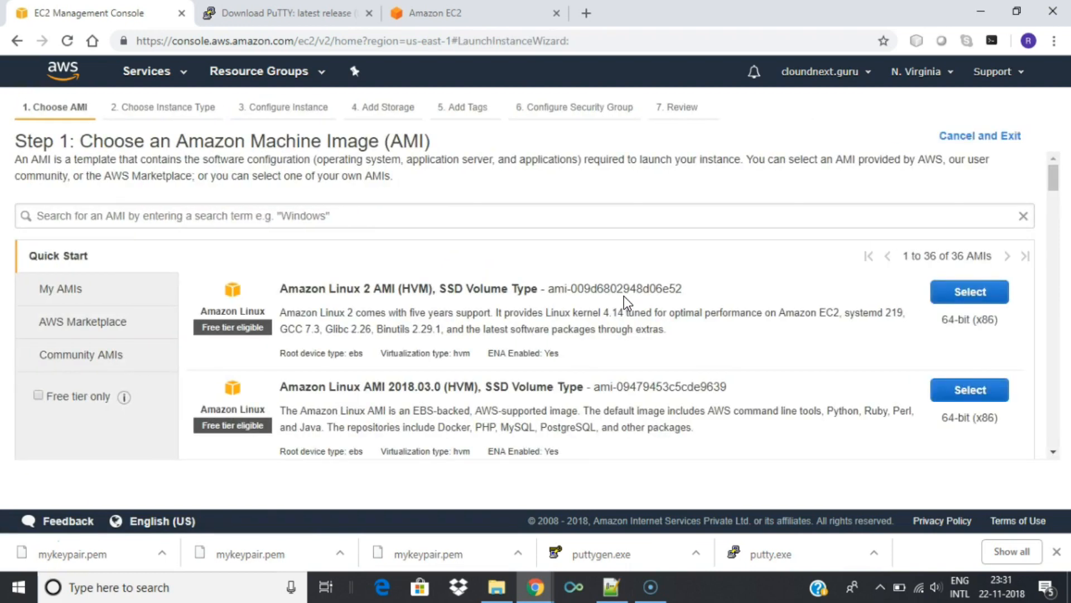
mouse_move(966, 301)
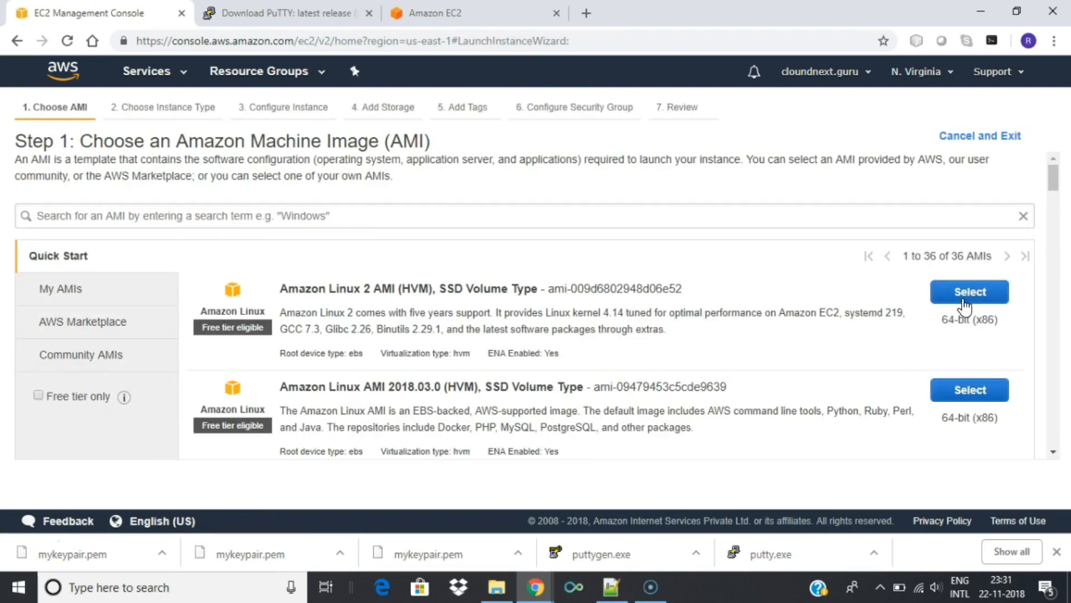
scroll("down", 3)
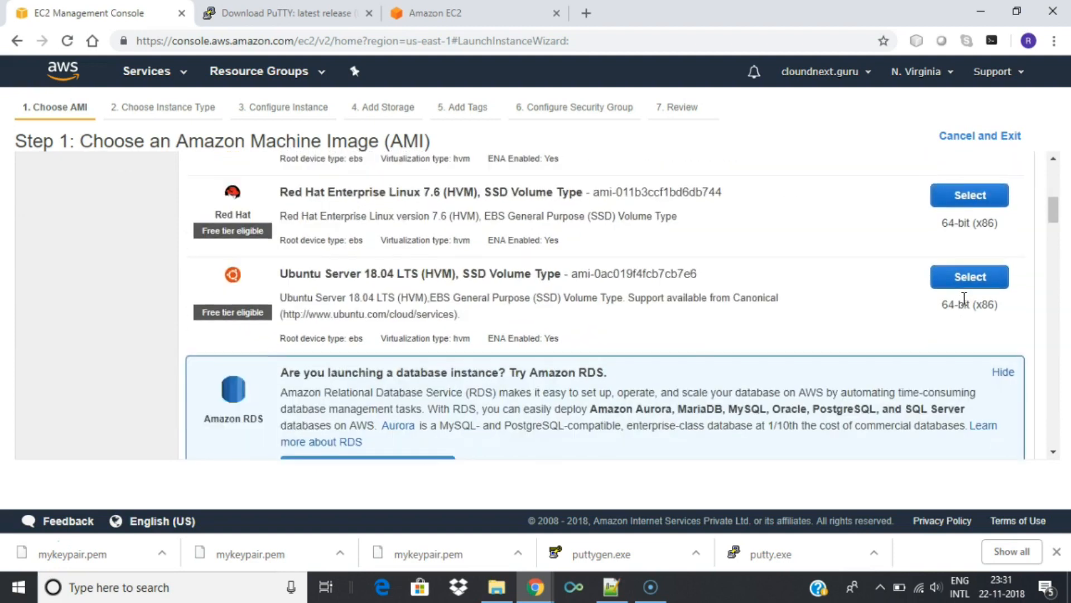
scroll("down", 3)
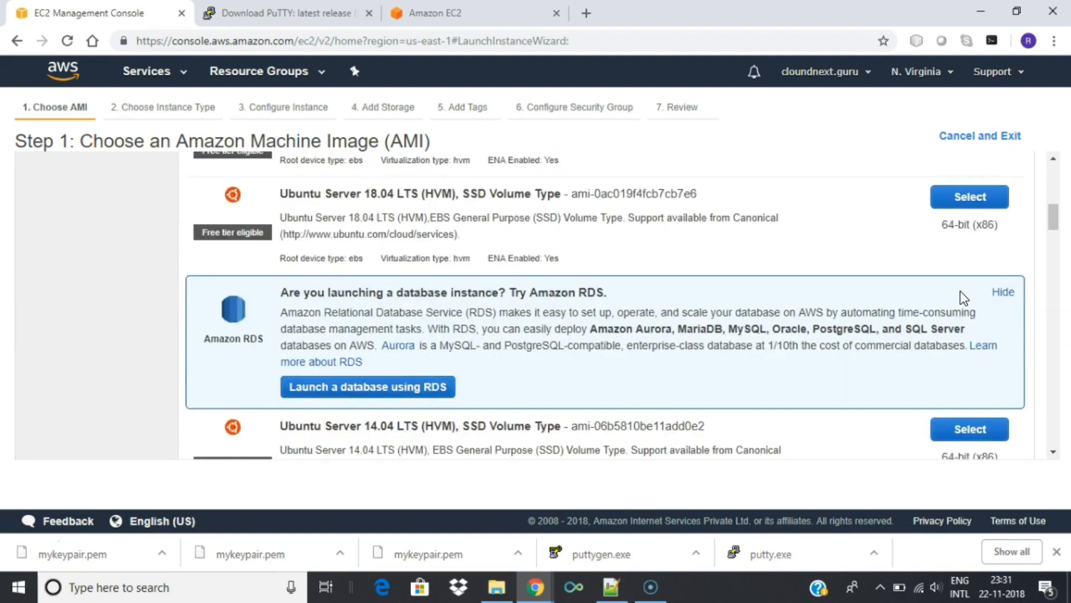
scroll("down", 3)
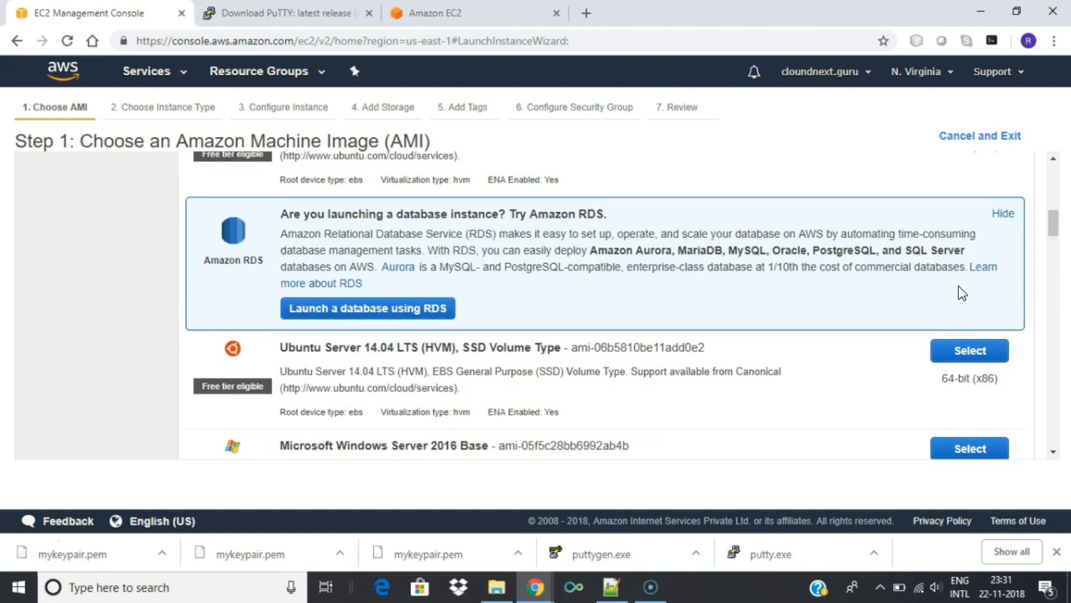
mouse_move(970, 303)
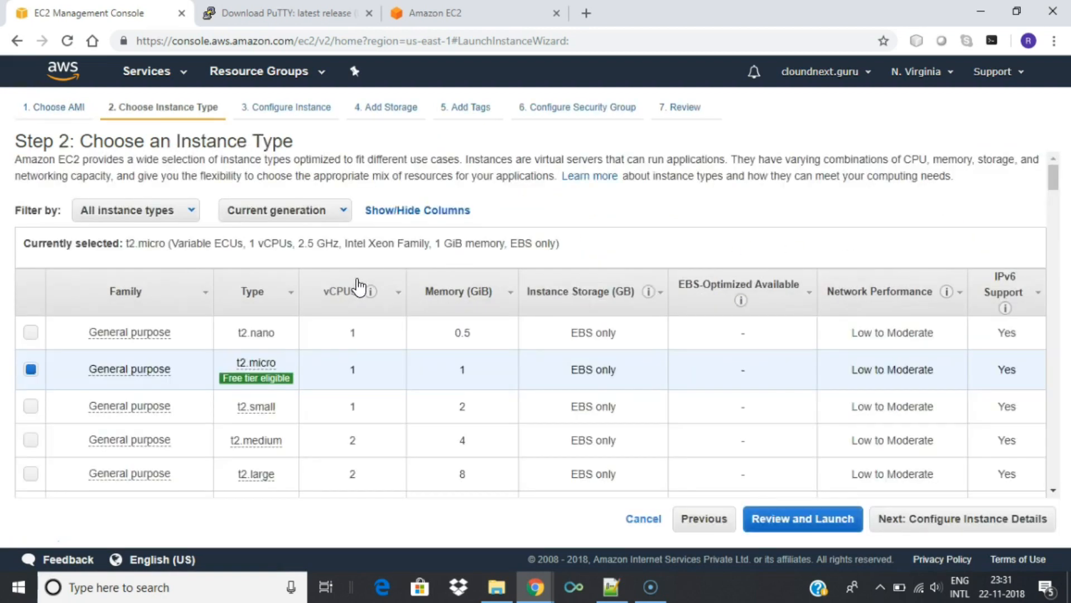
mouse_move(856, 301)
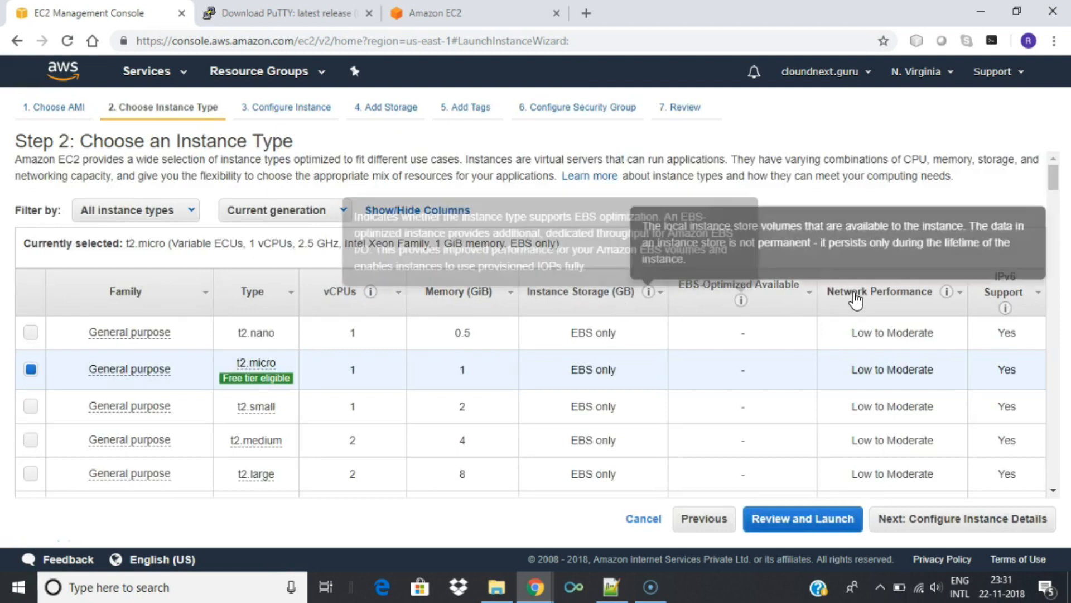
Review the instance type columns with t2.micro left selected.
scroll("down", 3)
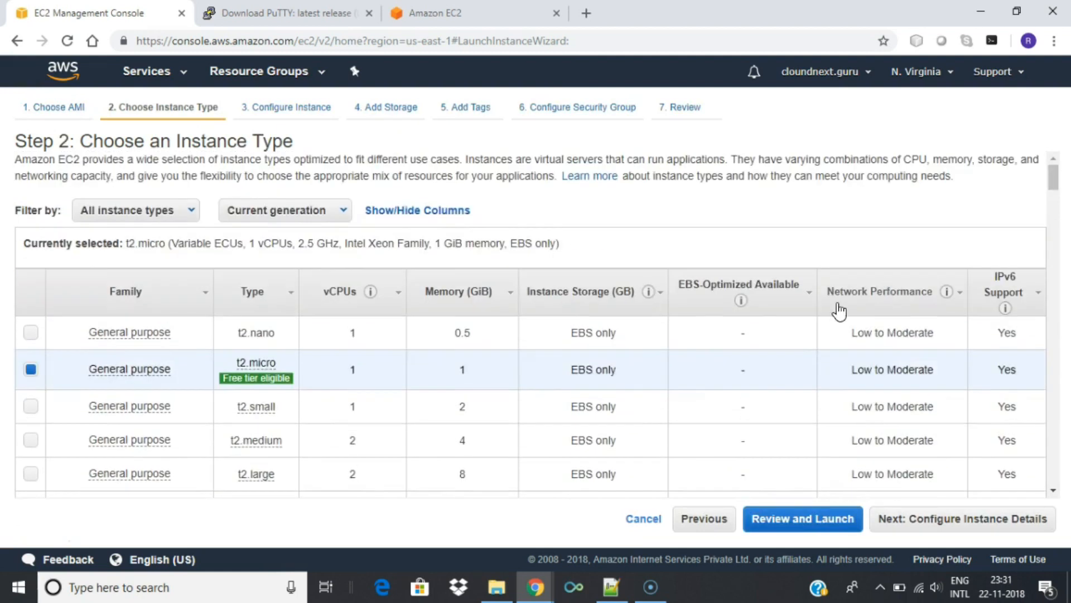
mouse_move(256, 372)
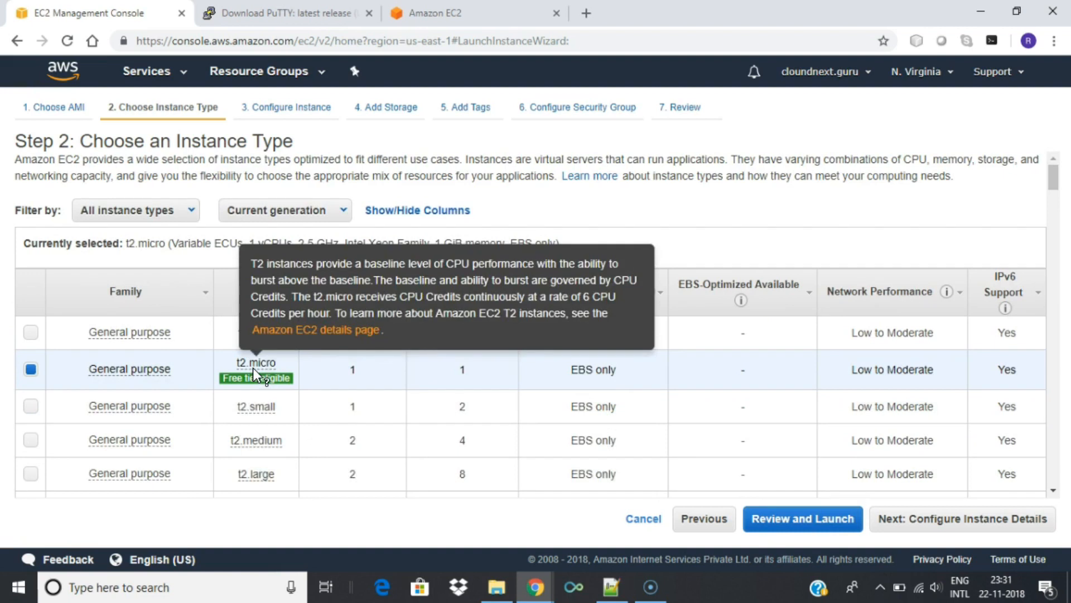
mouse_move(248, 377)
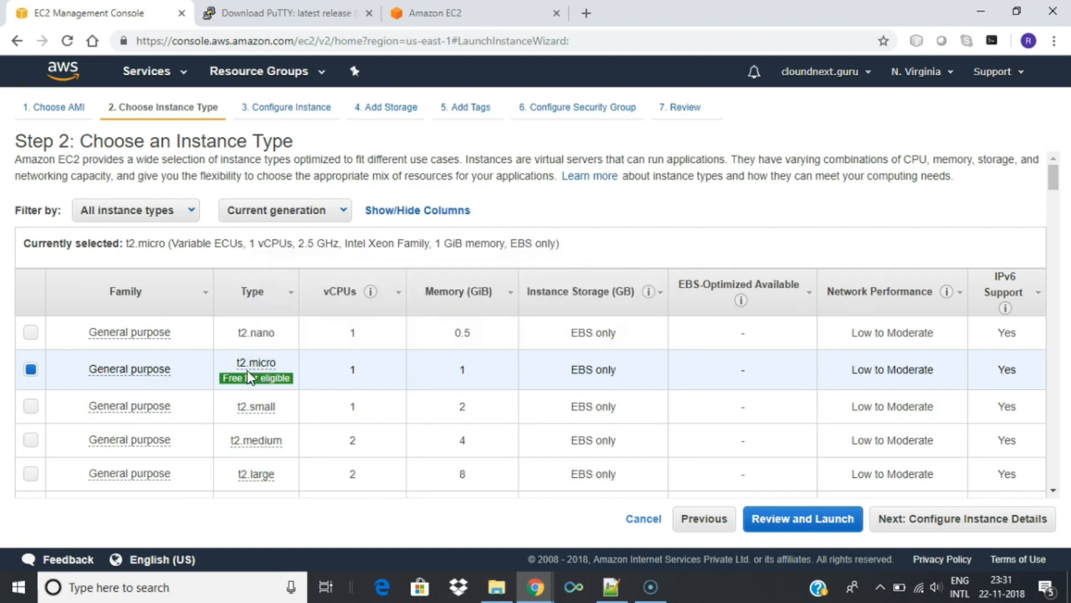
mouse_move(978, 534)
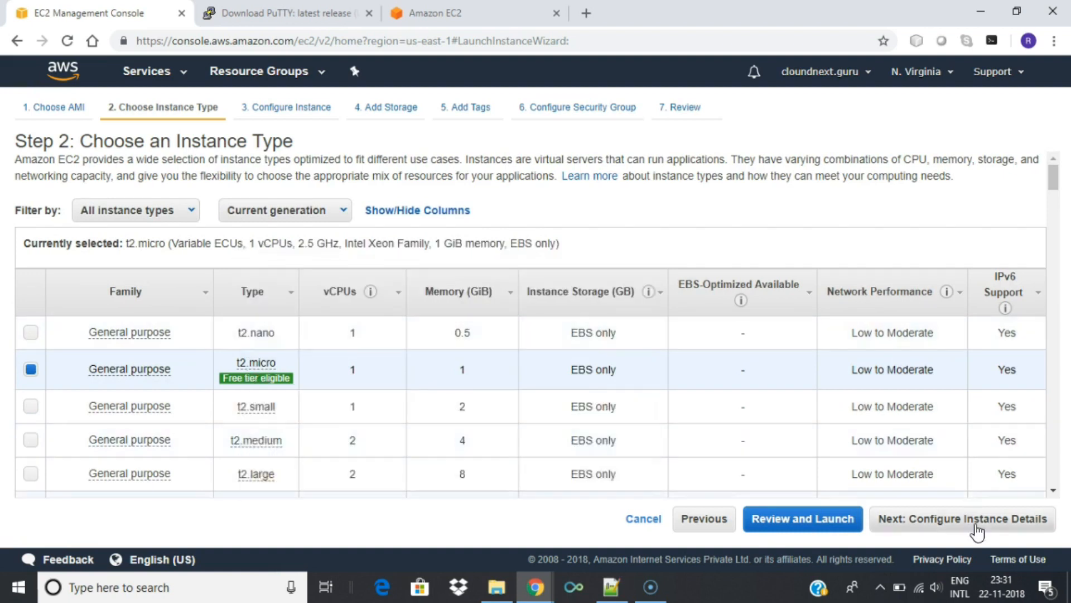
Accept default instance details and storage, and add a Name tag 'webserver'.
left_click(963, 518)
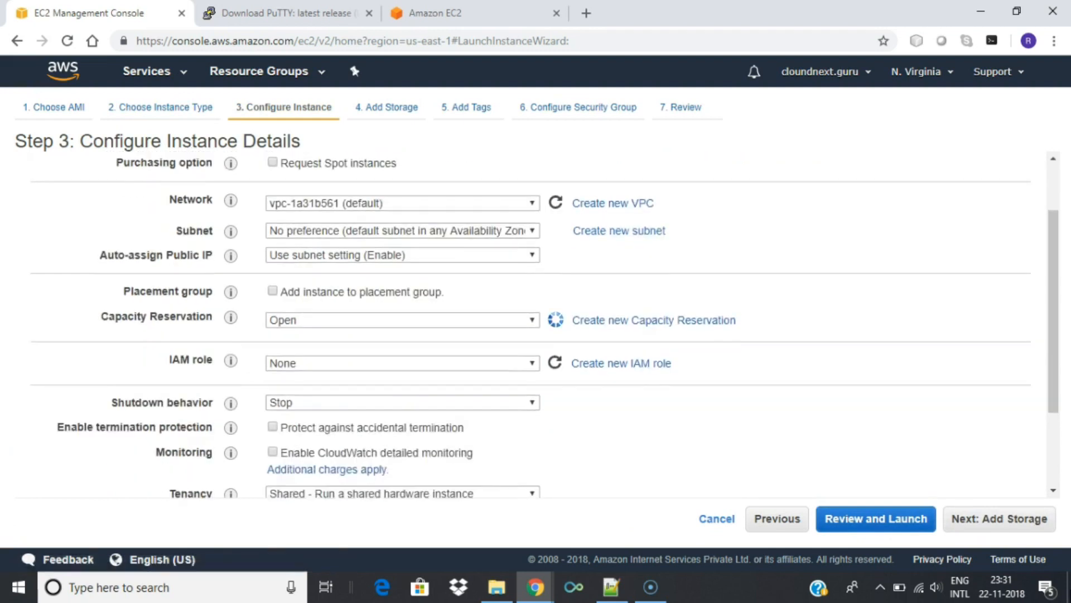
left_click(1001, 519)
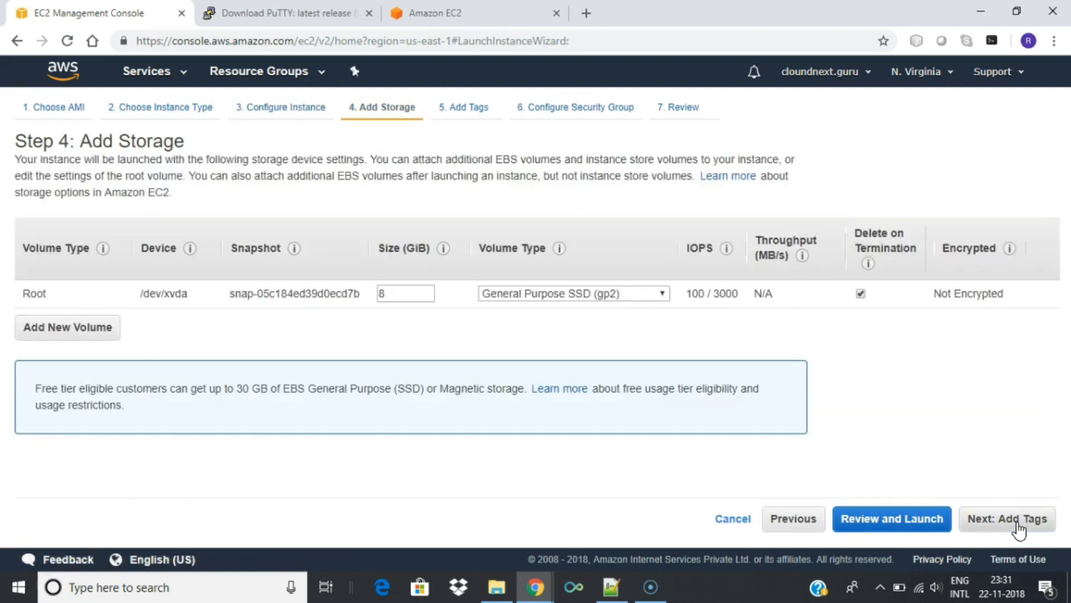
mouse_move(760, 300)
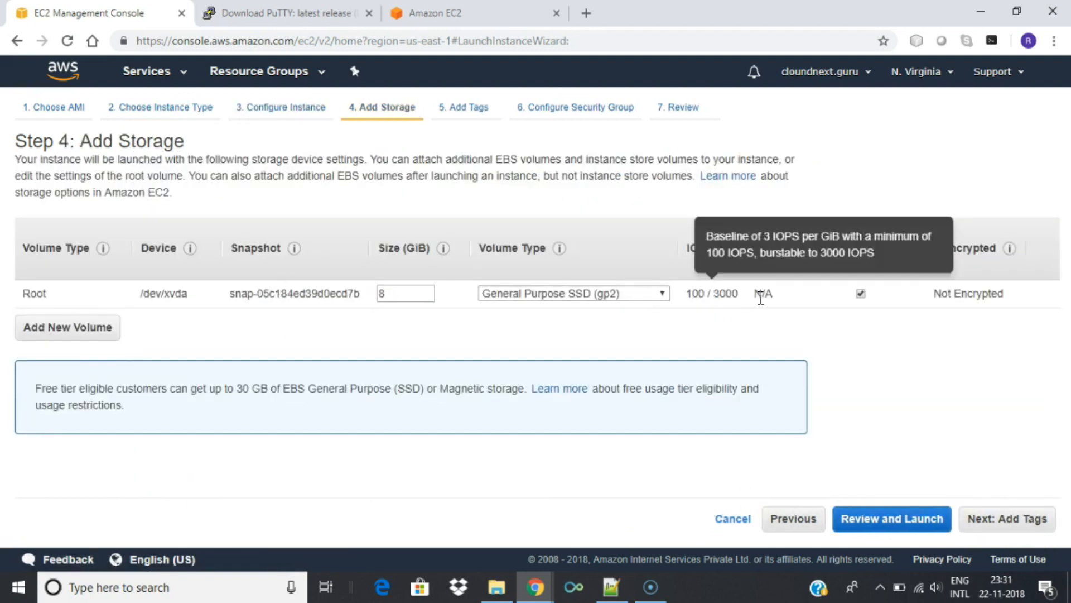
mouse_move(845, 300)
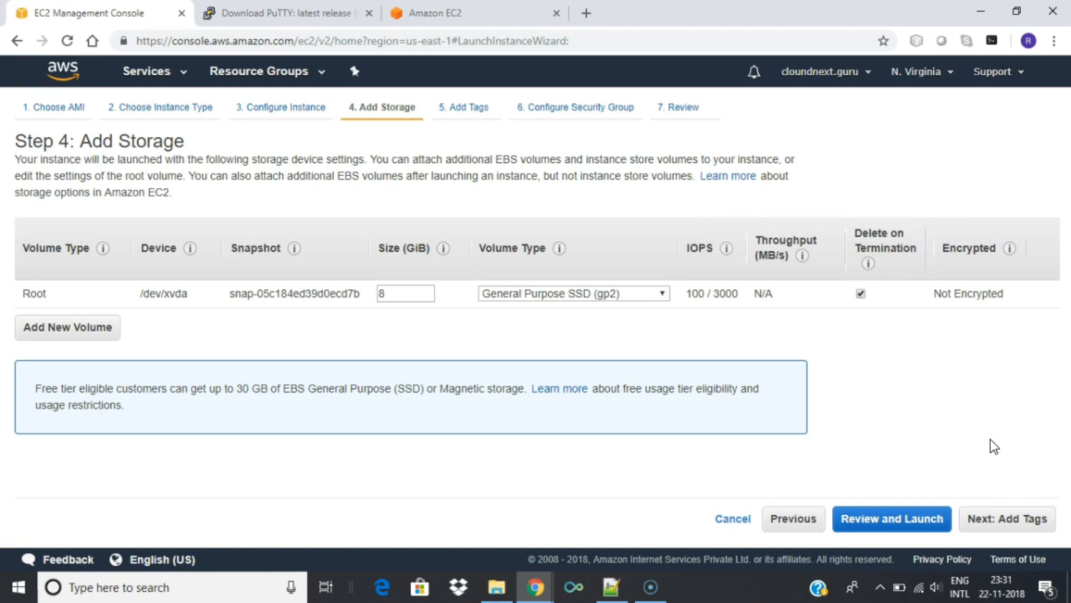
left_click(1007, 519)
type("name")
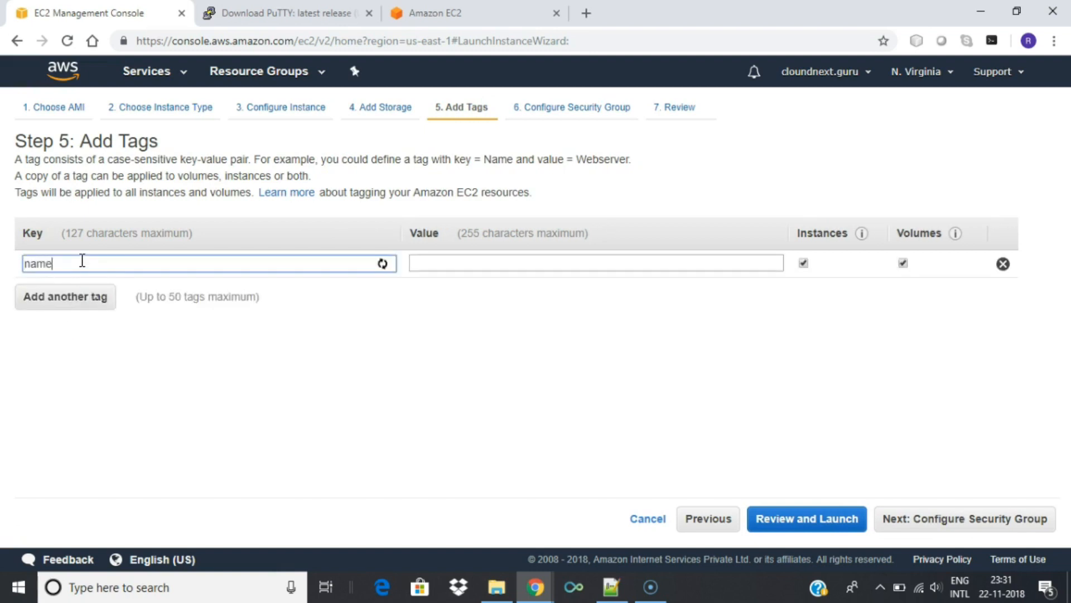
type("webse")
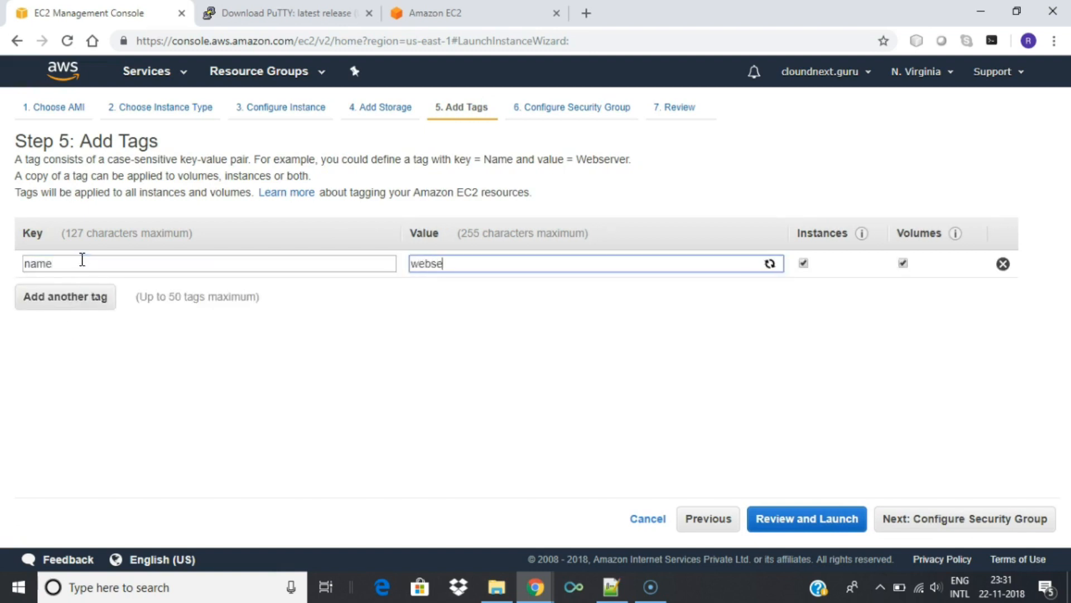
type("rver")
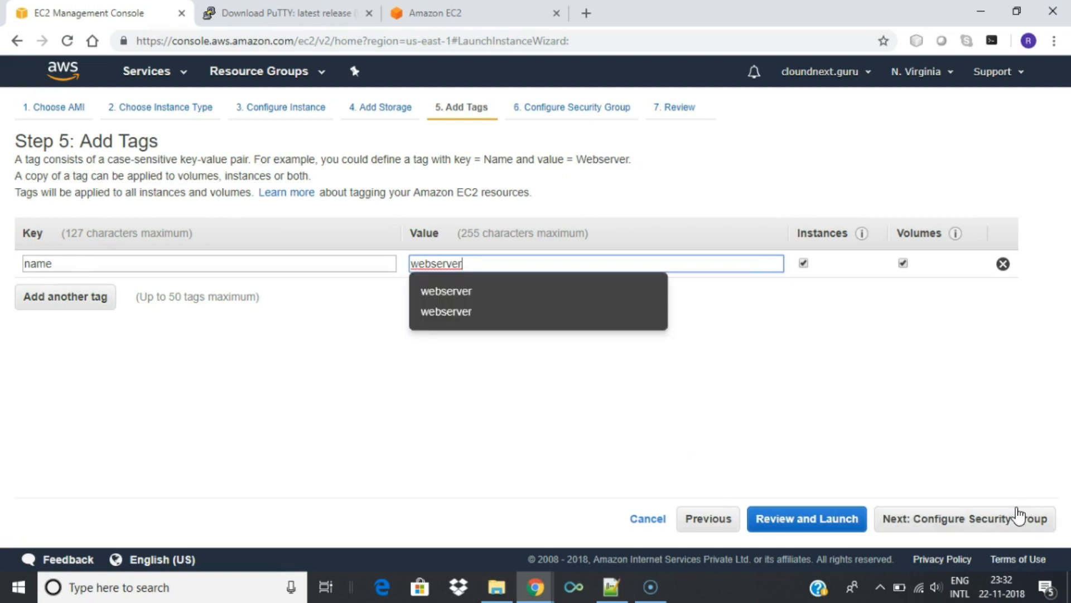
Add an HTTP port 80 inbound rule with source Anywhere.
left_click(970, 518)
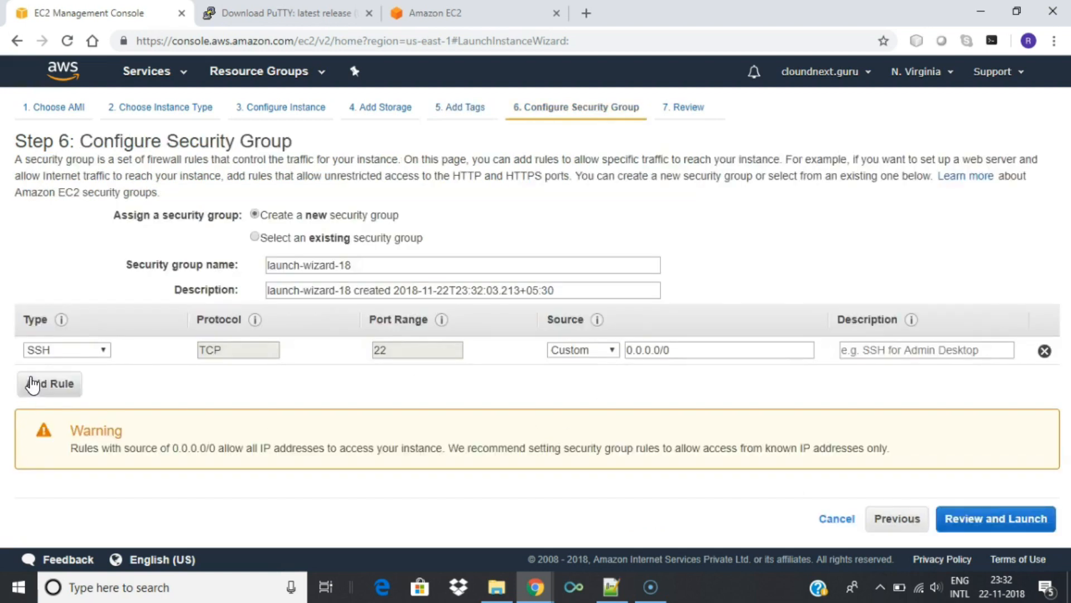
left_click(49, 383)
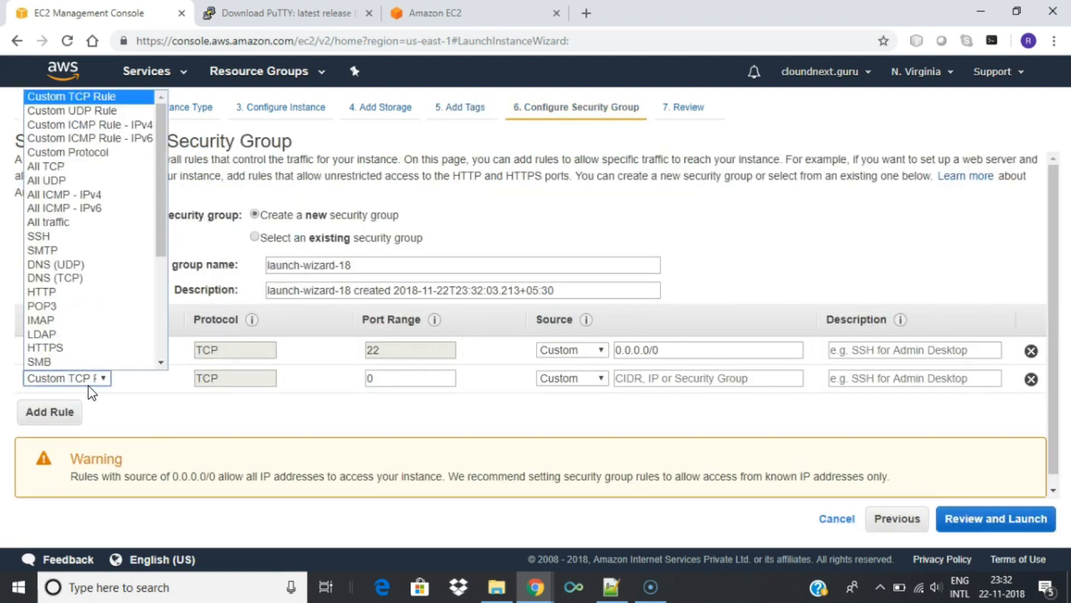
left_click(41, 292)
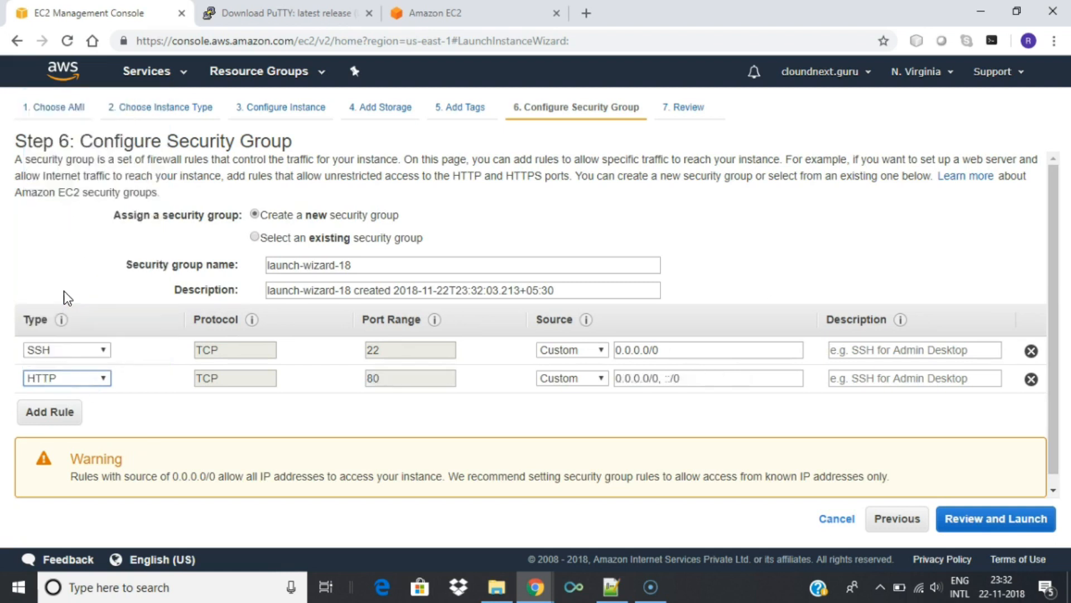
left_click(572, 378)
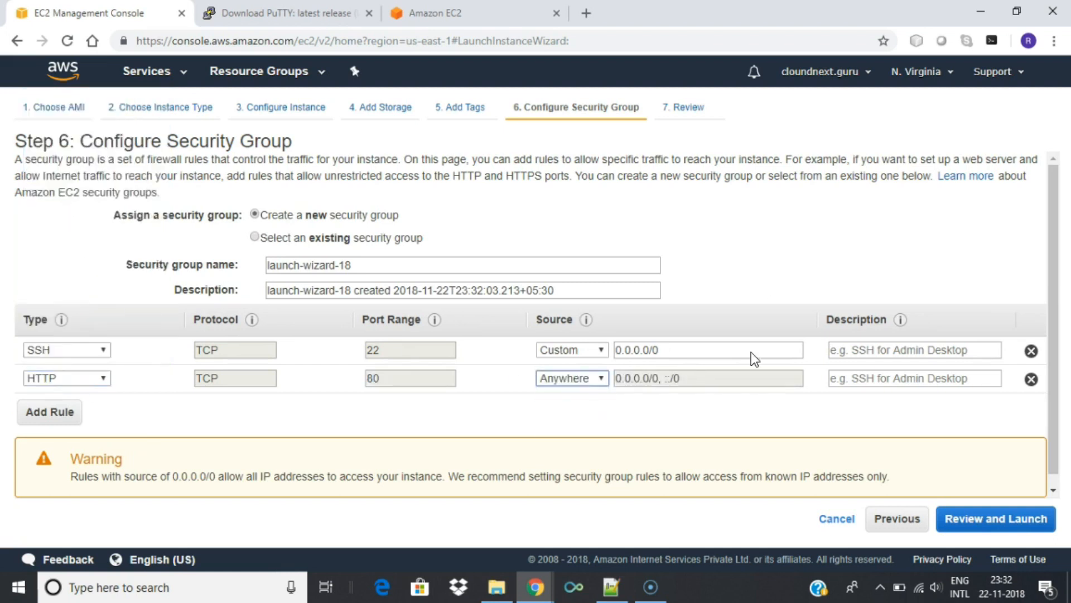
Go to Review and Launch and check the SSH and HTTP rules.
left_click(995, 518)
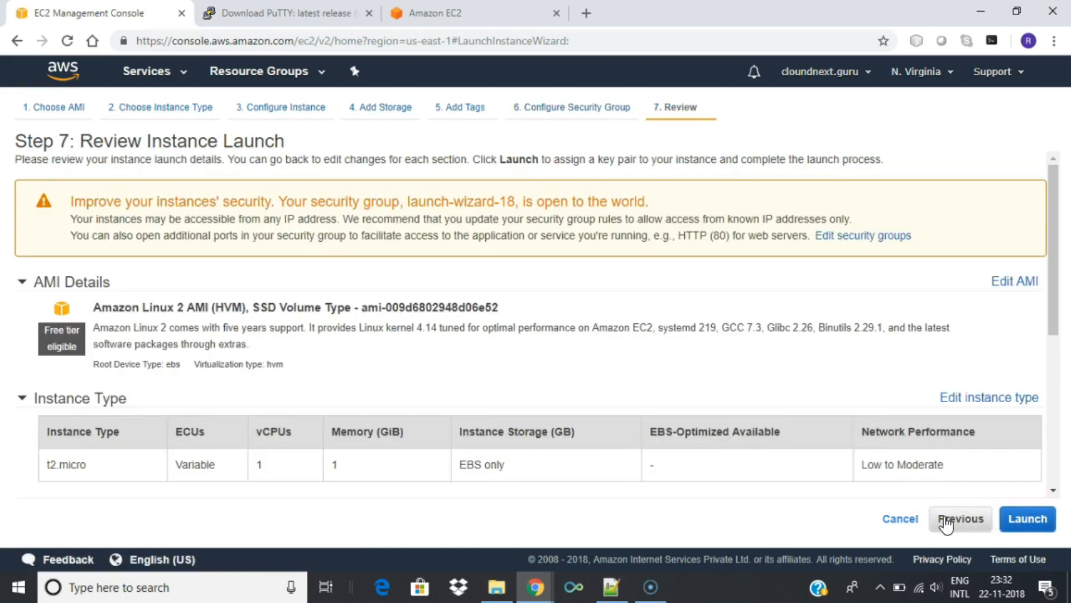
mouse_move(717, 490)
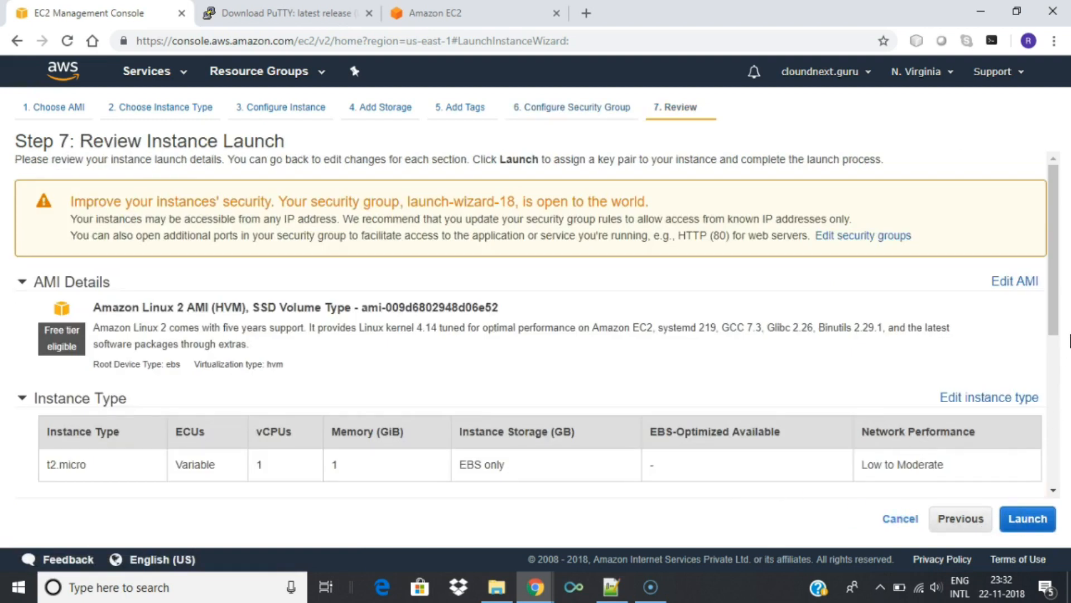
scroll("down", 3)
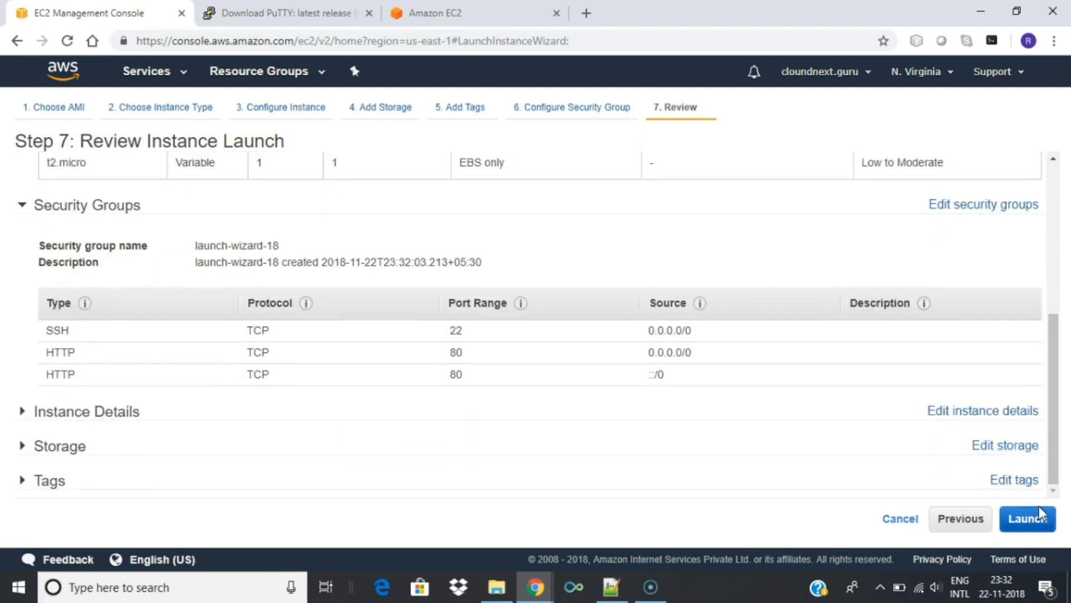
Enter new key pair name 'mykeypair' and inspect old mykeypair files in Downloads.
left_click(1028, 518)
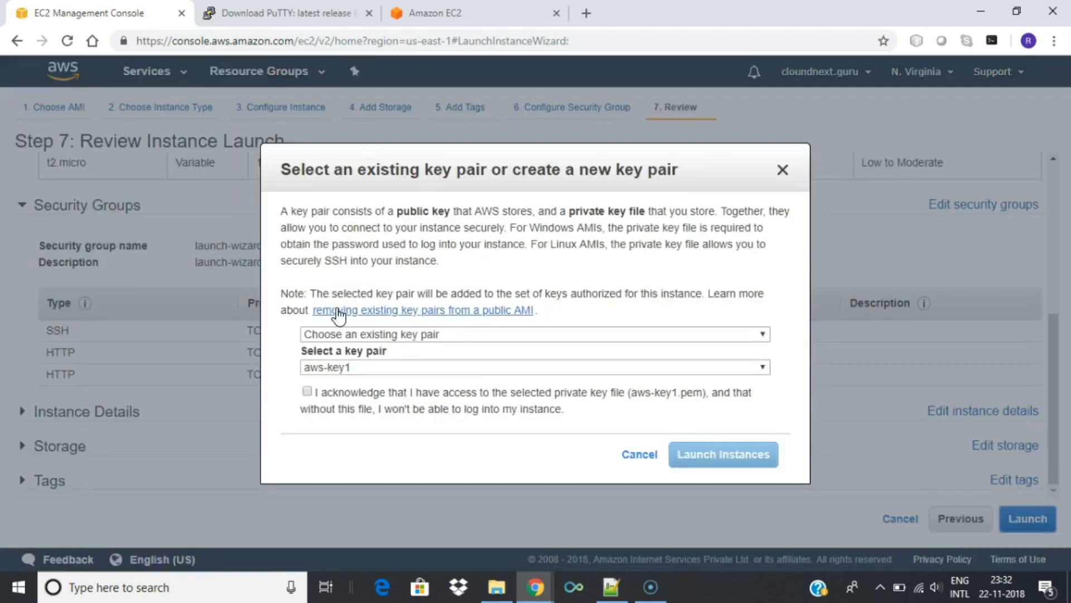
left_click(534, 334)
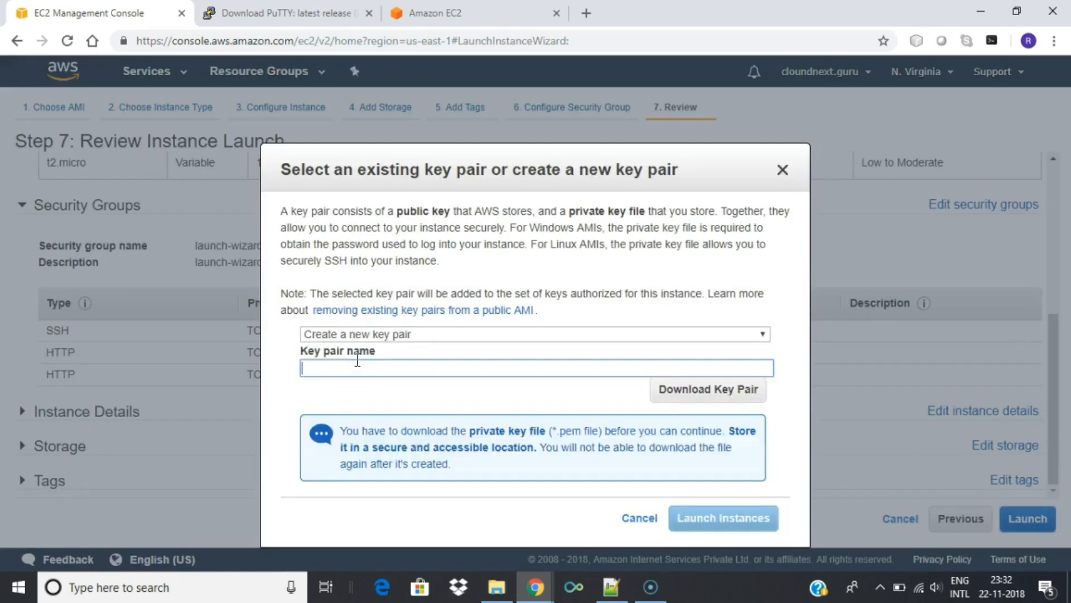
type("my")
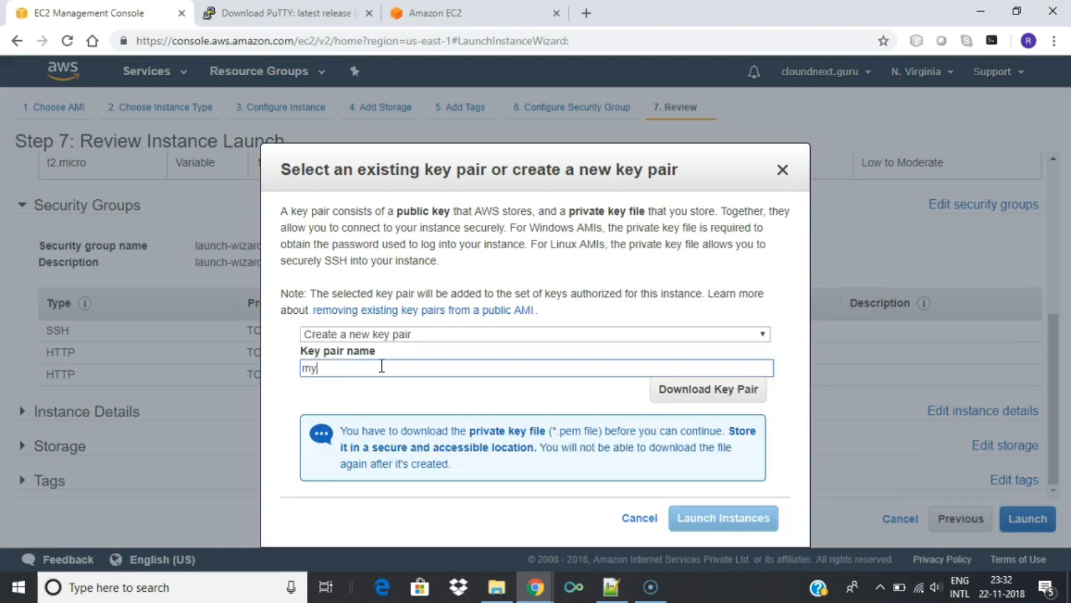
type("keypair")
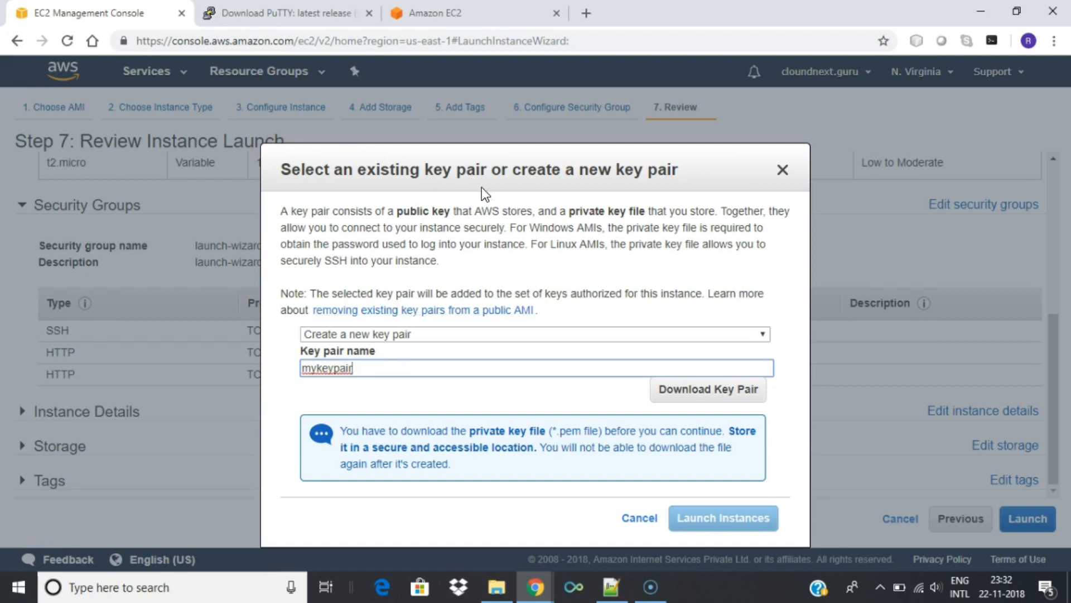
mouse_move(511, 592)
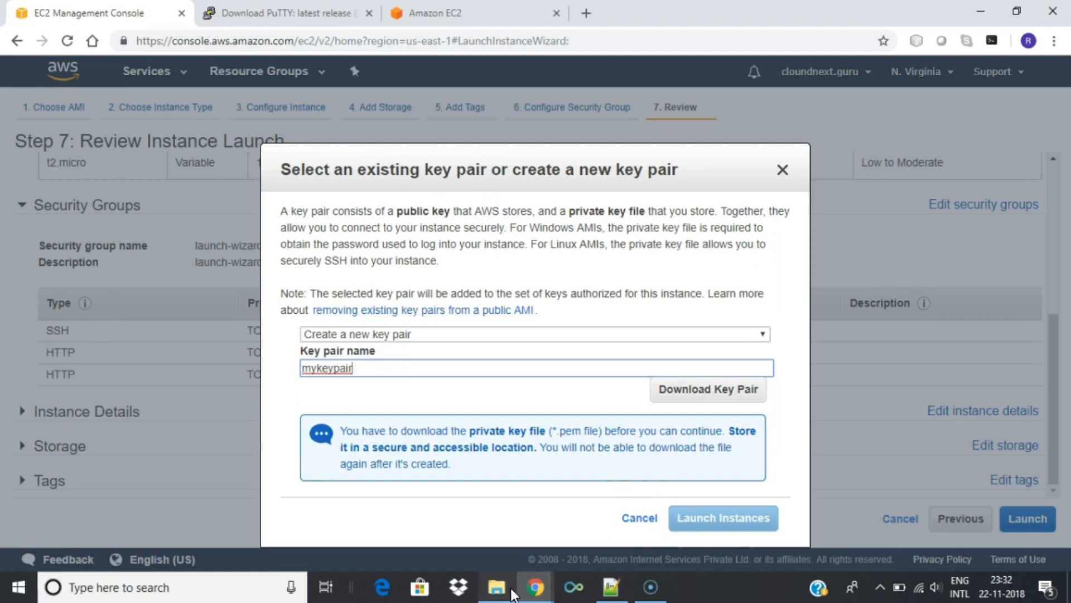
left_click(497, 587)
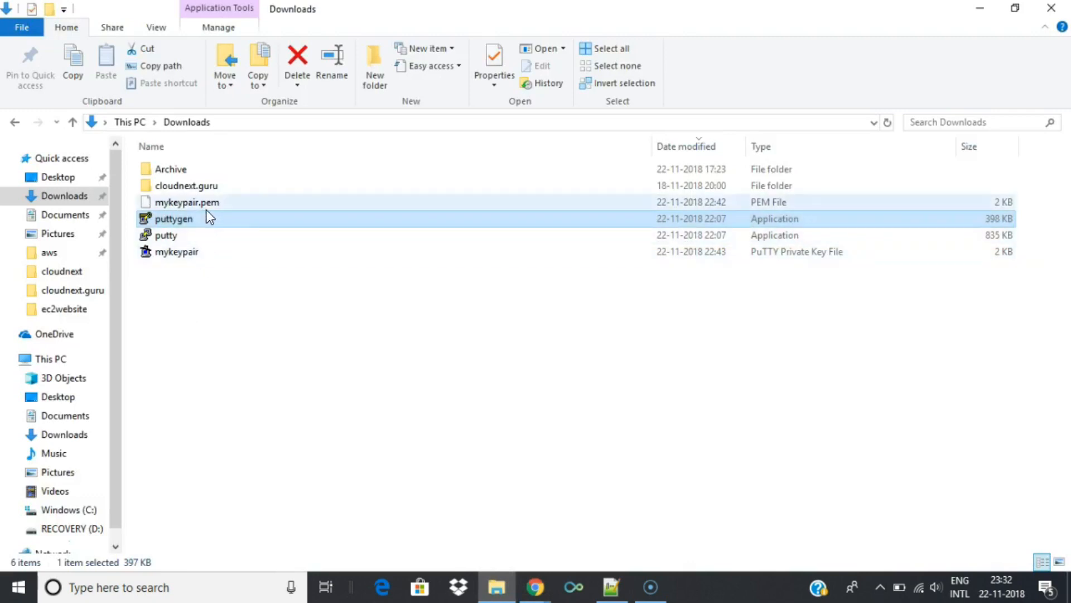
left_click(176, 252)
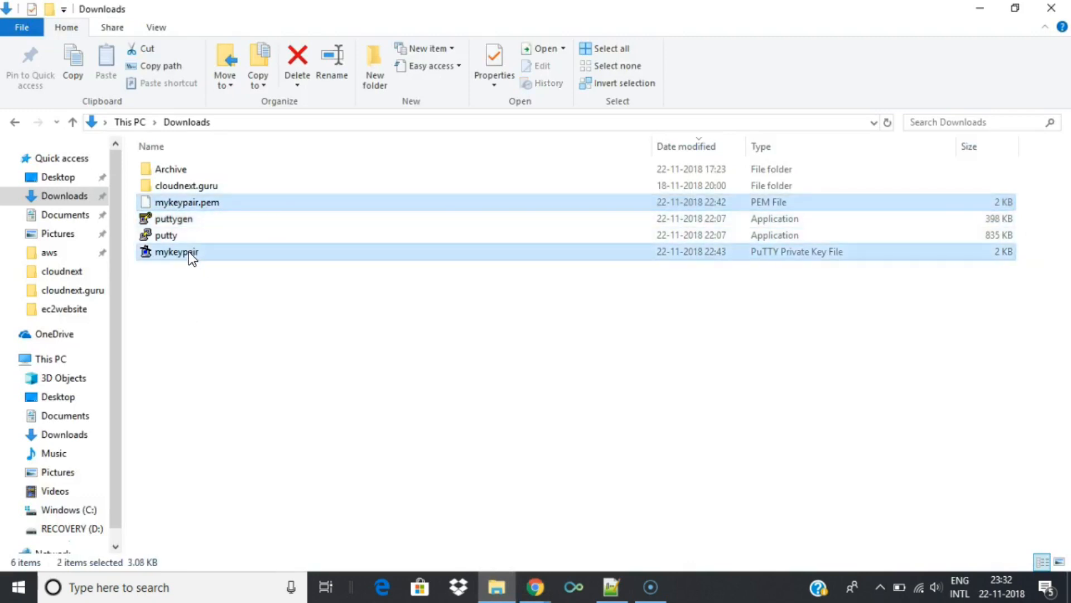
Download mykeypair.pem, confirm it in Downloads, and launch the instance.
left_click(534, 601)
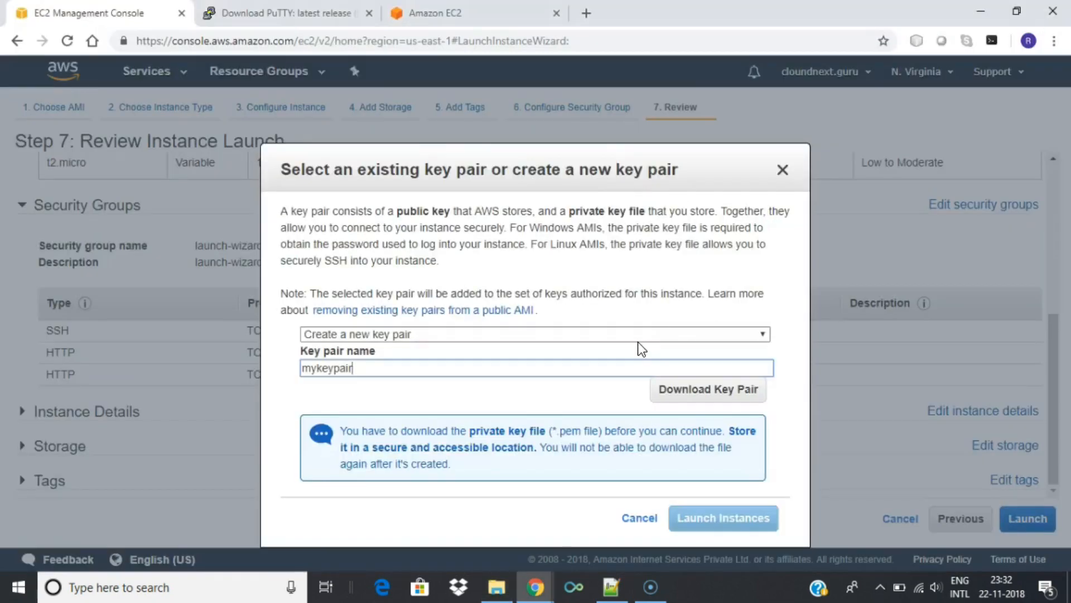
left_click(708, 389)
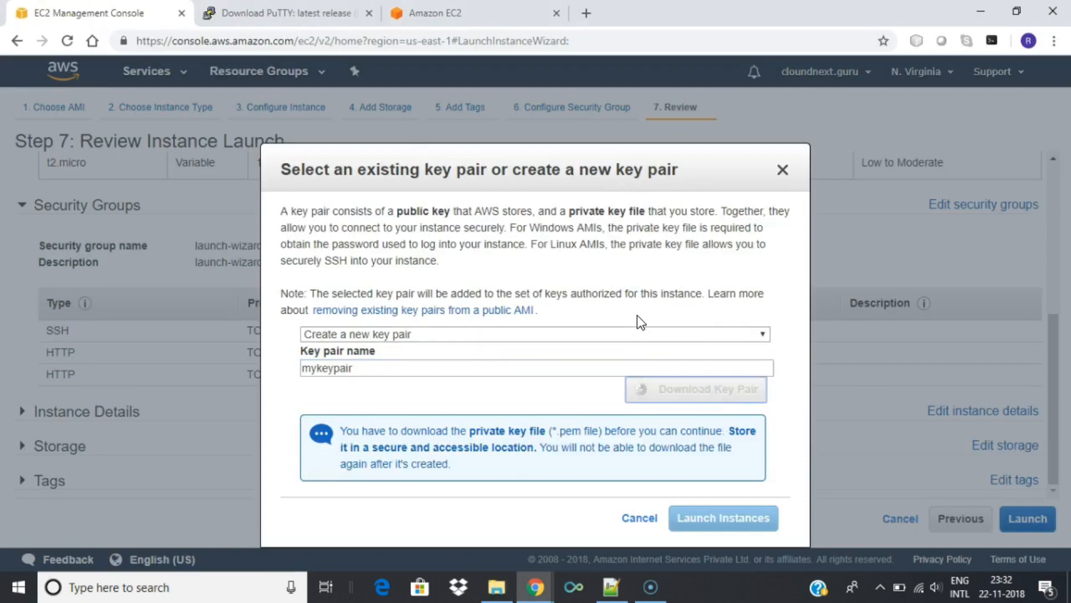
left_click(708, 389)
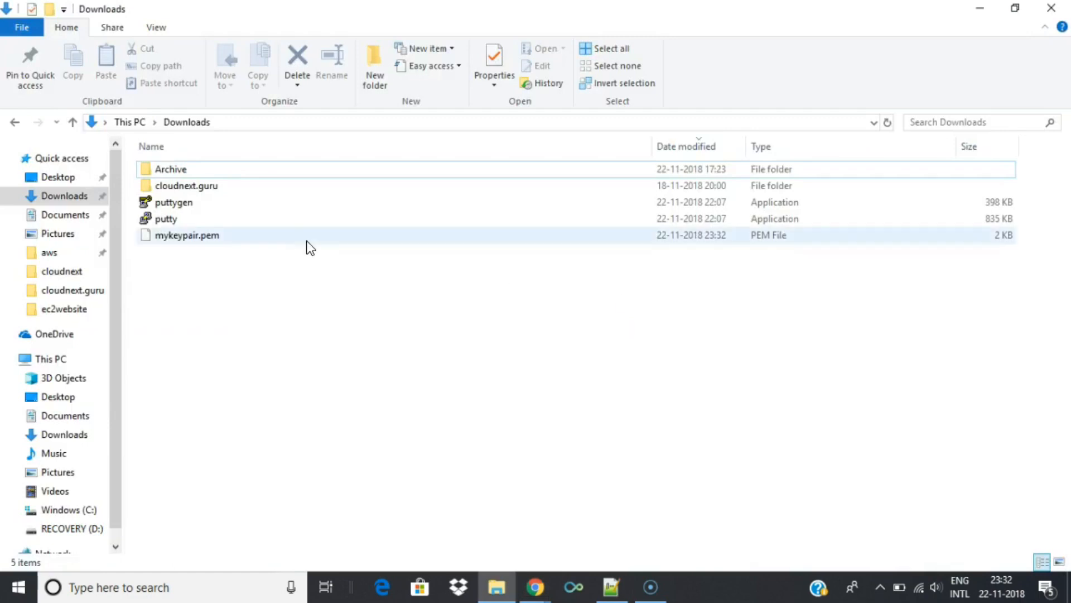
left_click(536, 587)
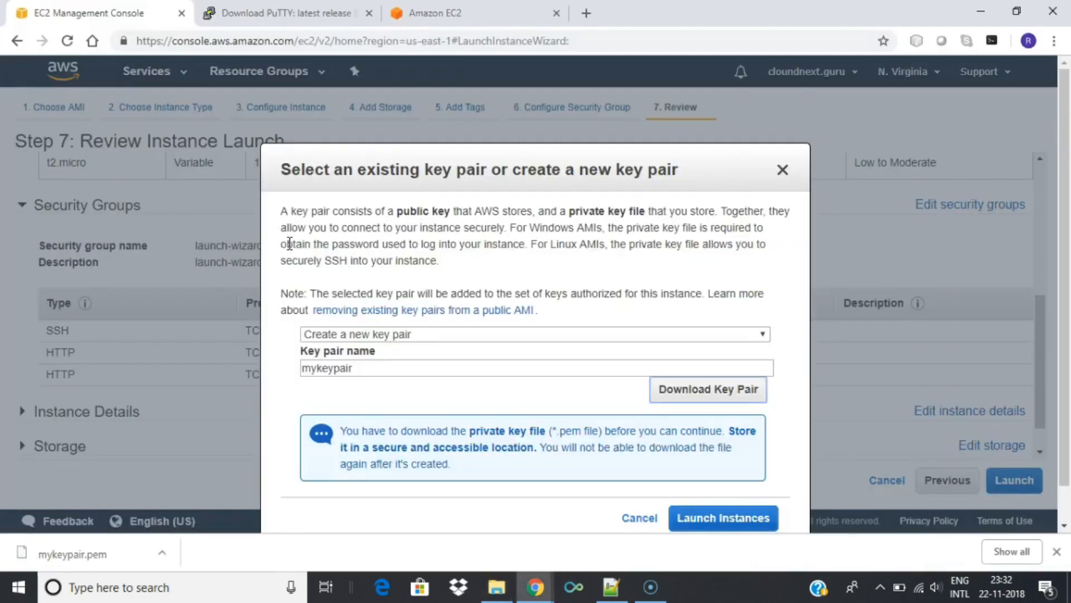
mouse_move(758, 399)
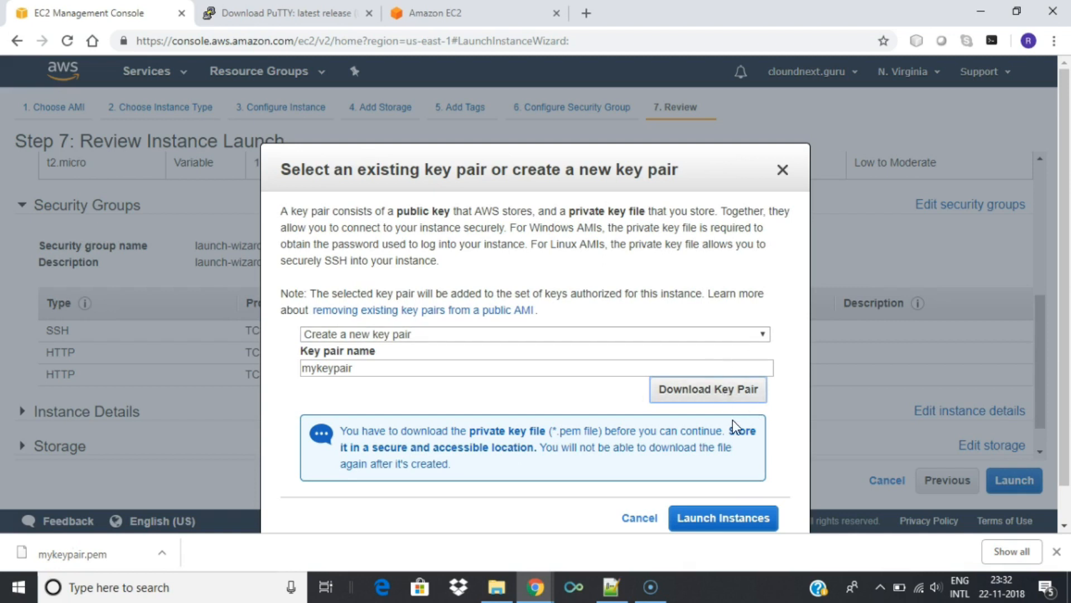
left_click(723, 517)
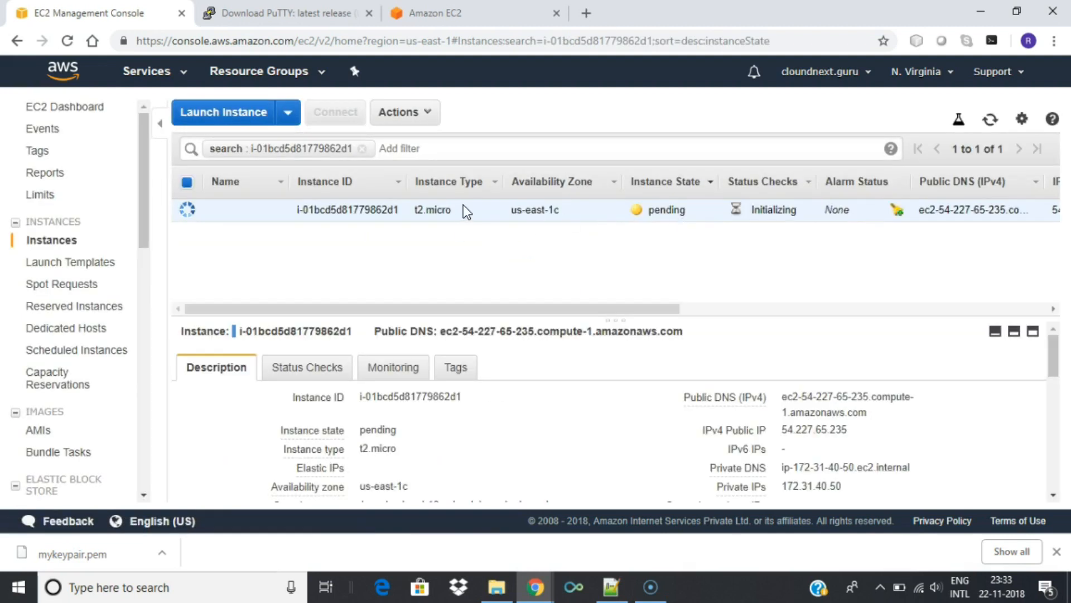
mouse_move(419, 207)
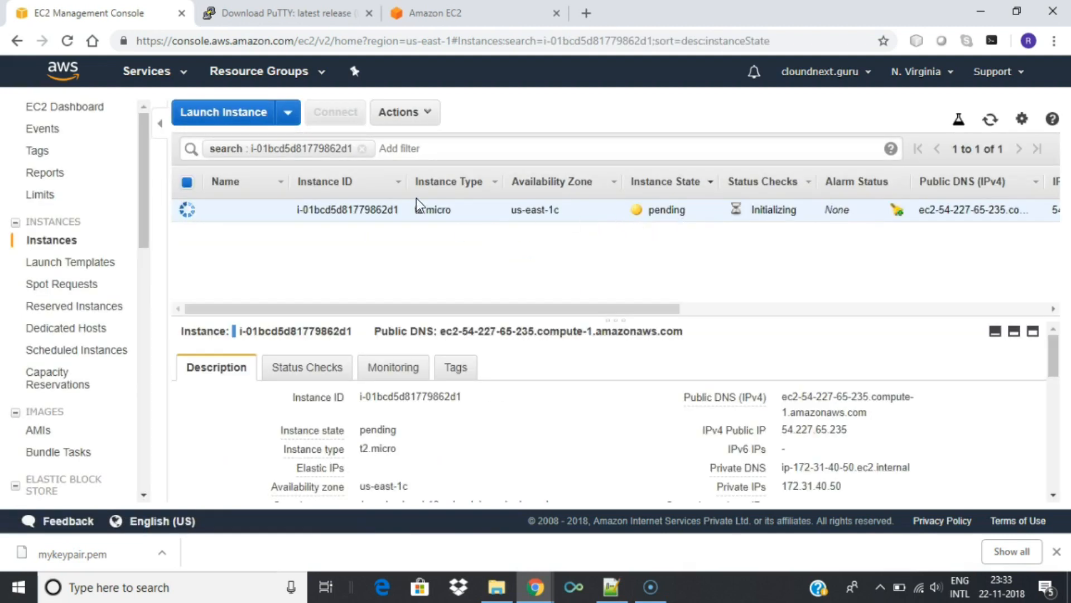
mouse_move(86, 114)
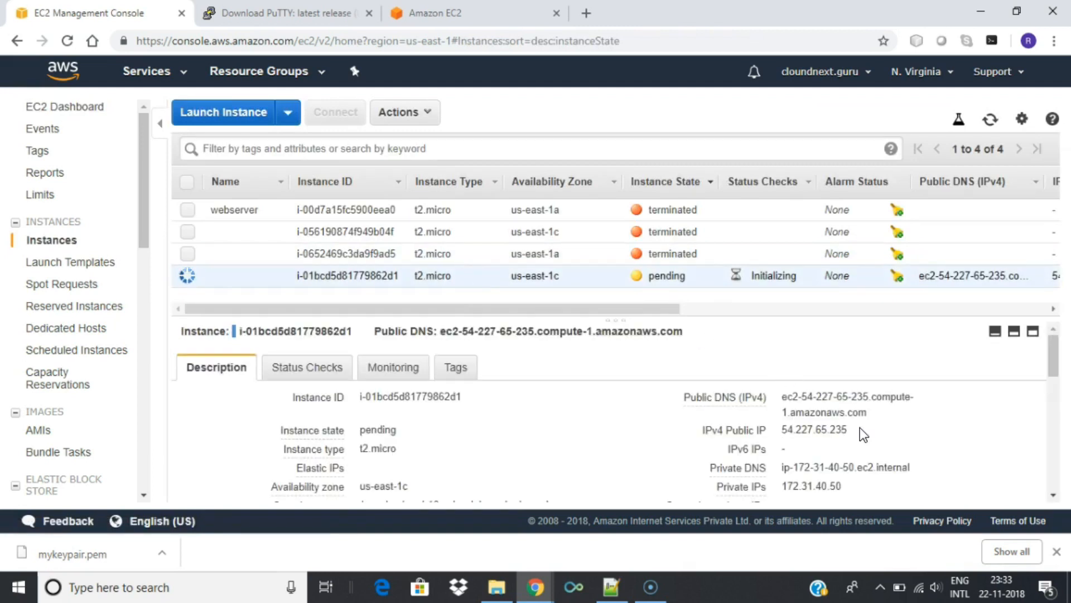
Refresh the instance list to show the pending t2.micro instance.
left_click(989, 118)
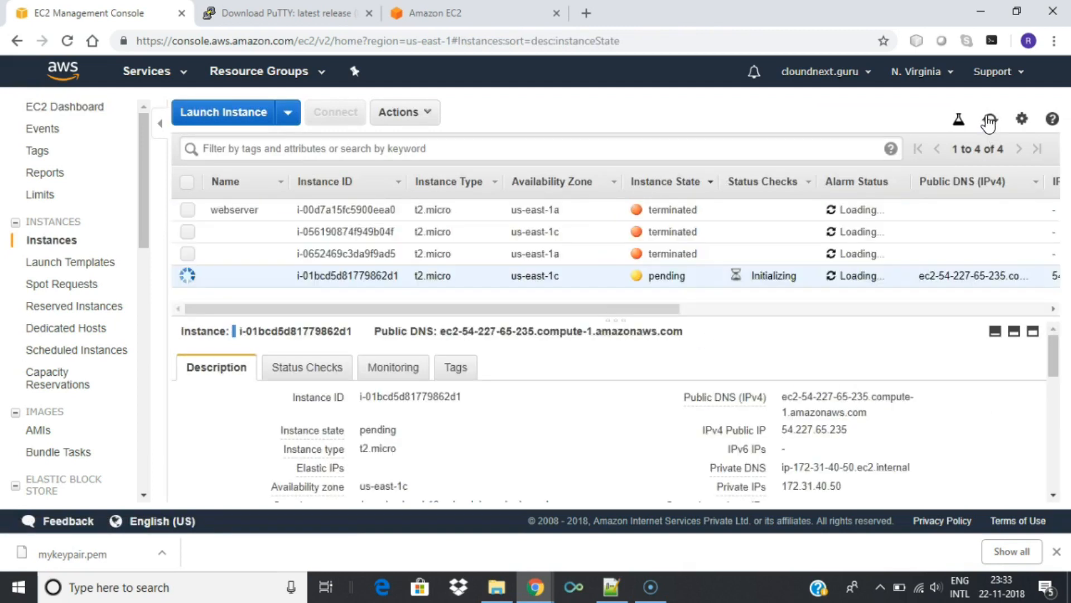
left_click(989, 118)
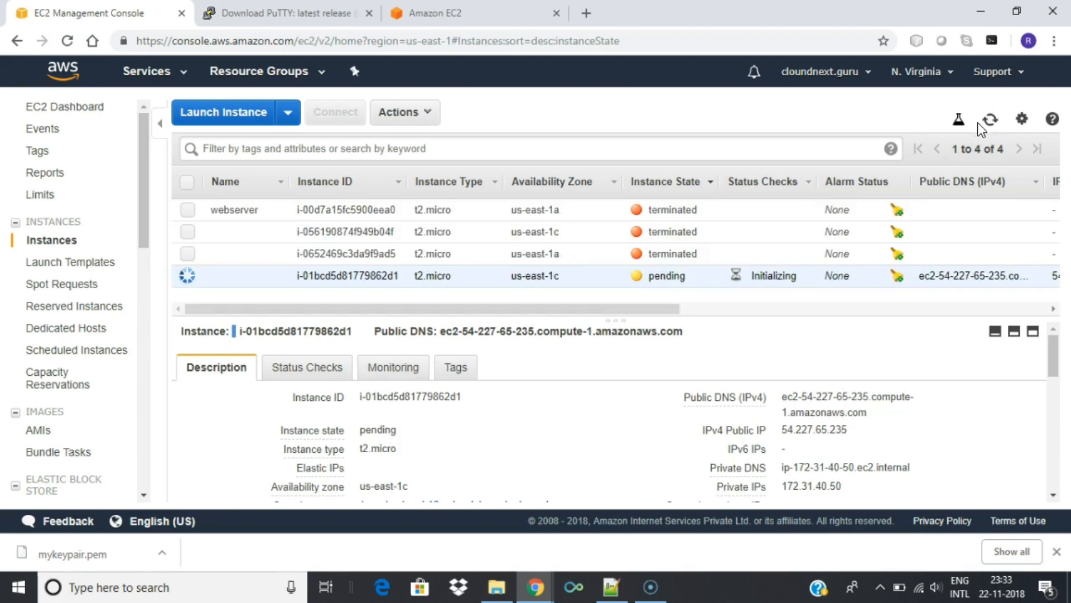
mouse_move(813, 380)
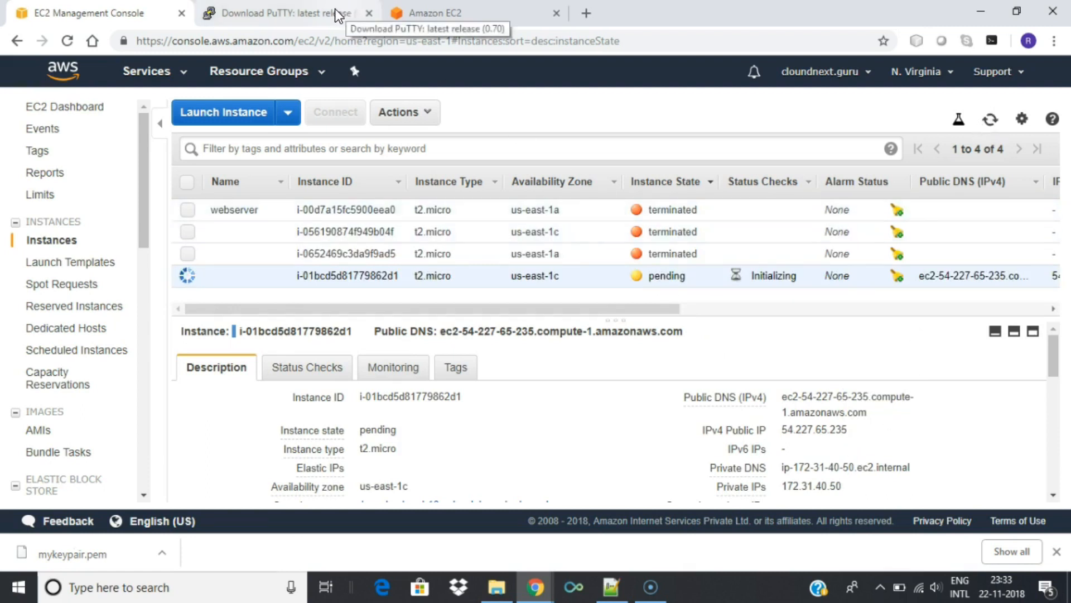
Open the PuTTY 0.70 release downloads page and scroll to the puttygen.exe links.
left_click(286, 13)
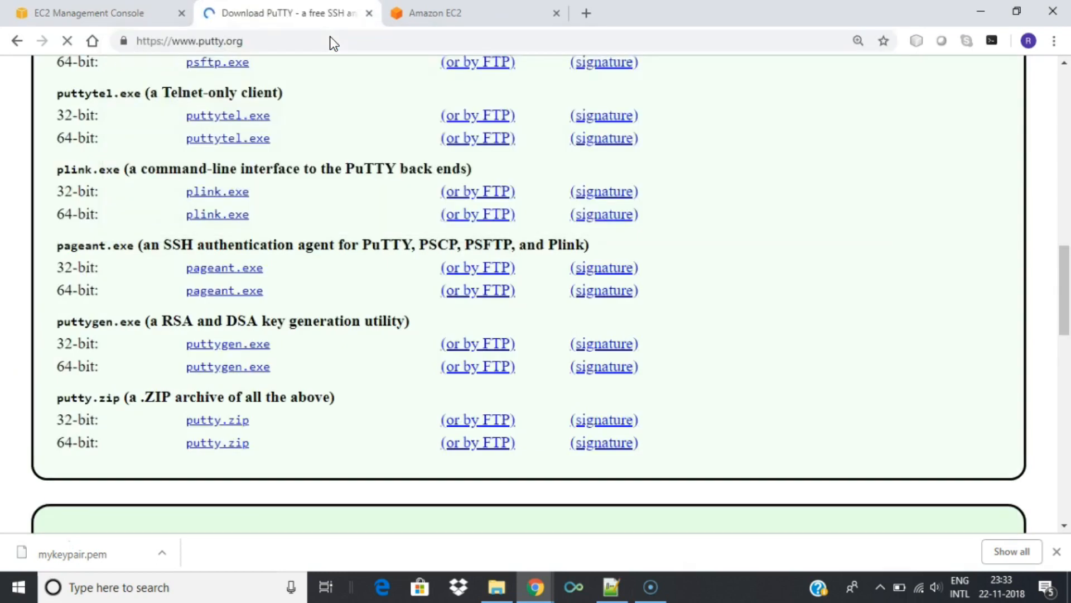
scroll("up", 3)
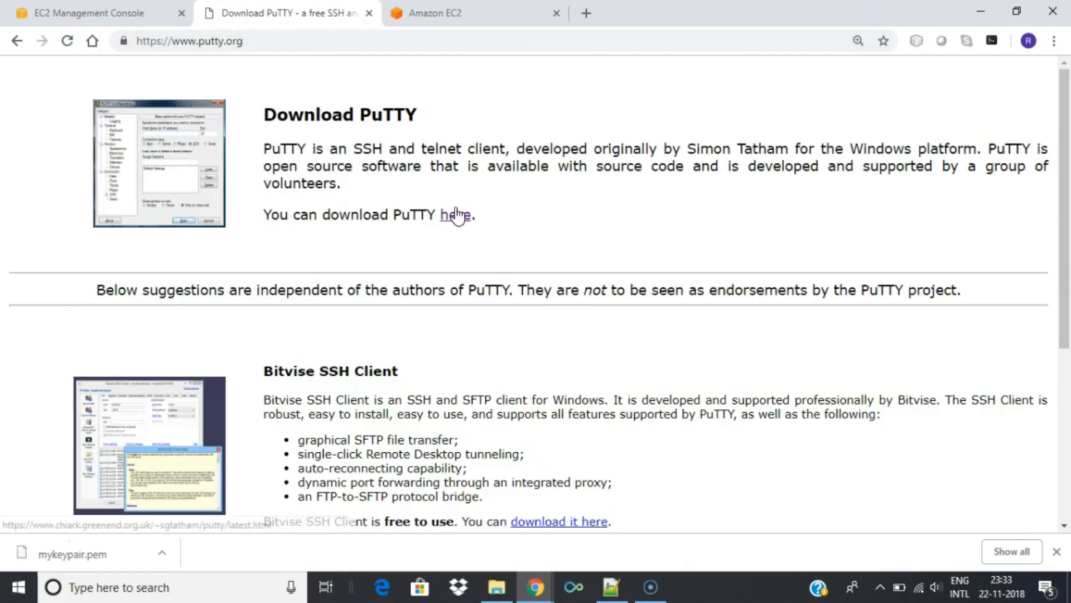
mouse_move(461, 213)
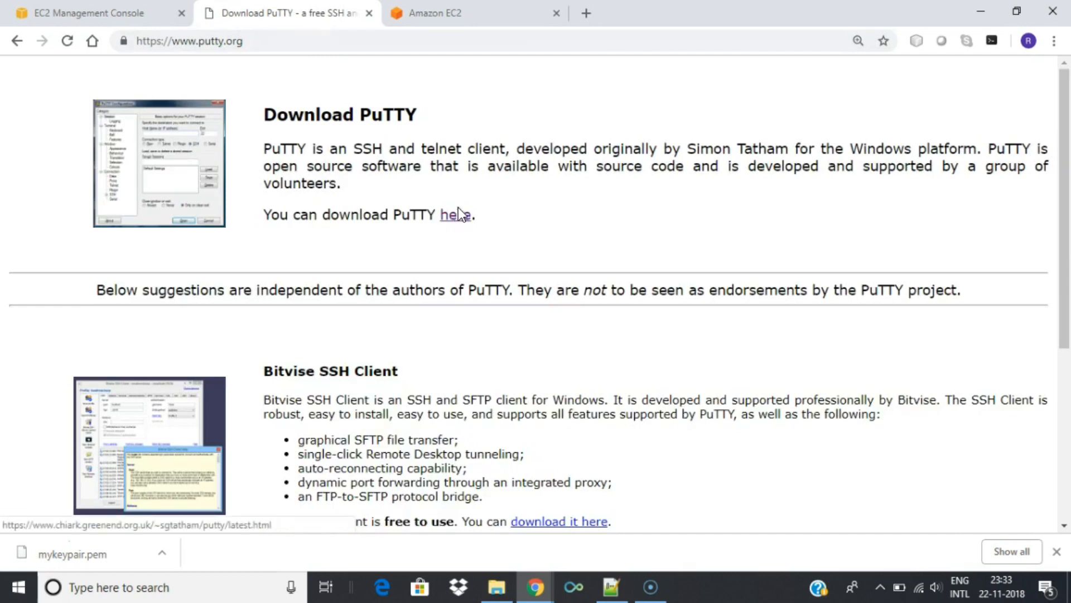
left_click(455, 215)
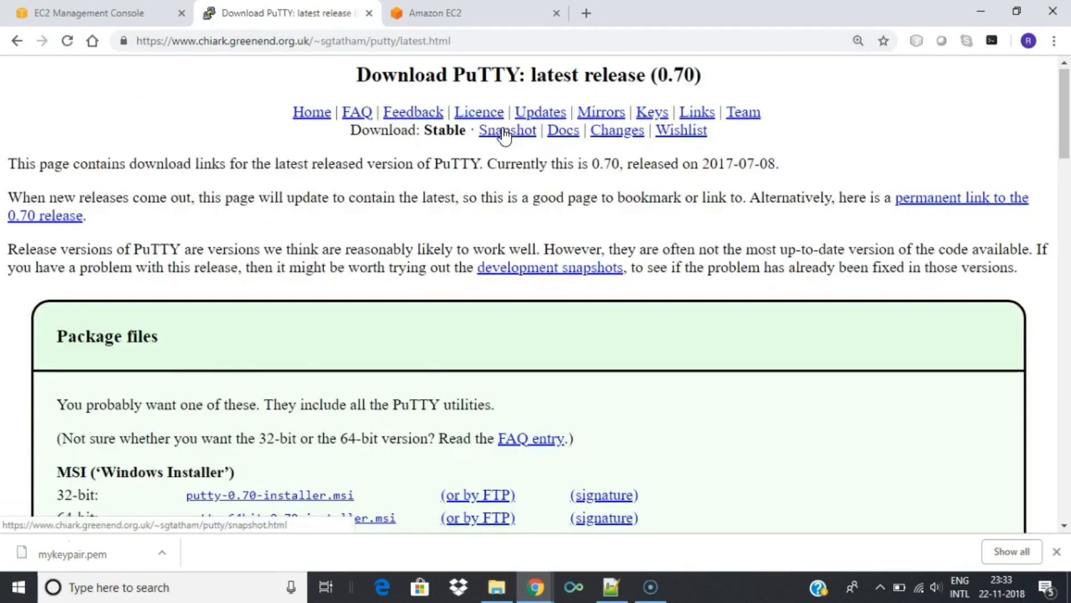
scroll("down", 3)
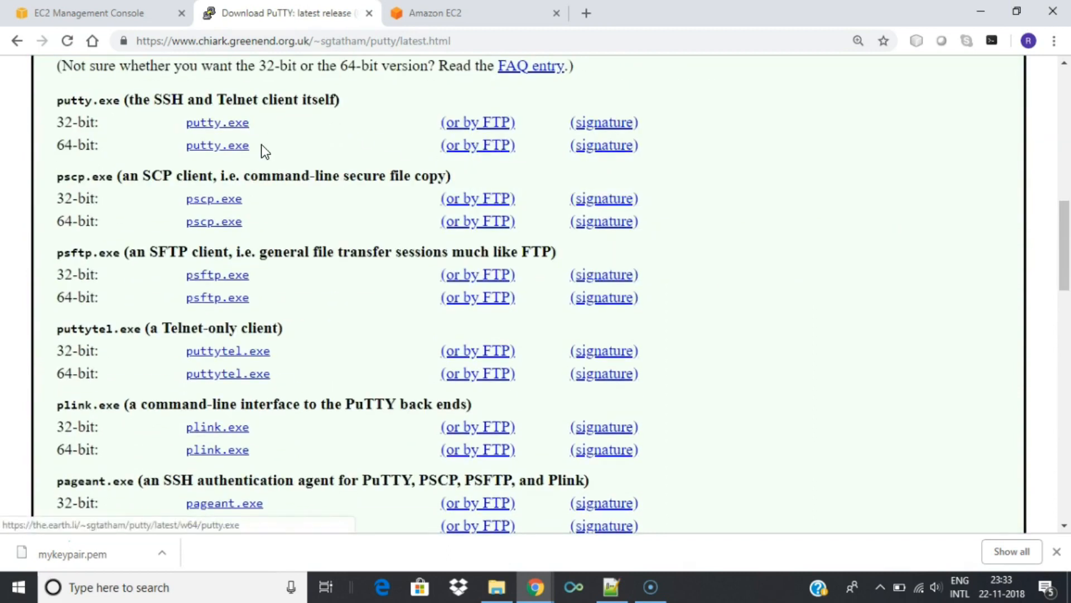
scroll("down", 3)
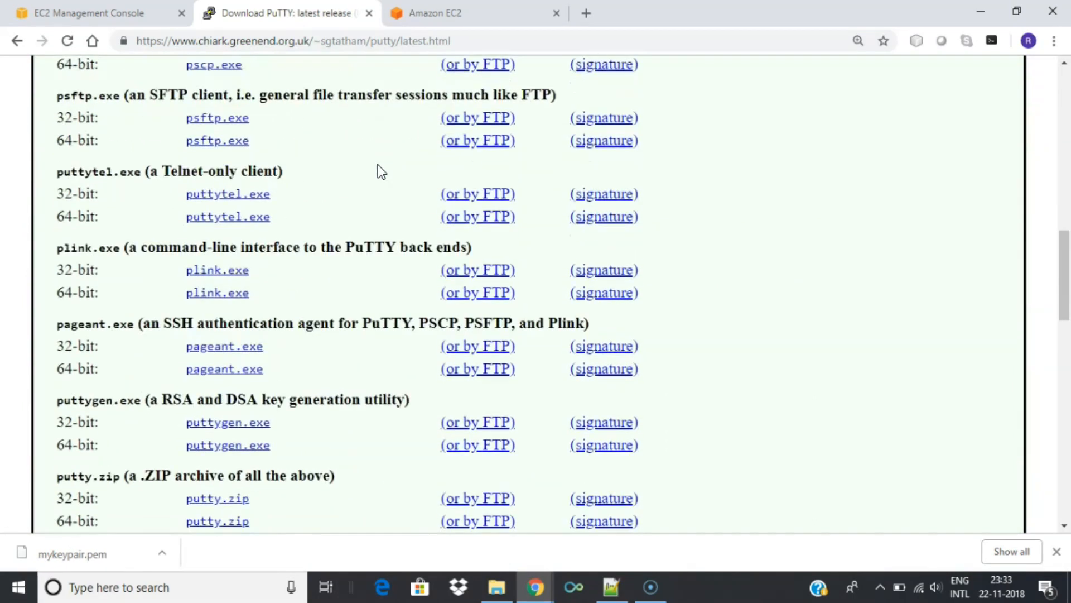
scroll("down", 3)
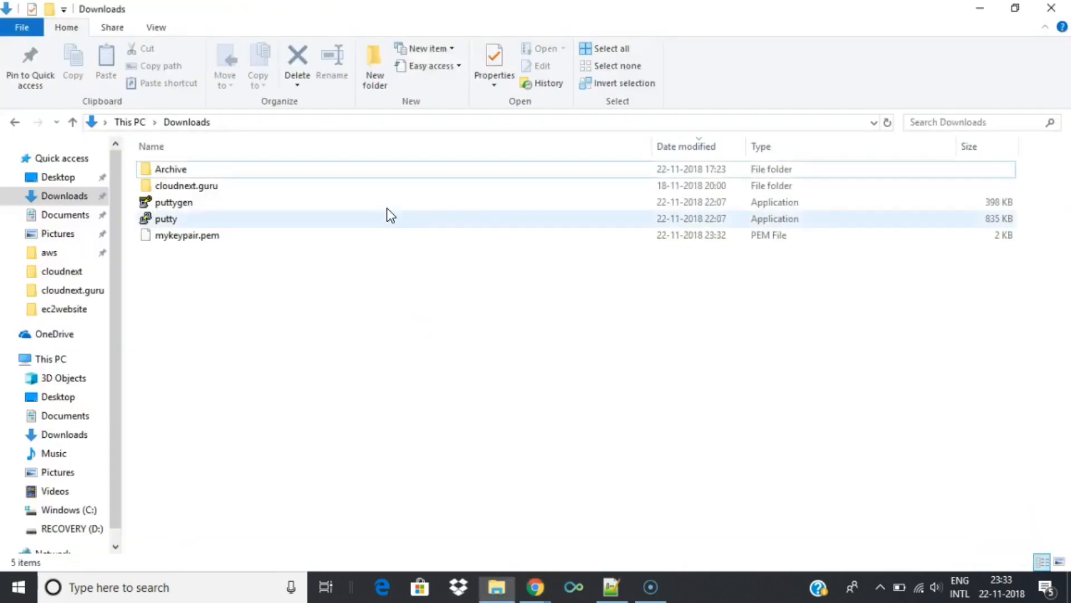
Launch PuTTYgen and load the existing mykeypair.pem private key.
double_click(173, 202)
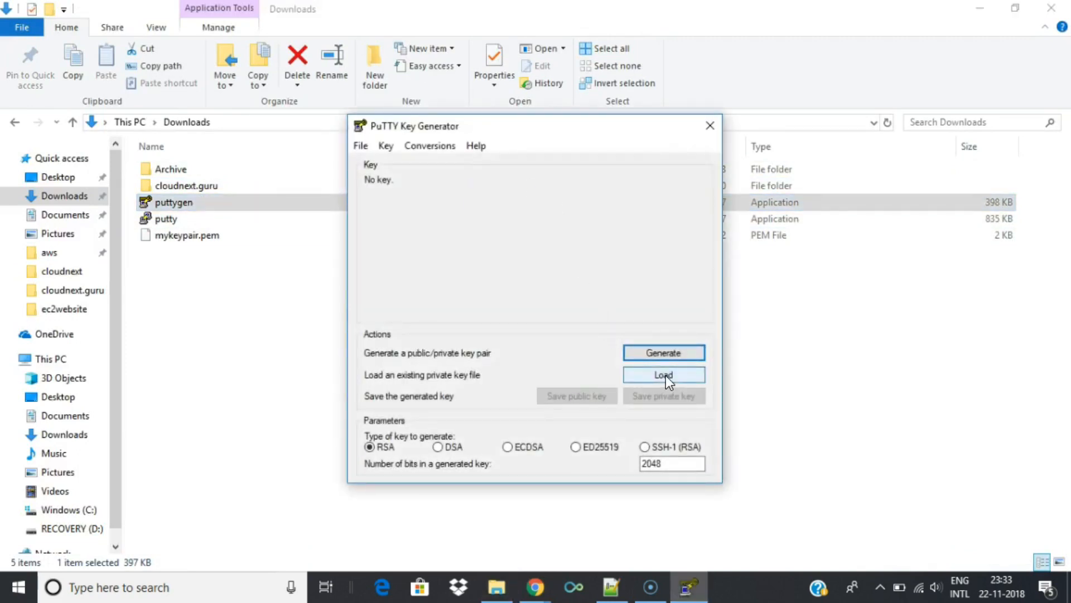
left_click(664, 374)
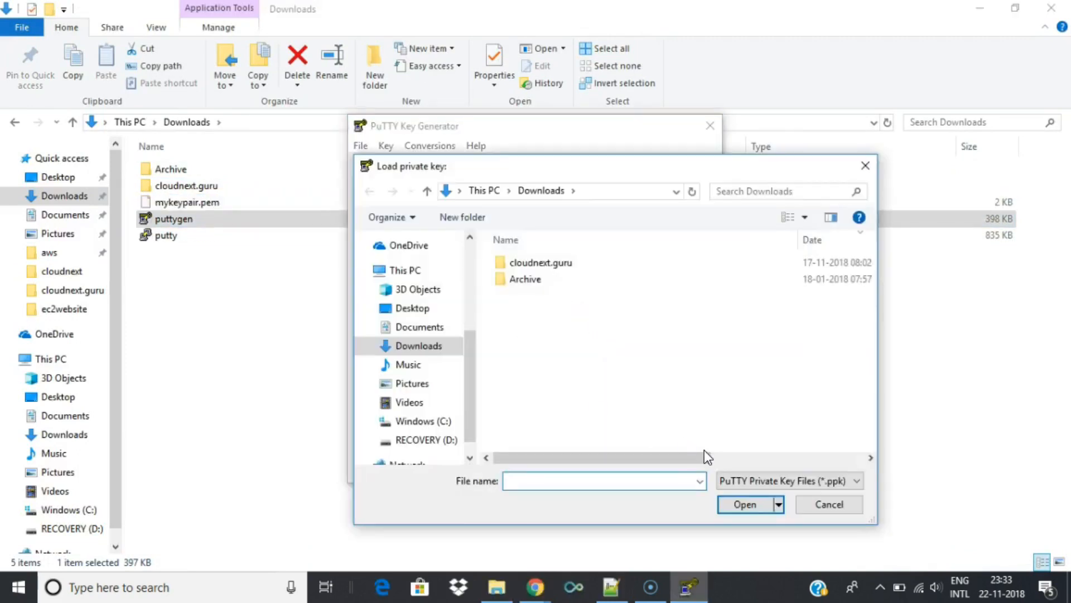
left_click(789, 481)
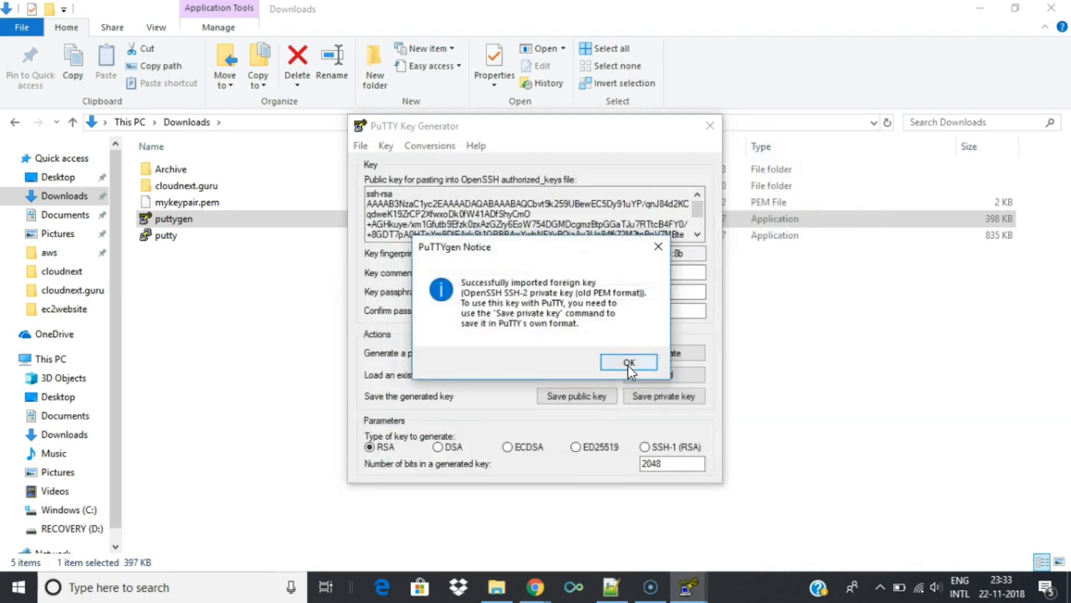
Save the key without a passphrase as mykeypair.ppk in Downloads and close PuTTYgen.
left_click(629, 362)
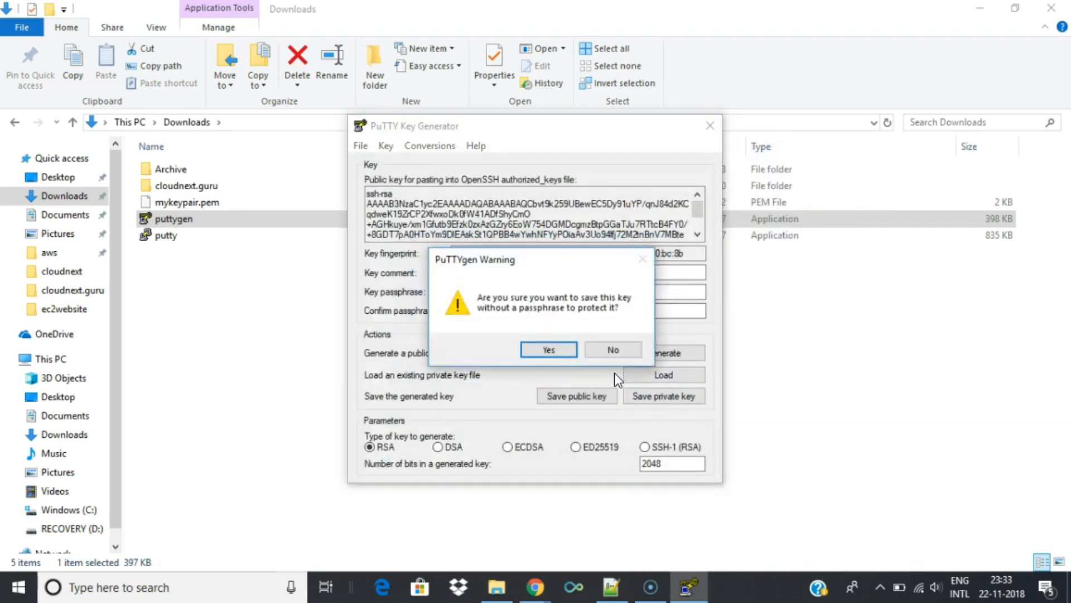
left_click(549, 349)
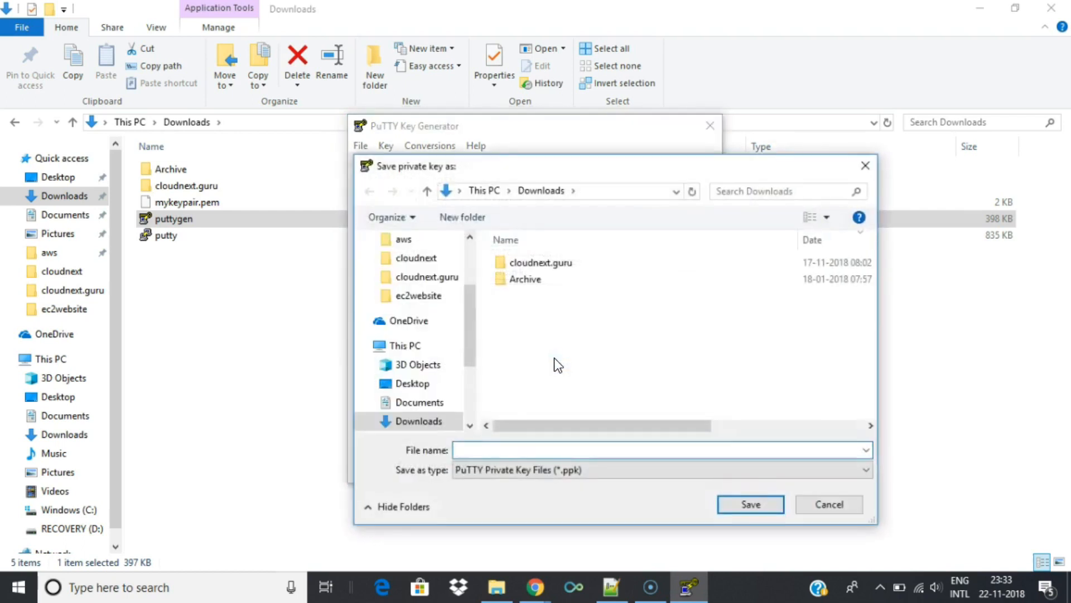
type("mykeyp")
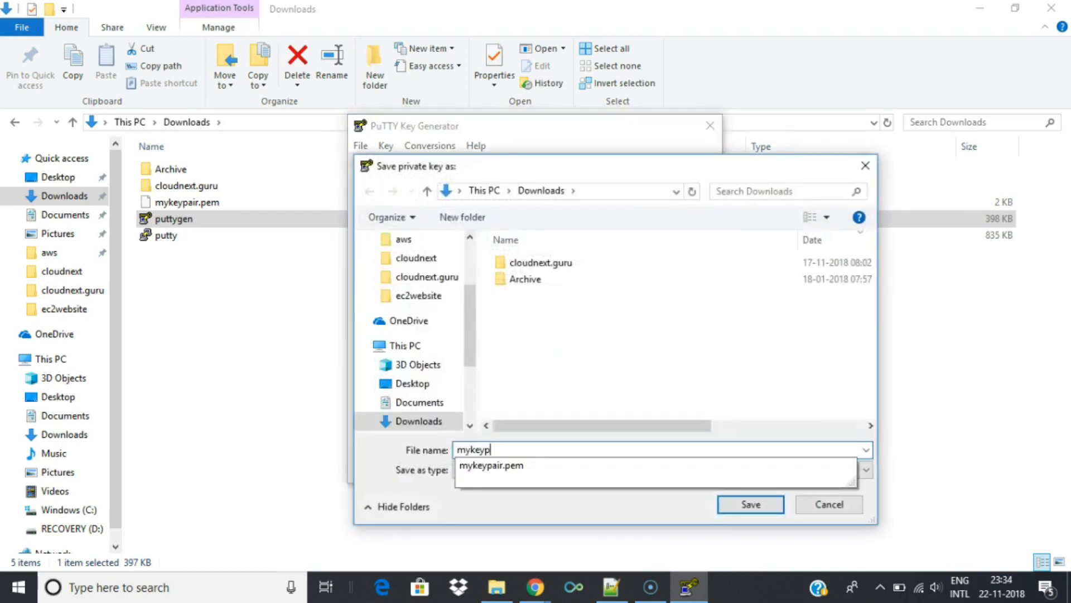
type("air.ppk")
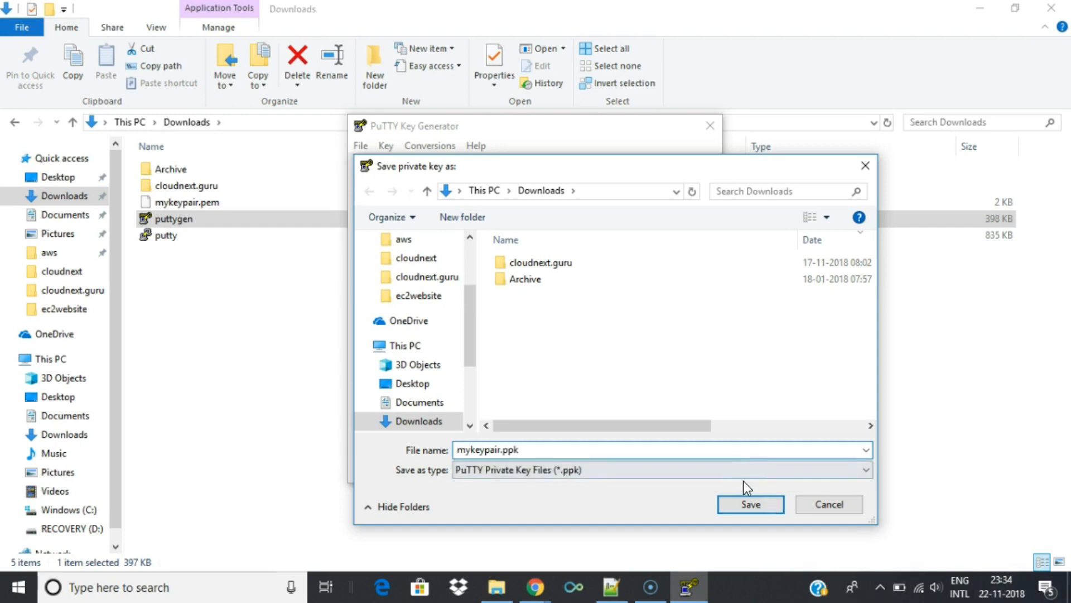
left_click(750, 504)
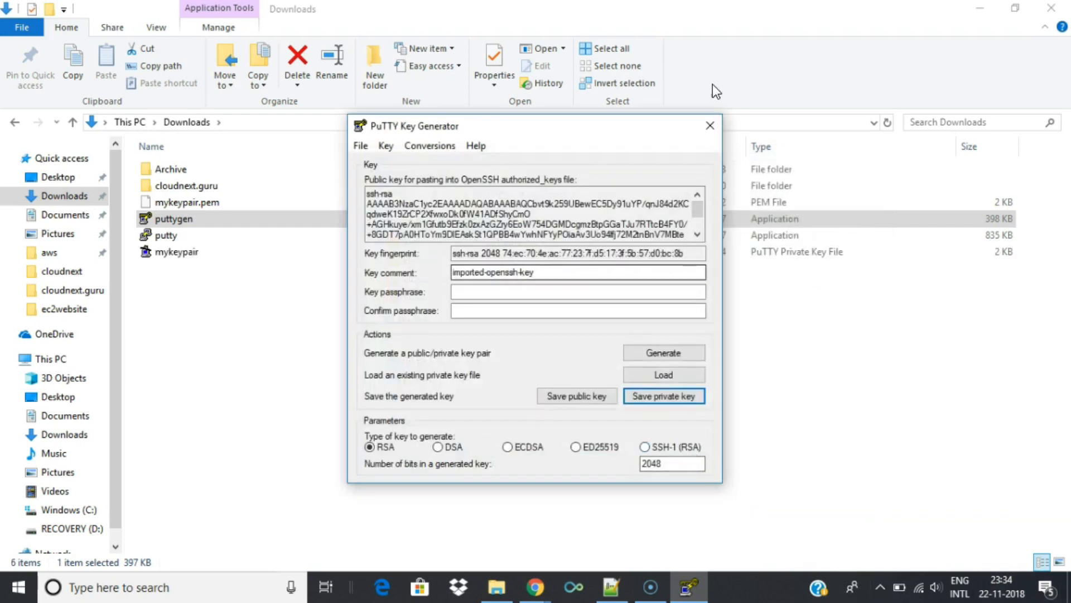
left_click(710, 125)
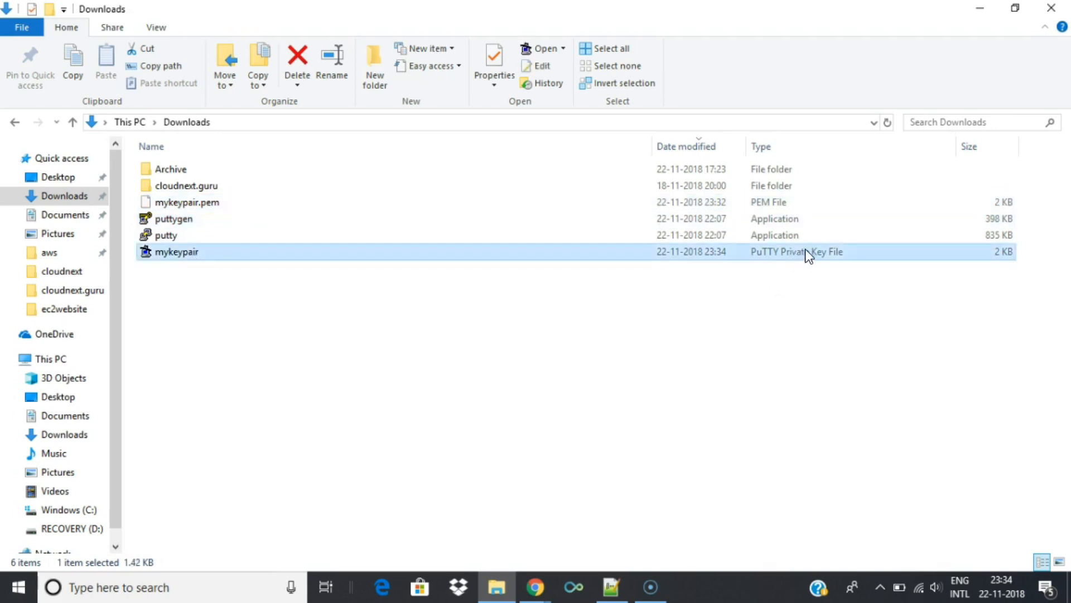
mouse_move(306, 265)
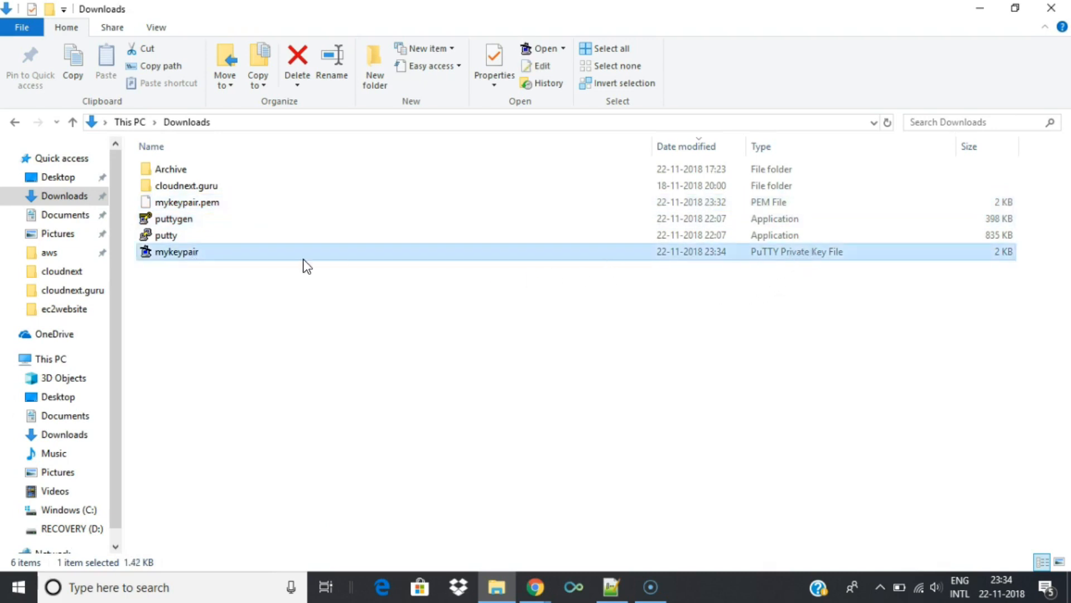
key("Alt+Tab")
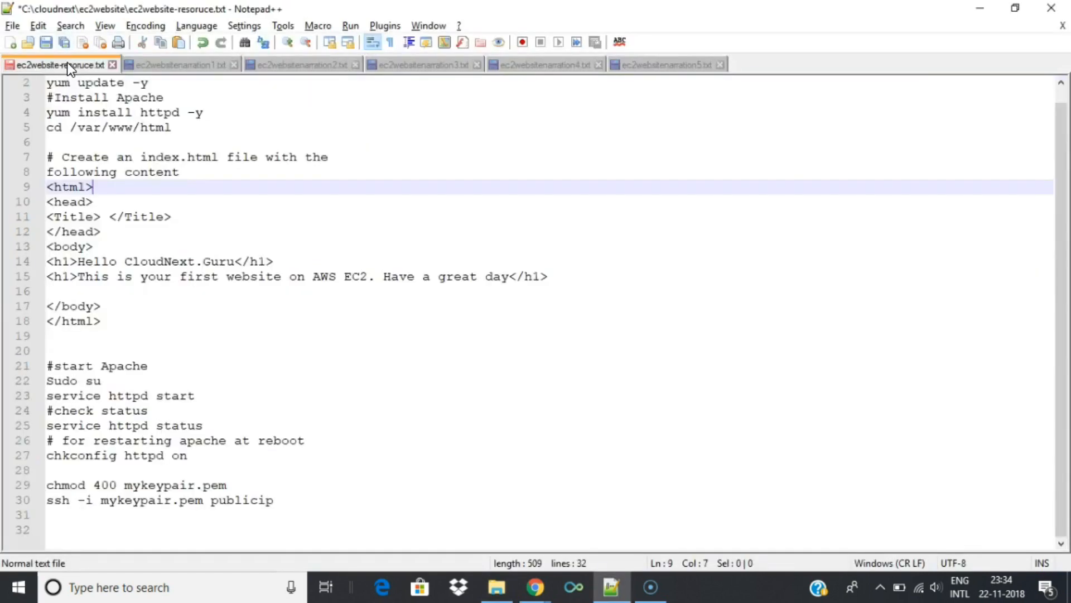
Change 'publicip' to 'public ip' in the ssh command line of ec2website-resoruce.txt.
left_click(101, 321)
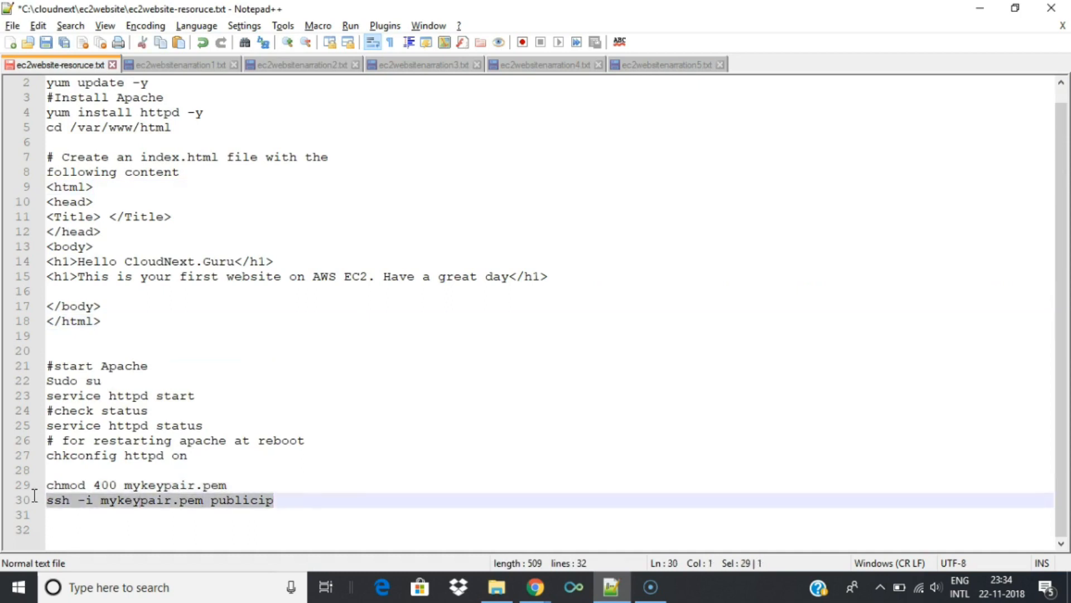
mouse_move(254, 509)
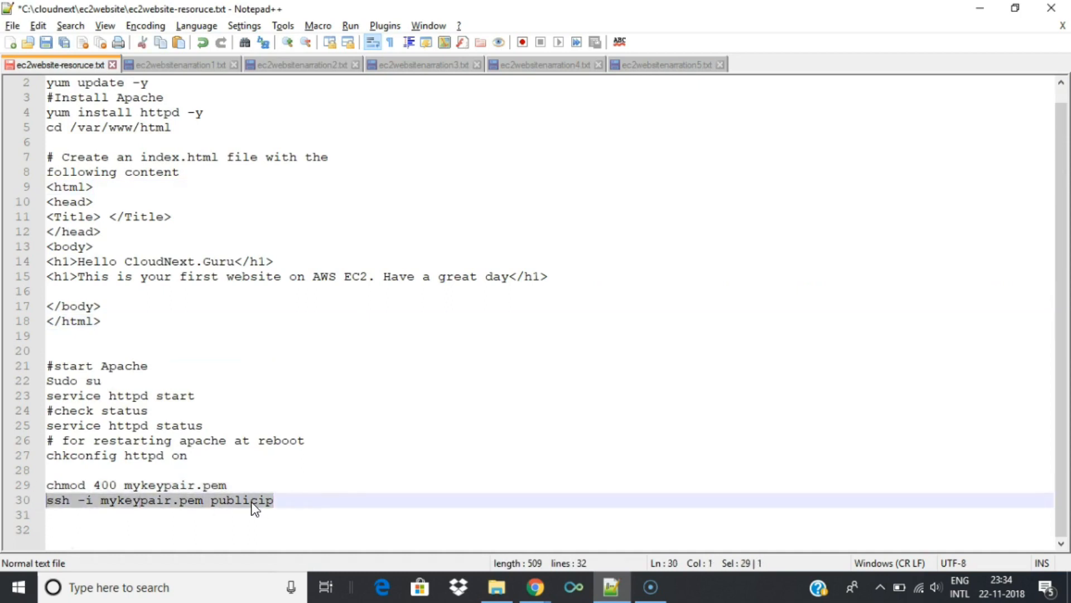
left_click(257, 500)
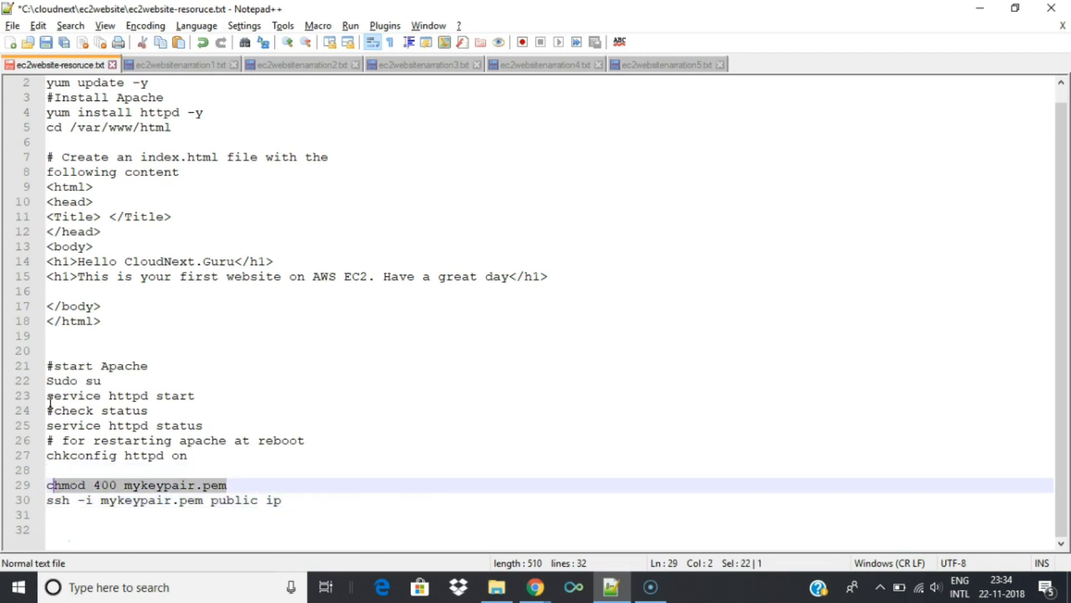
Launch PuTTY from Downloads and return to the running instance with IP 54.227.65.235.
left_click(498, 588)
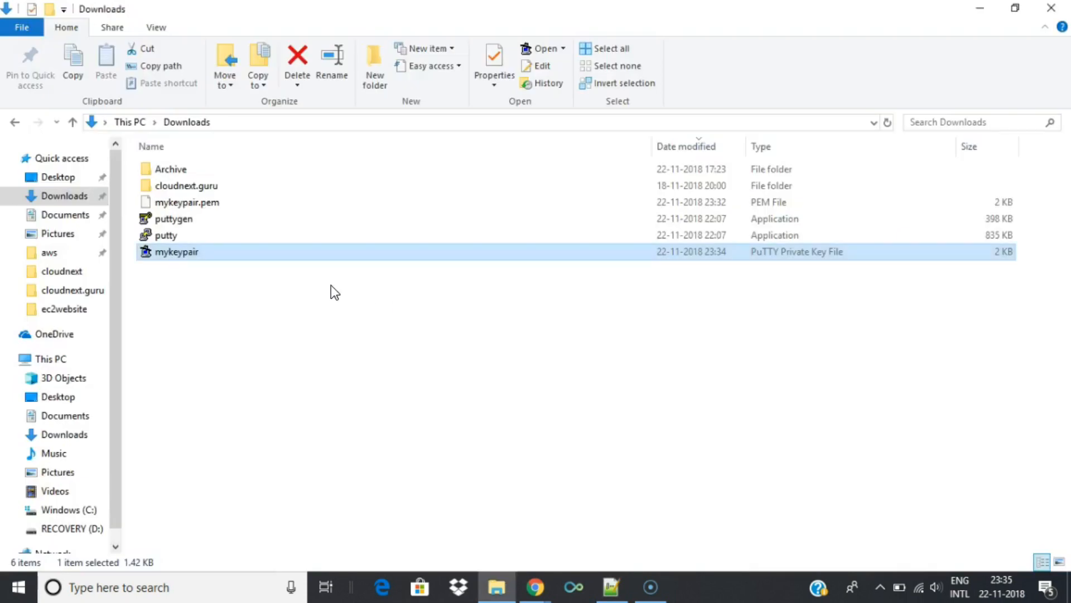
left_click(166, 235)
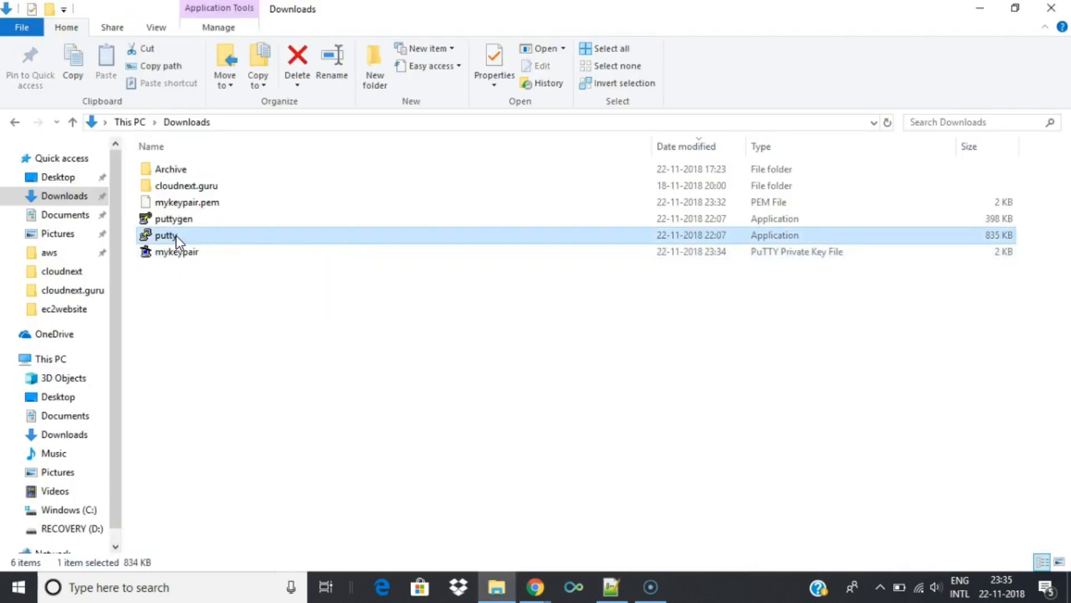
key("Alt+Tab")
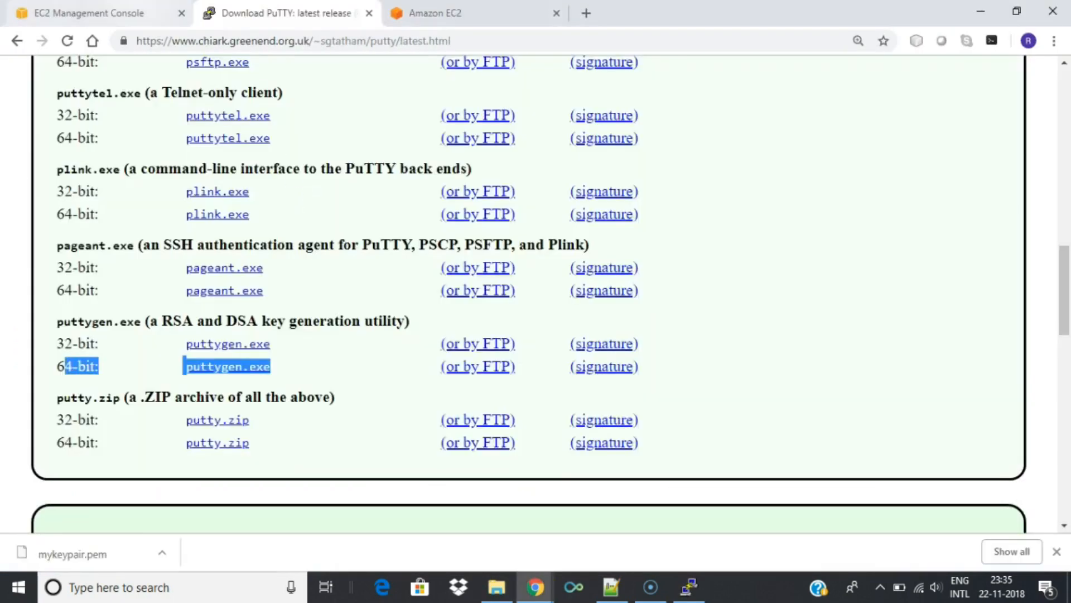
left_click(84, 12)
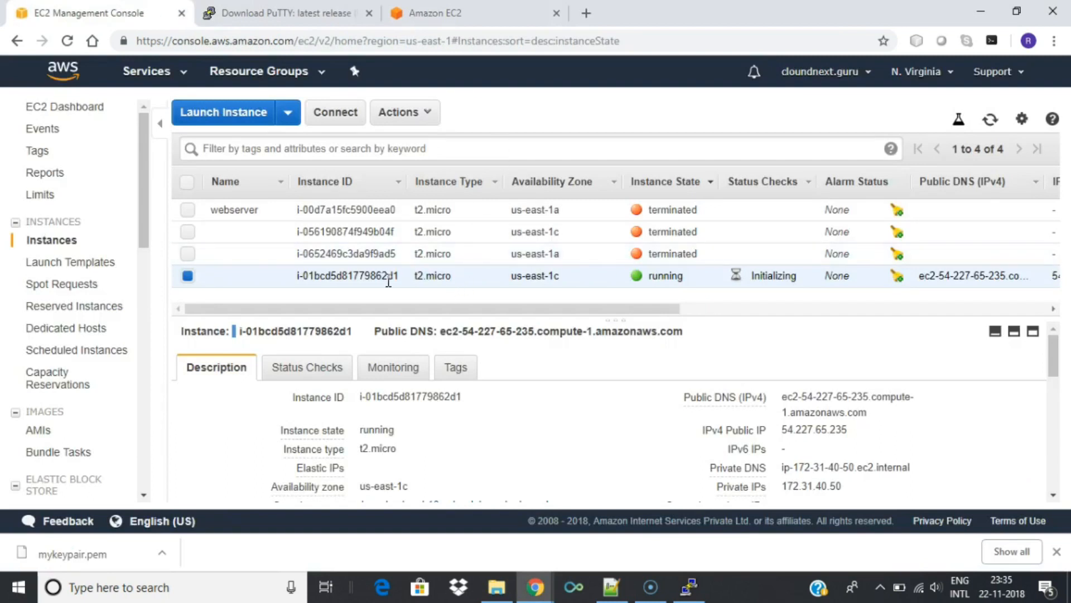
Set PuTTY to authenticate with mykeypair.ppk and use a 20-point Courier New font.
key("Alt+Tab")
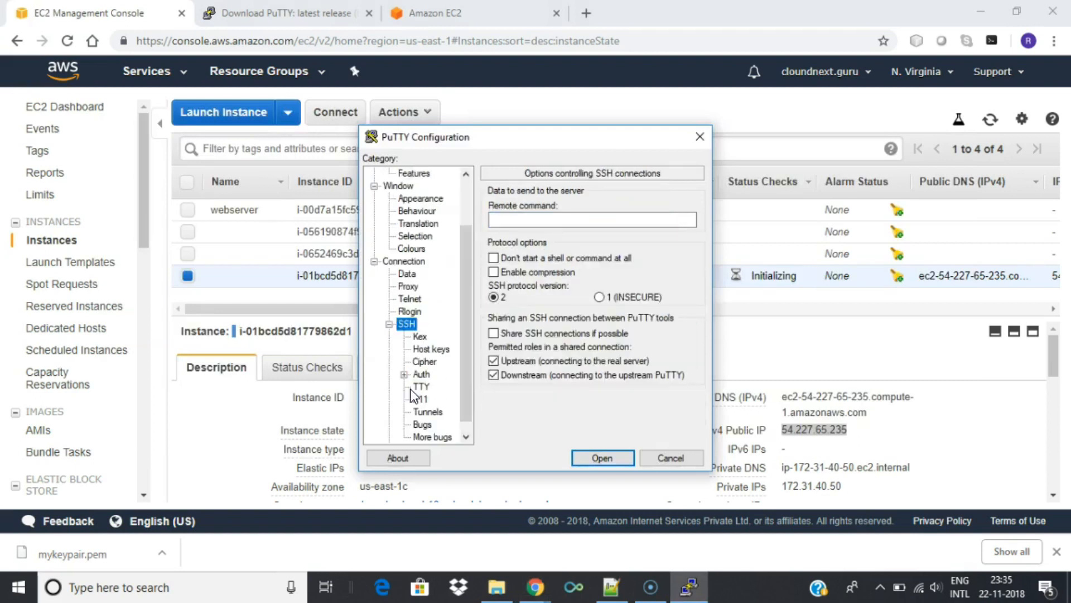
left_click(420, 374)
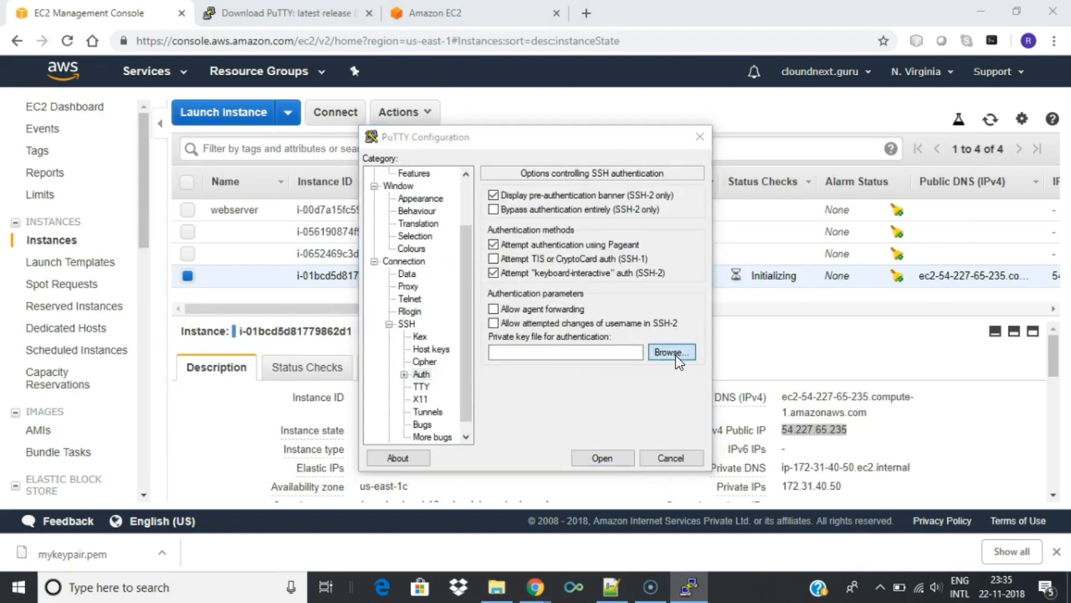
left_click(672, 352)
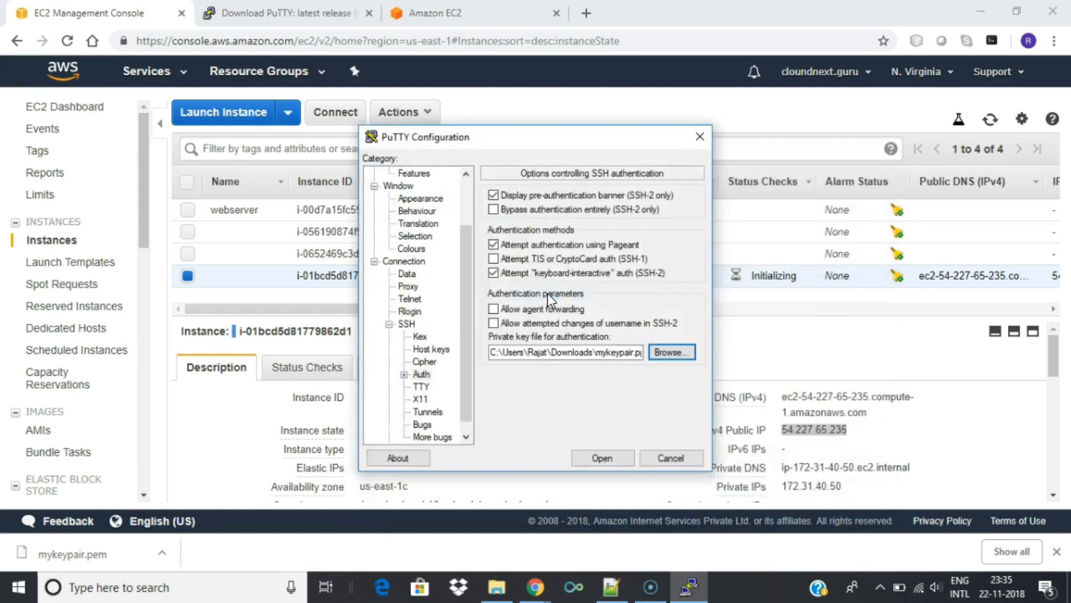
left_click(420, 198)
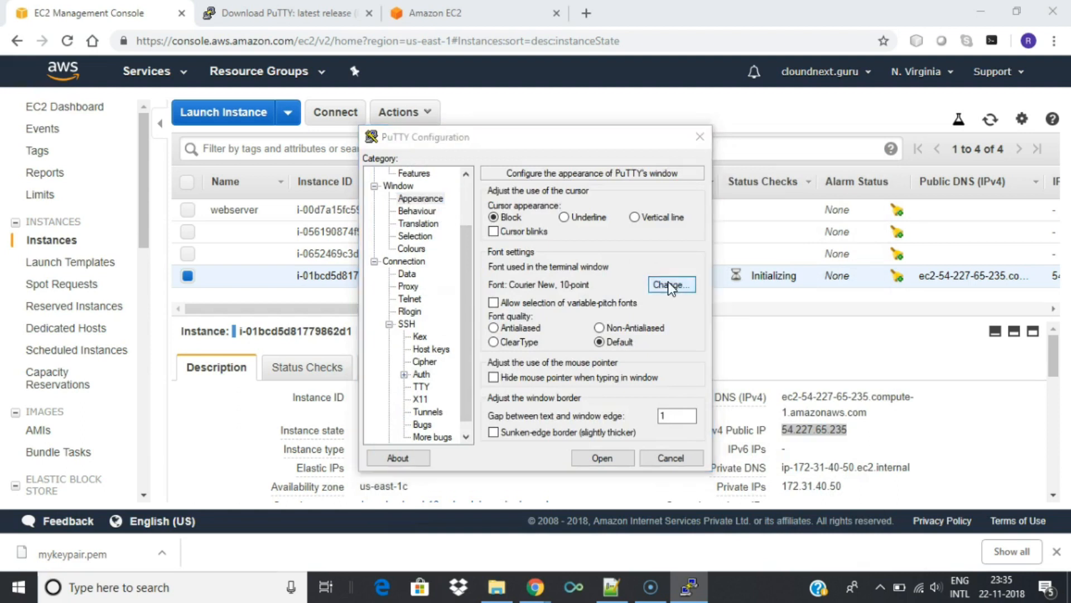
left_click(672, 284)
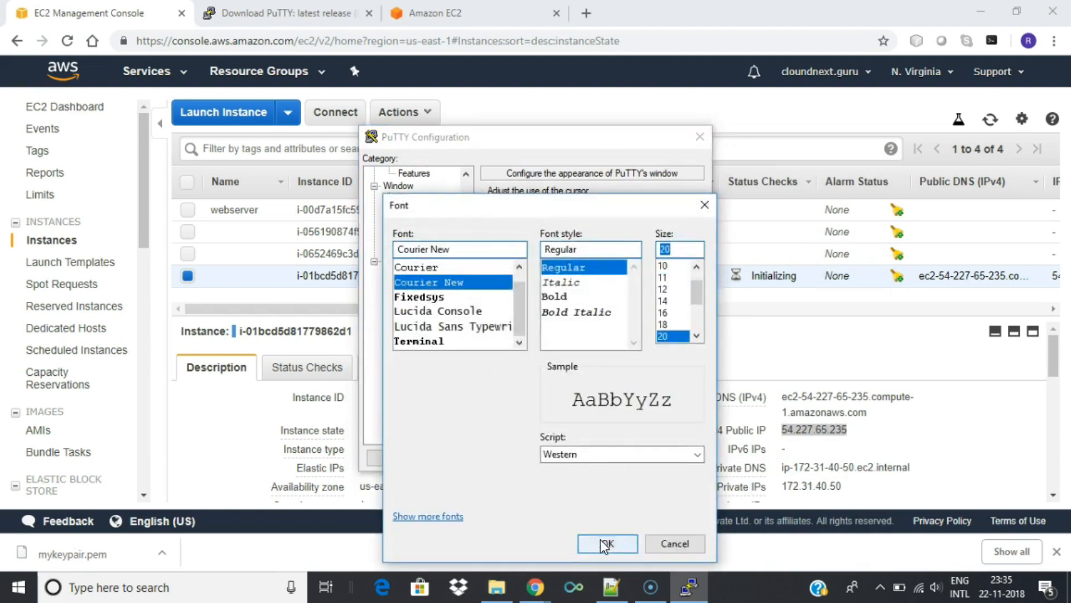
left_click(607, 544)
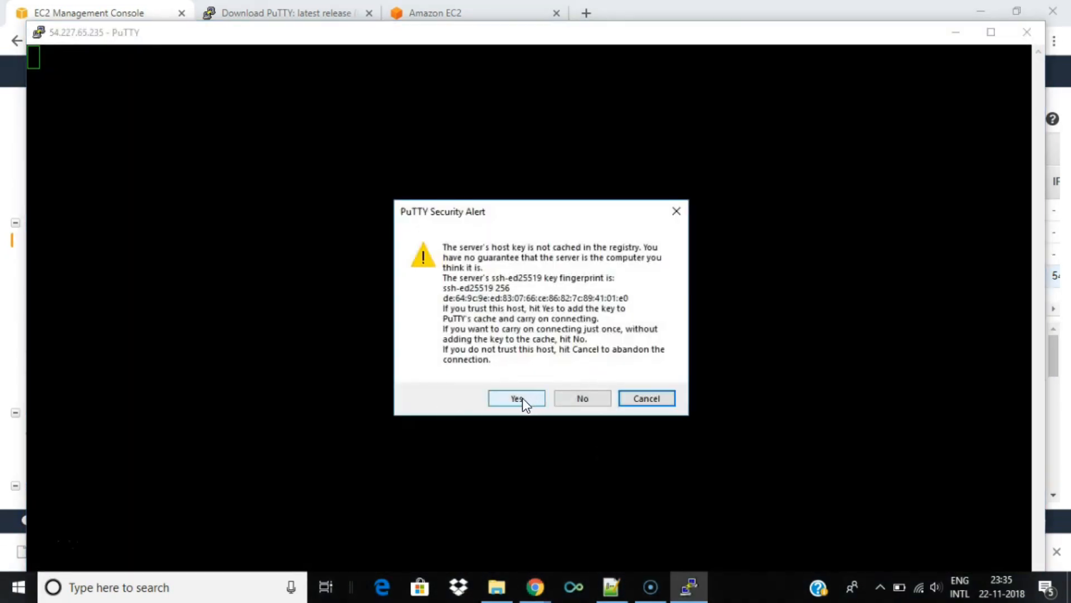
Accept the host key, log in as ec2-user, then run sudo su and yum update -y.
left_click(517, 399)
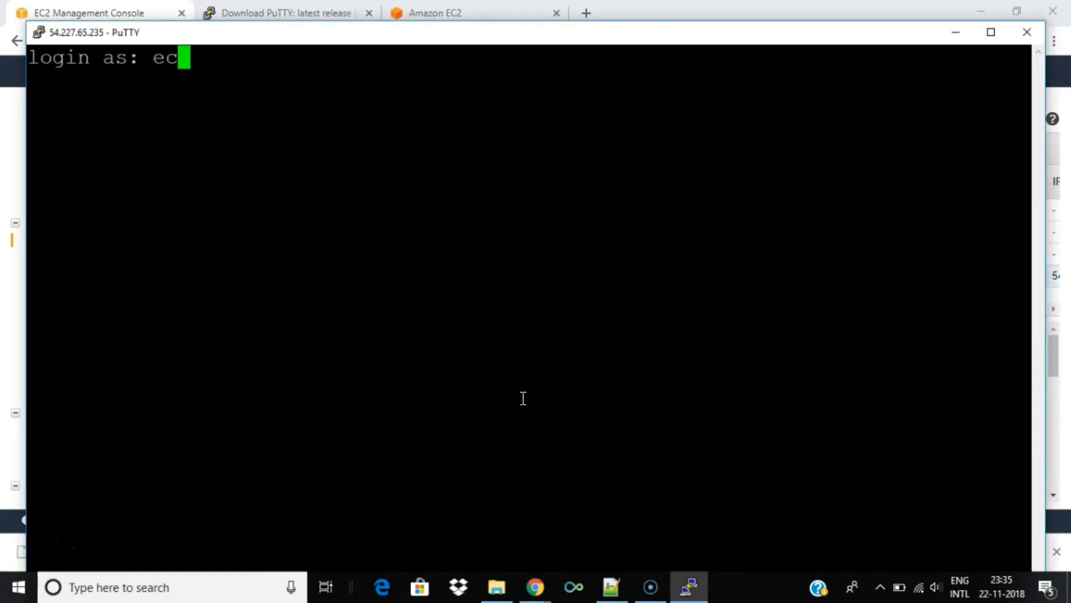
type("2-user")
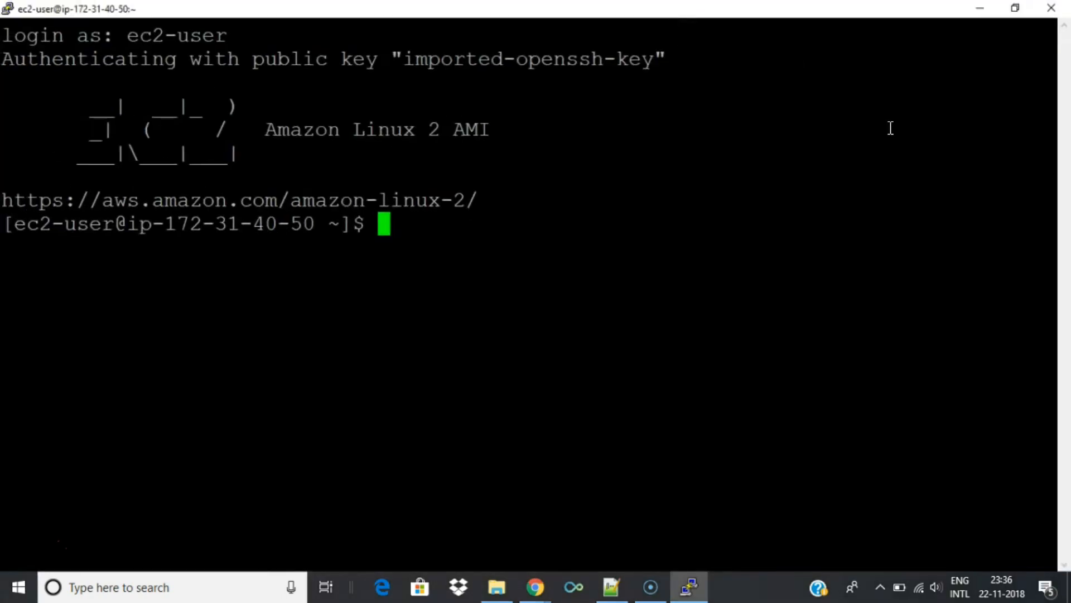
type("sudo su")
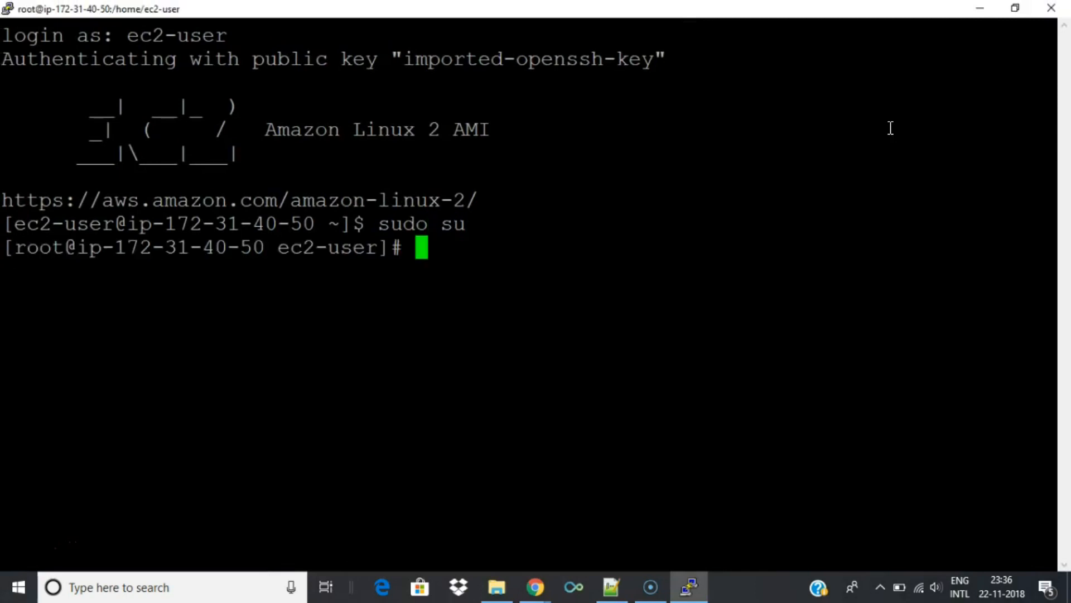
type("yum upda")
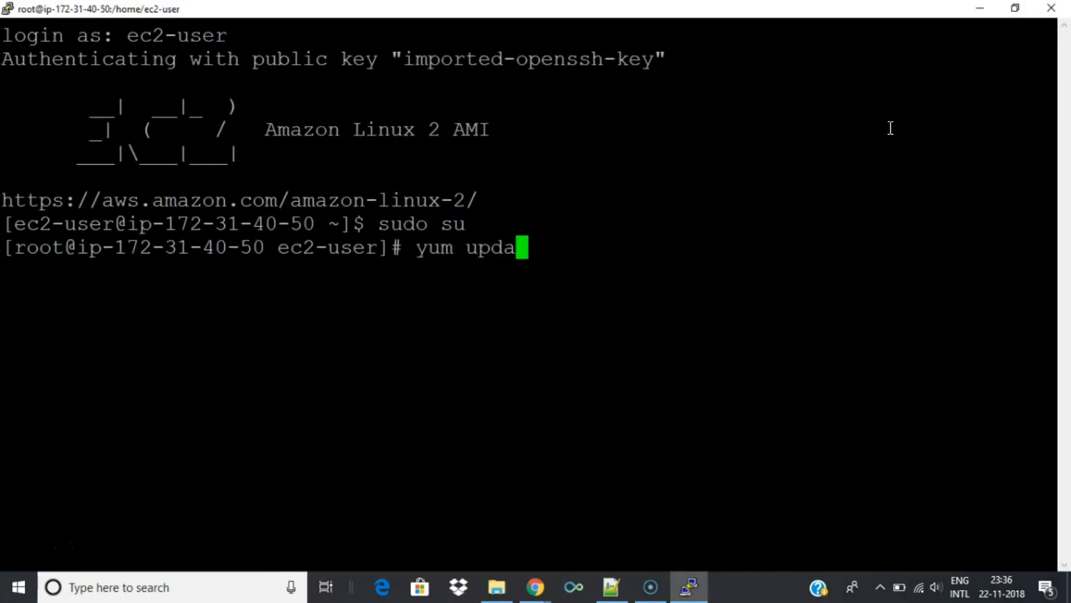
type("te -y")
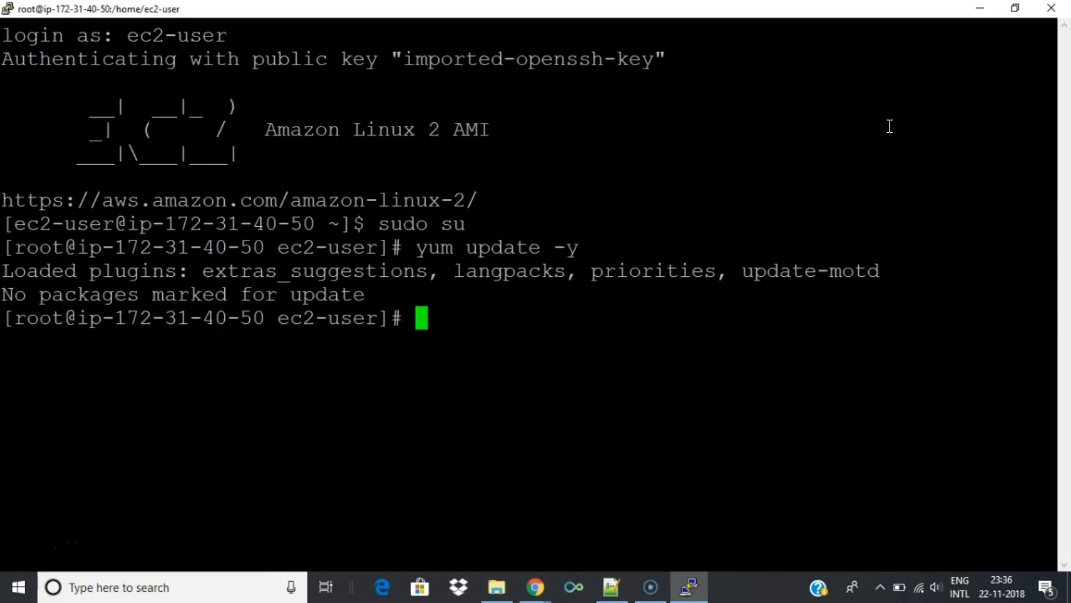
mouse_move(44, 548)
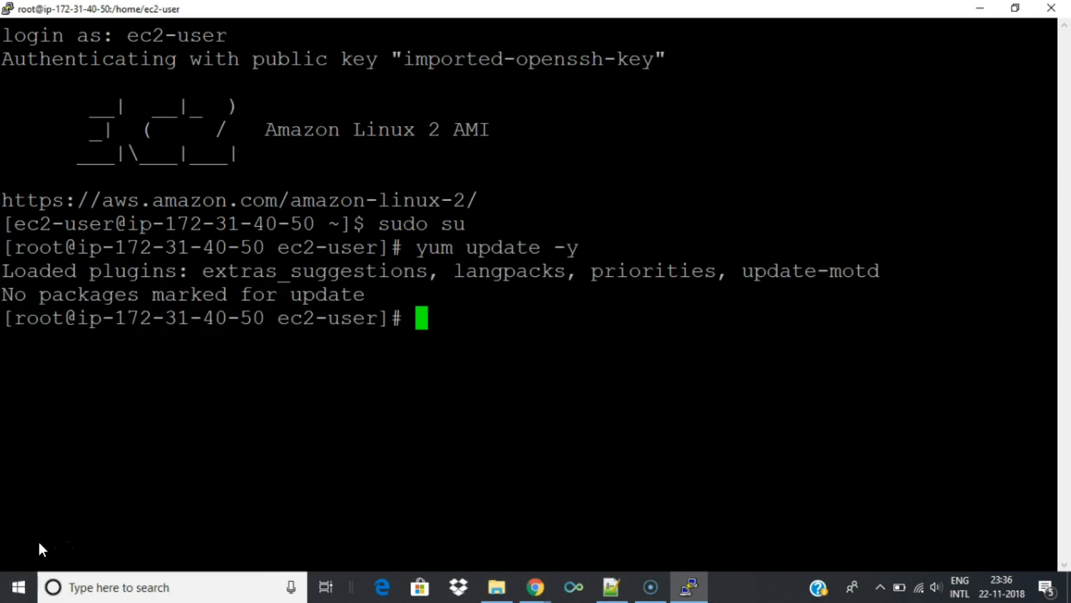
mouse_move(681, 317)
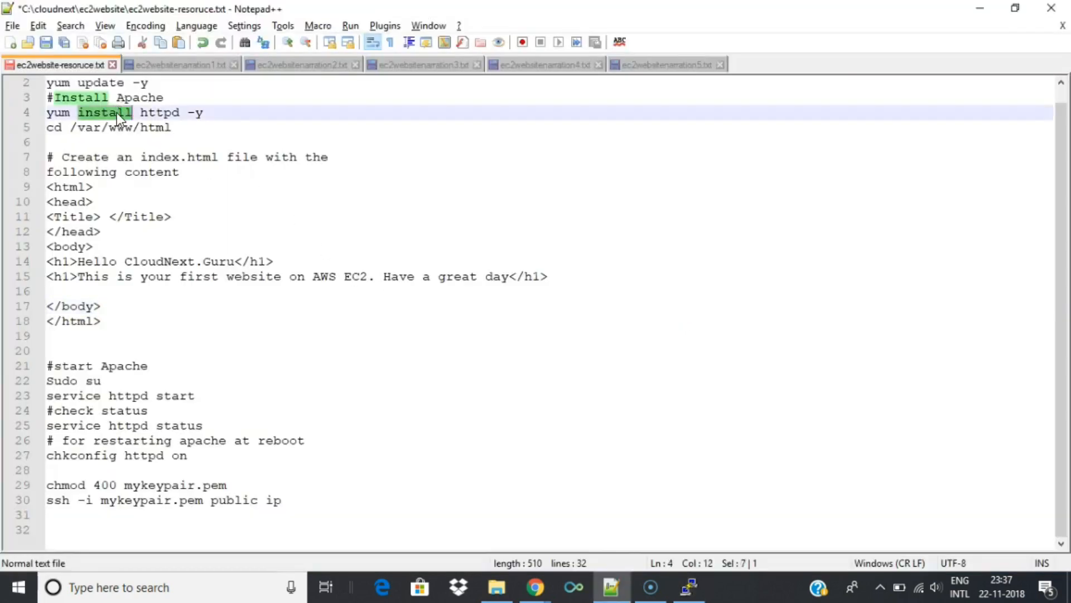
Change into /var/www/html in PuTTY and start selecting the HTML block in the notes.
left_click(688, 586)
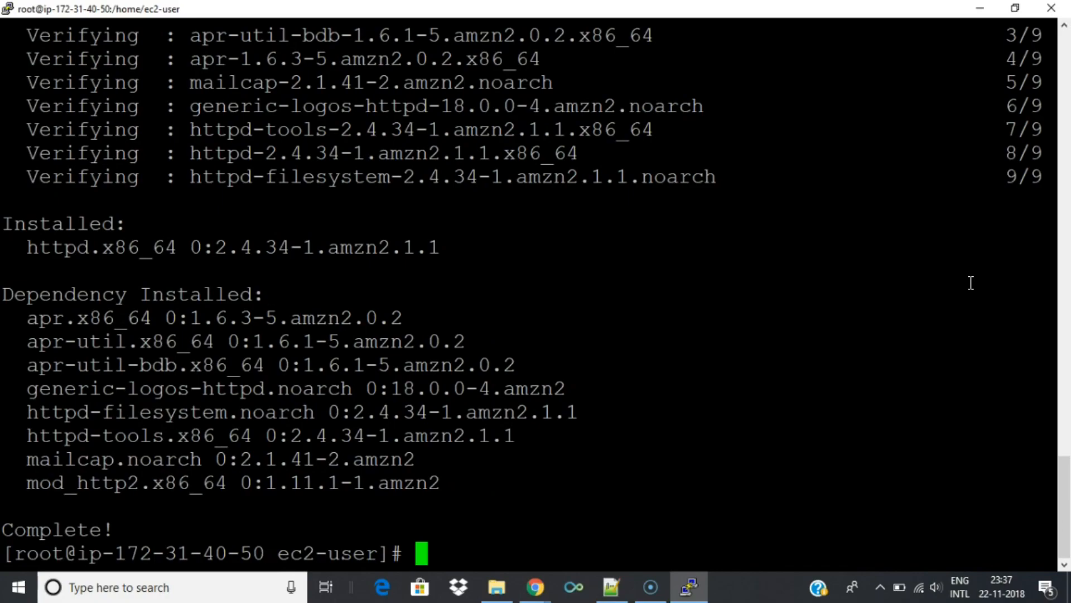
left_click(623, 585)
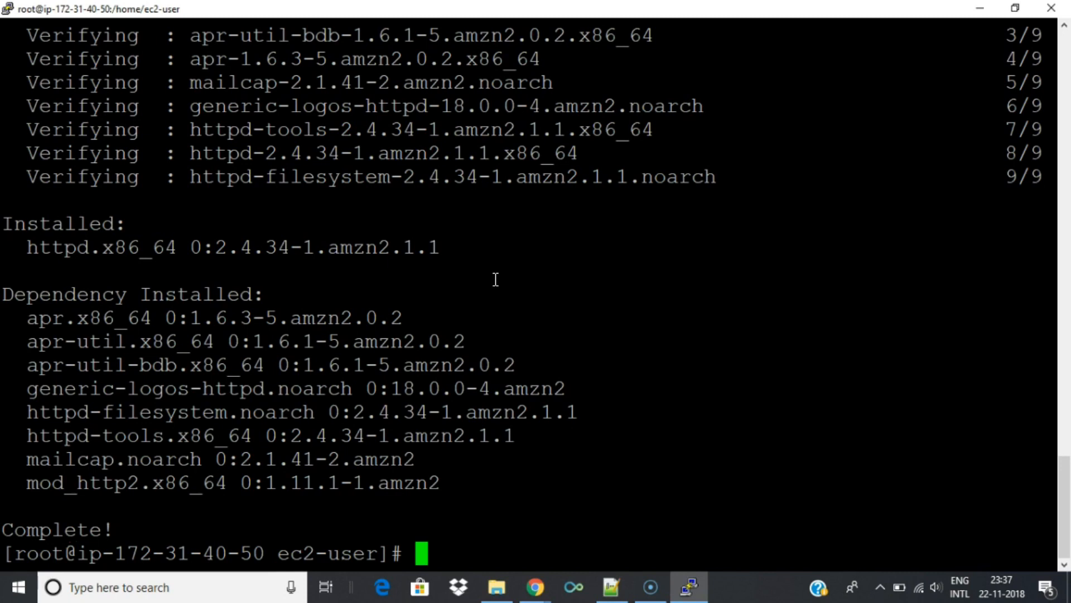
type("cd /var/www/html")
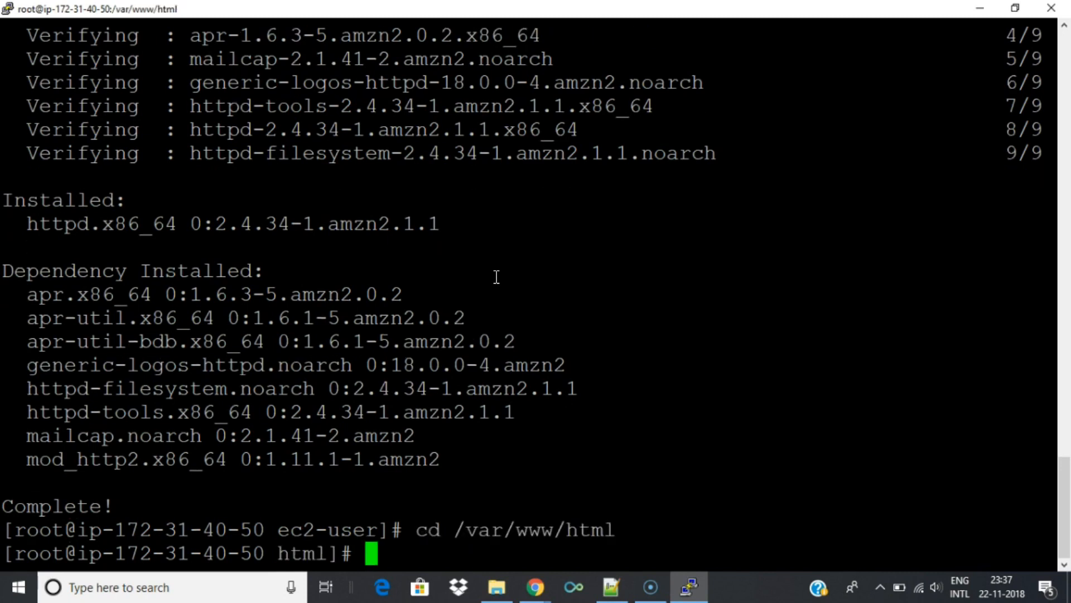
left_click(610, 586)
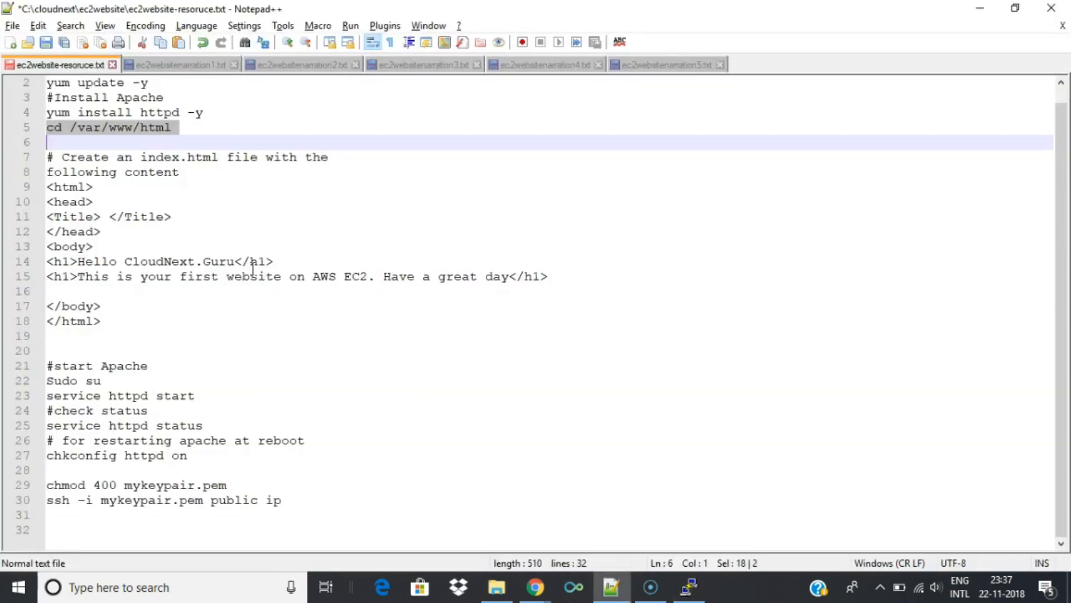
left_click(161, 331)
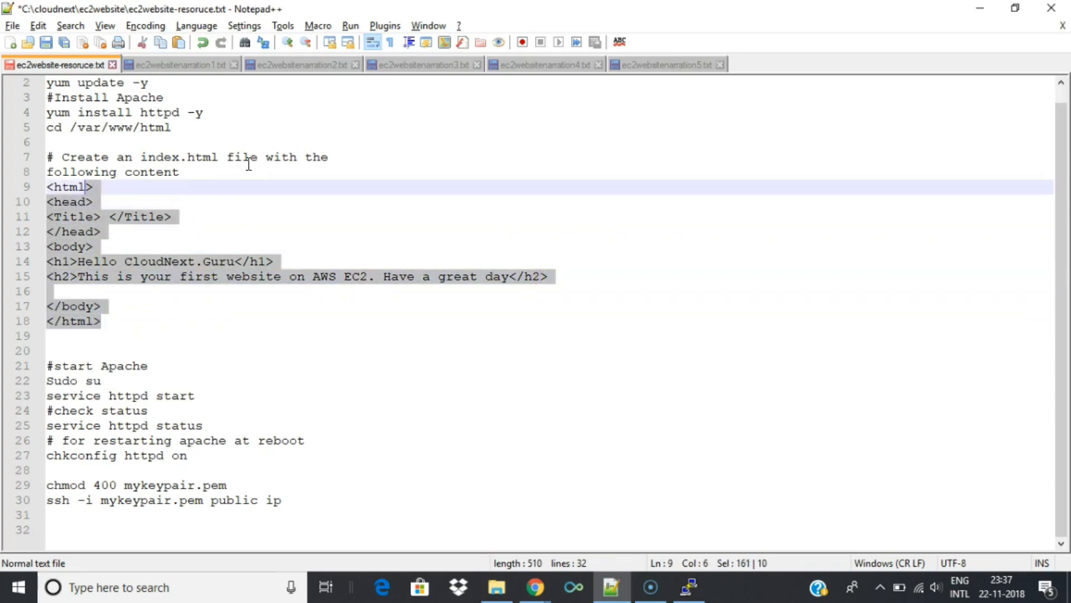
Paste the Hello CloudNext.Guru HTML into a new index.html with nano and exit.
left_click(687, 586)
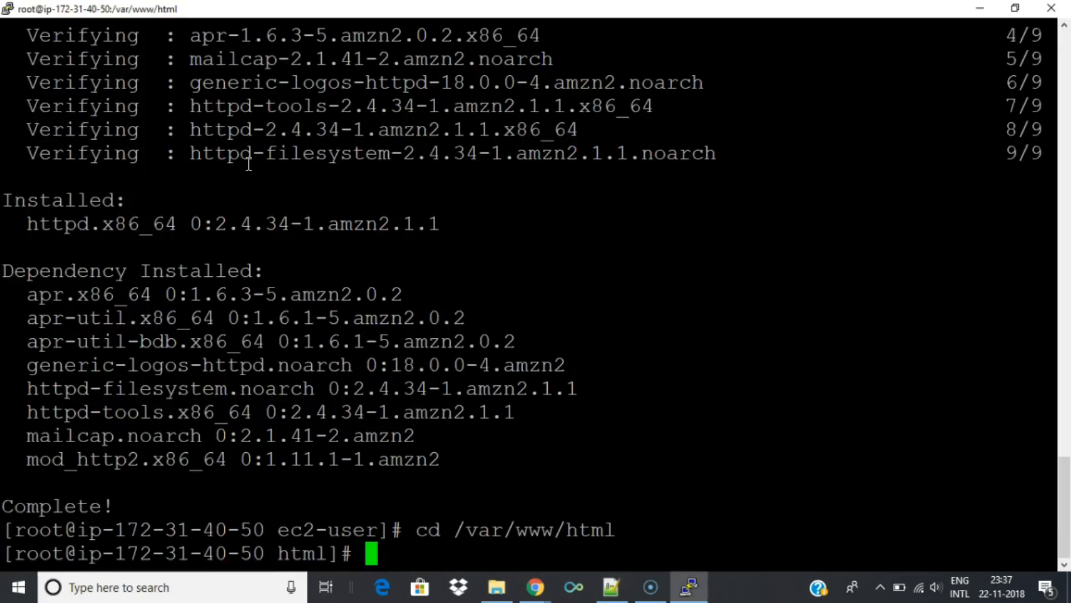
type("nanod")
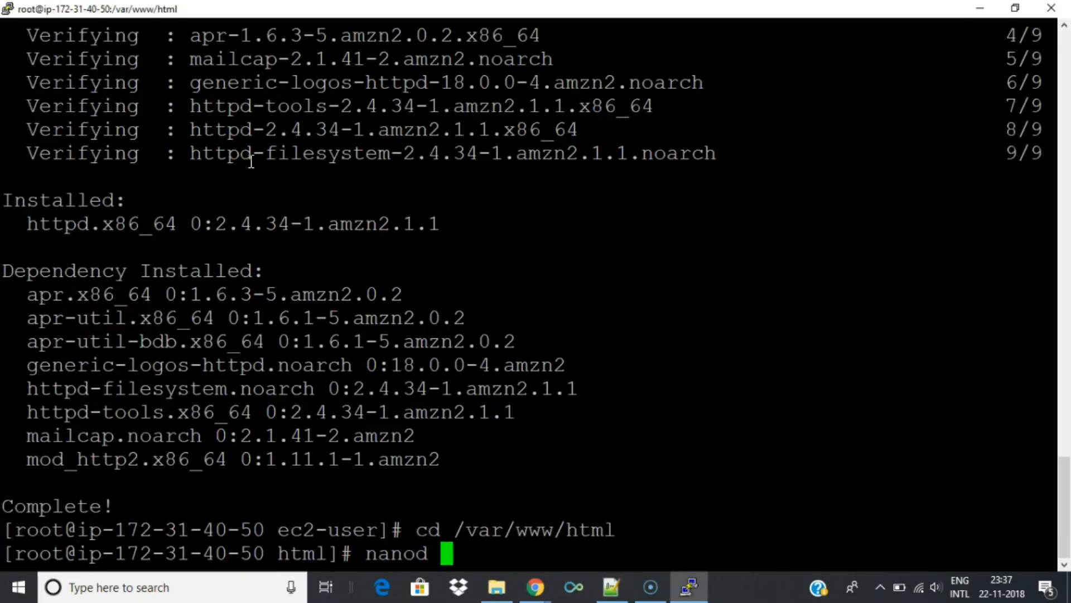
key("BackSpace")
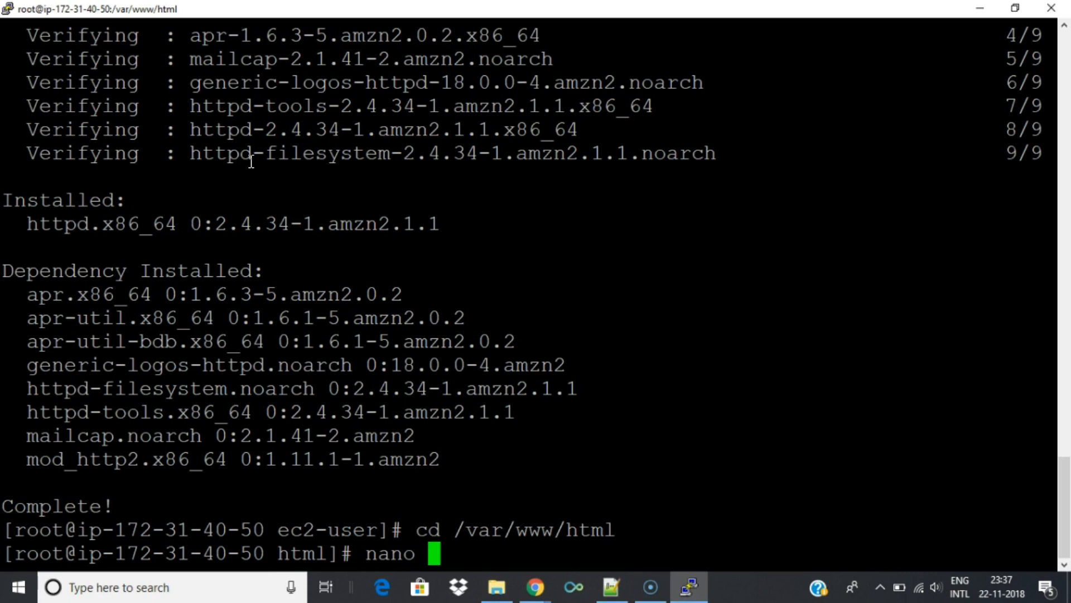
type("index.html")
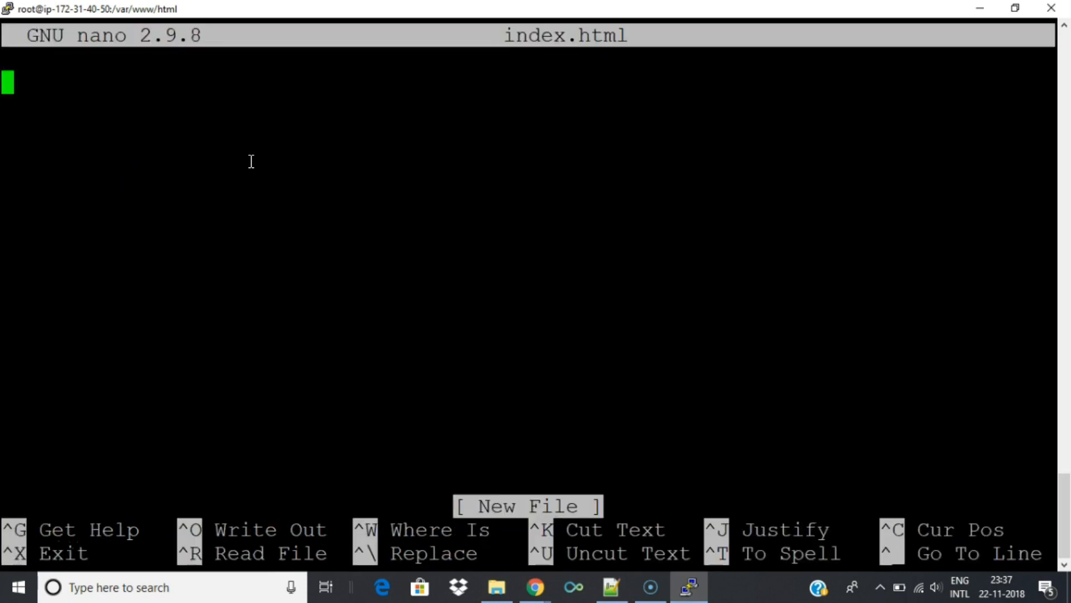
mouse_move(35, 116)
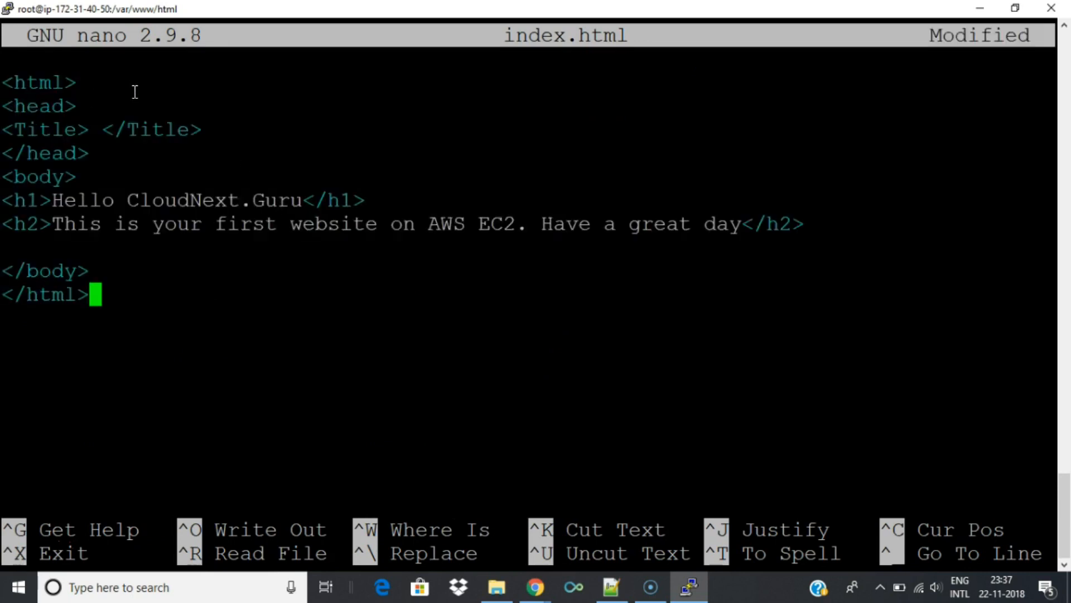
key("ctrl+x")
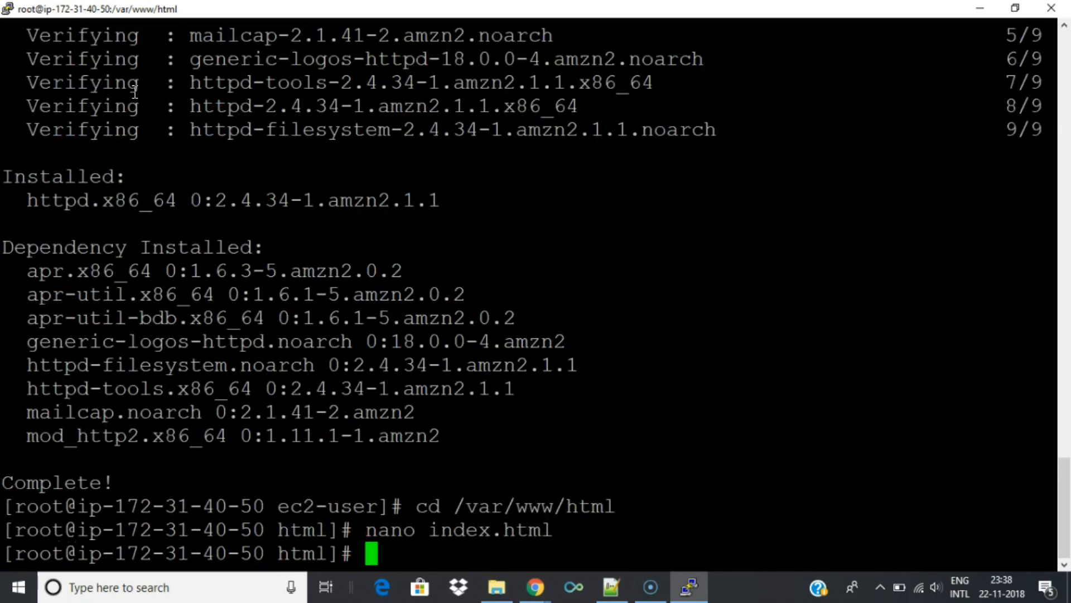
mouse_move(639, 148)
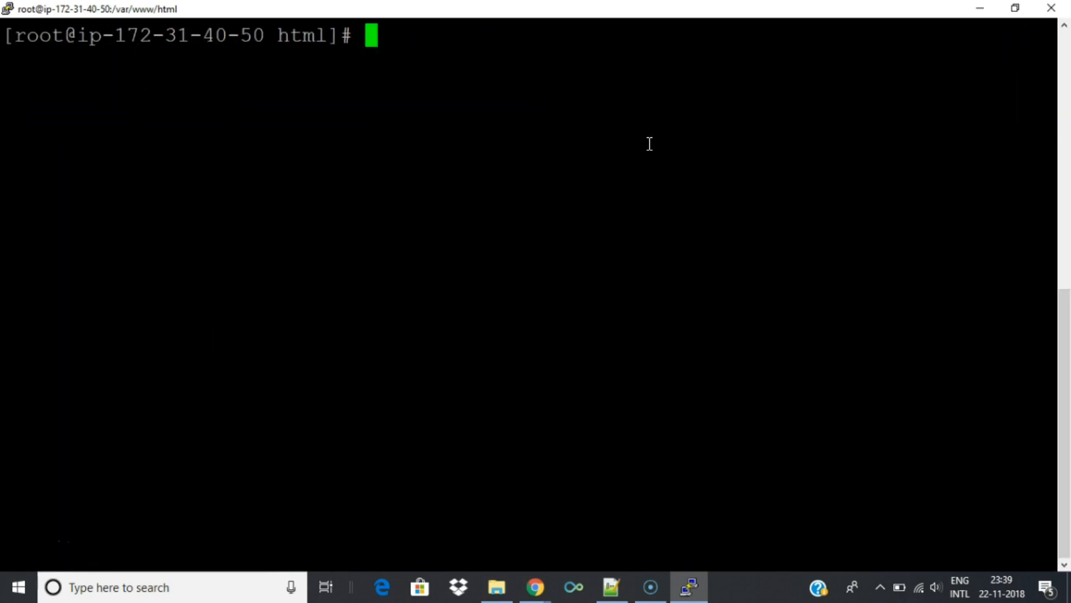
mouse_move(670, 76)
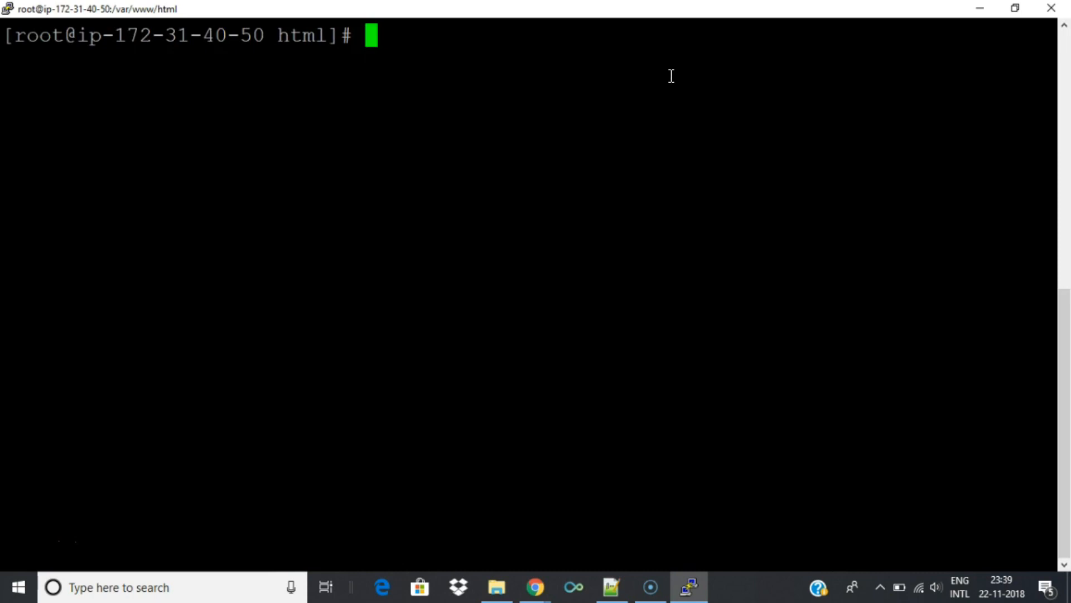
Run service httpd start and service httpd status, then return to the EC2 instances browser.
left_click(610, 587)
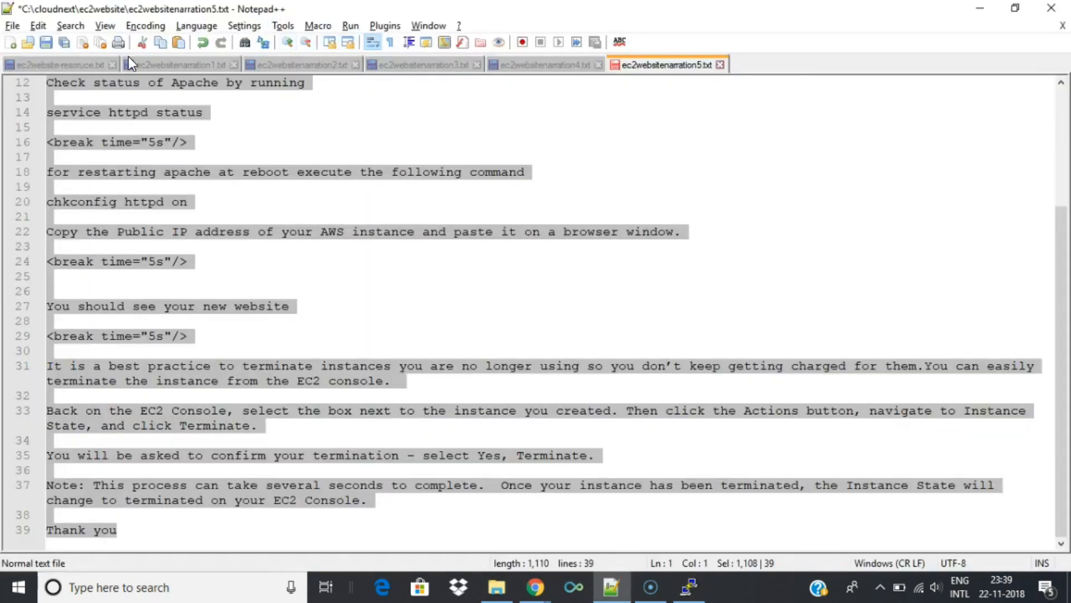
left_click(53, 64)
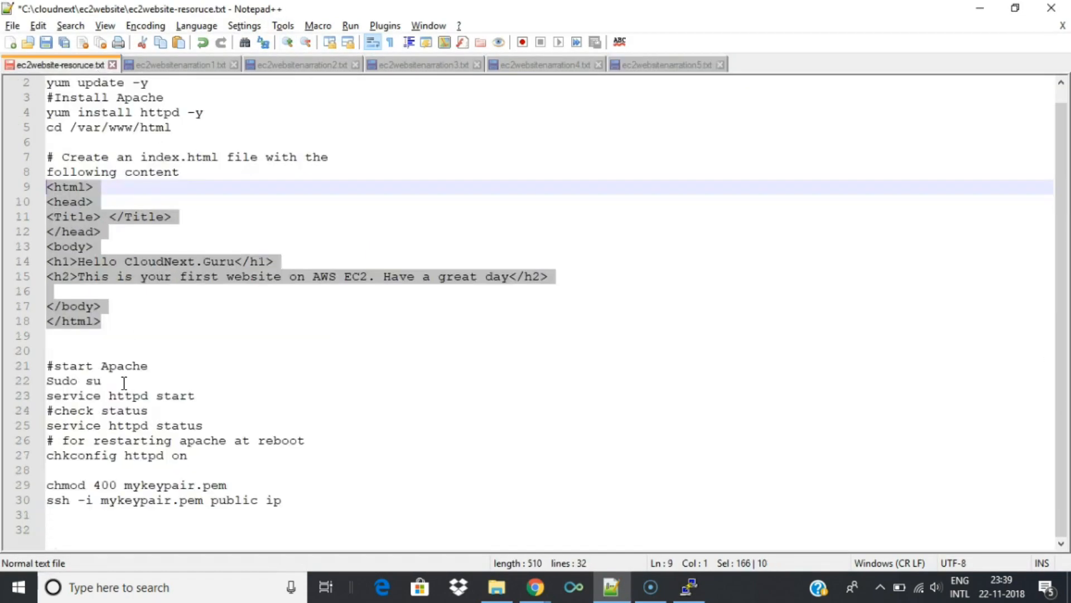
left_click(689, 586)
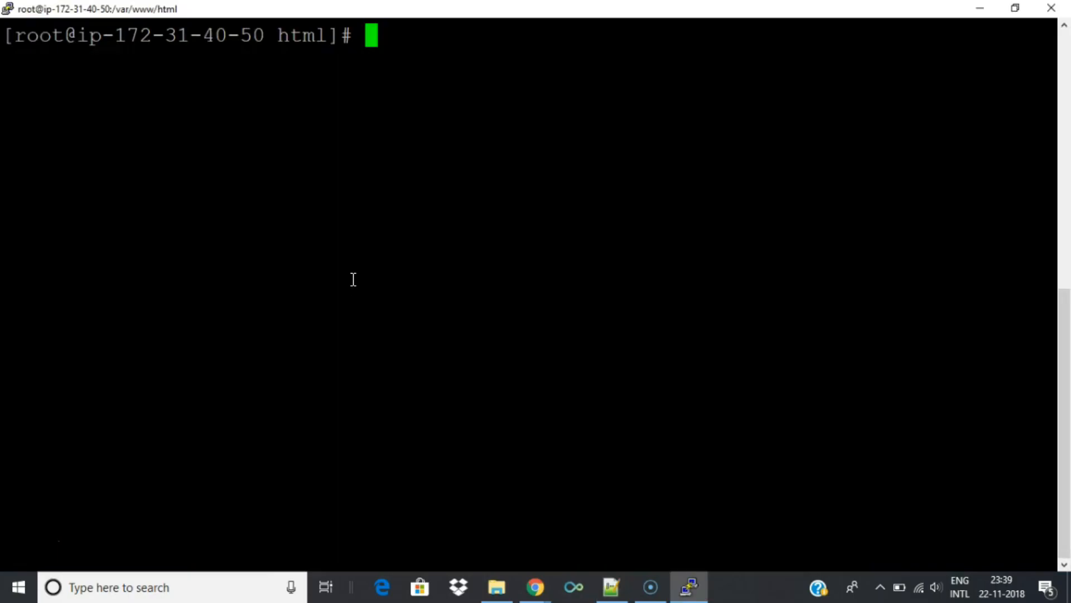
type("service httpd start")
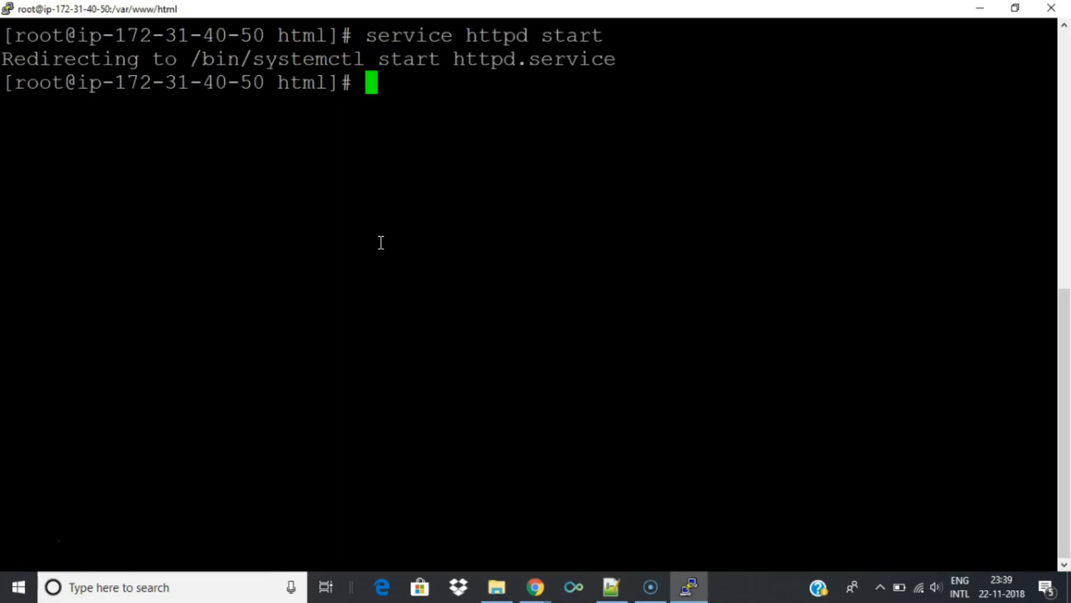
left_click(610, 586)
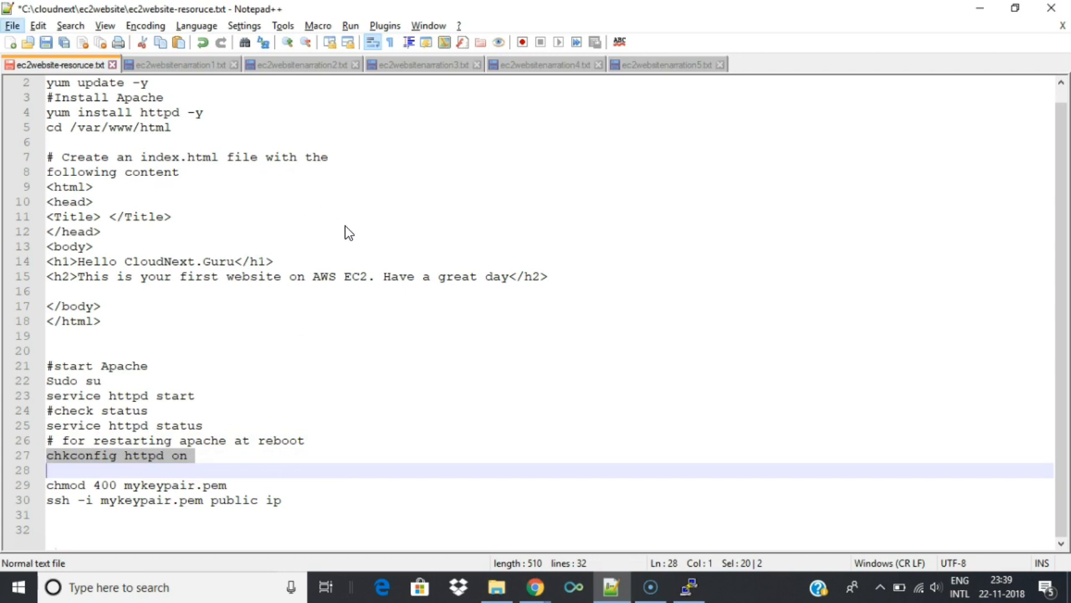
left_click(686, 586)
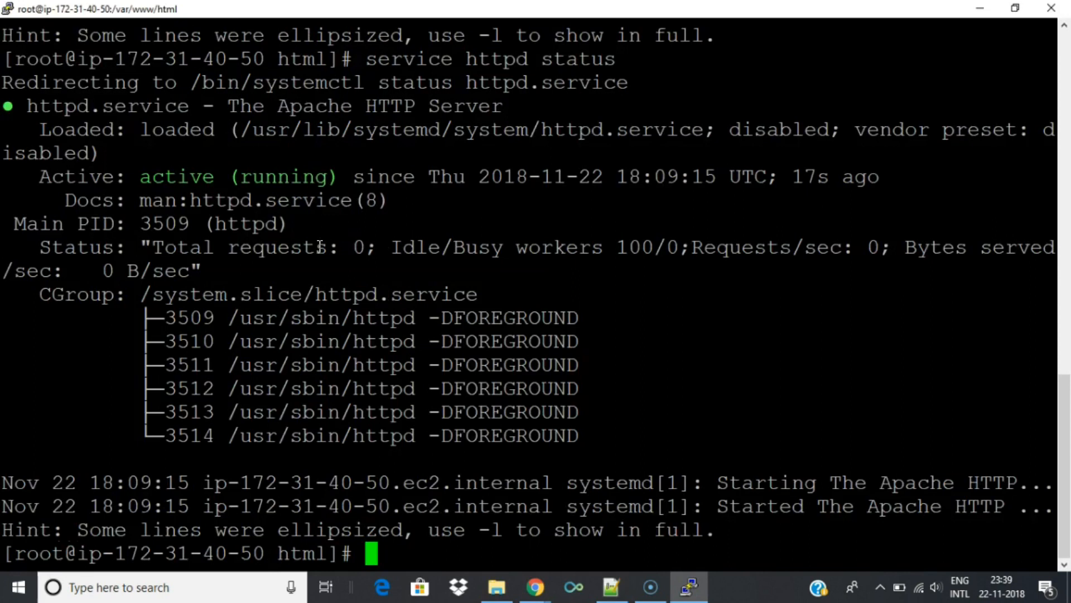
left_click(615, 585)
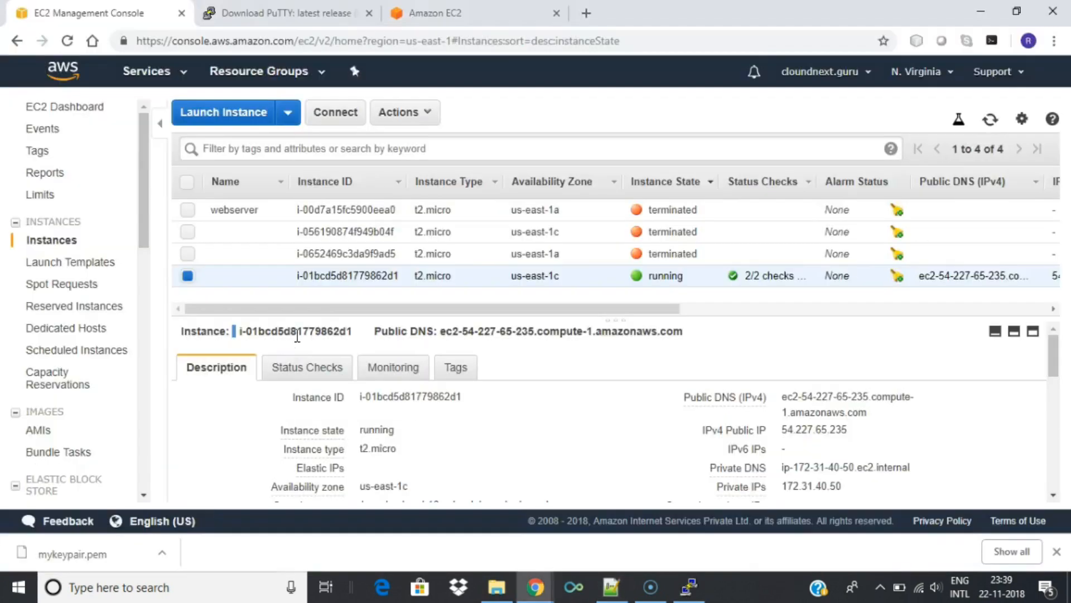
mouse_move(860, 432)
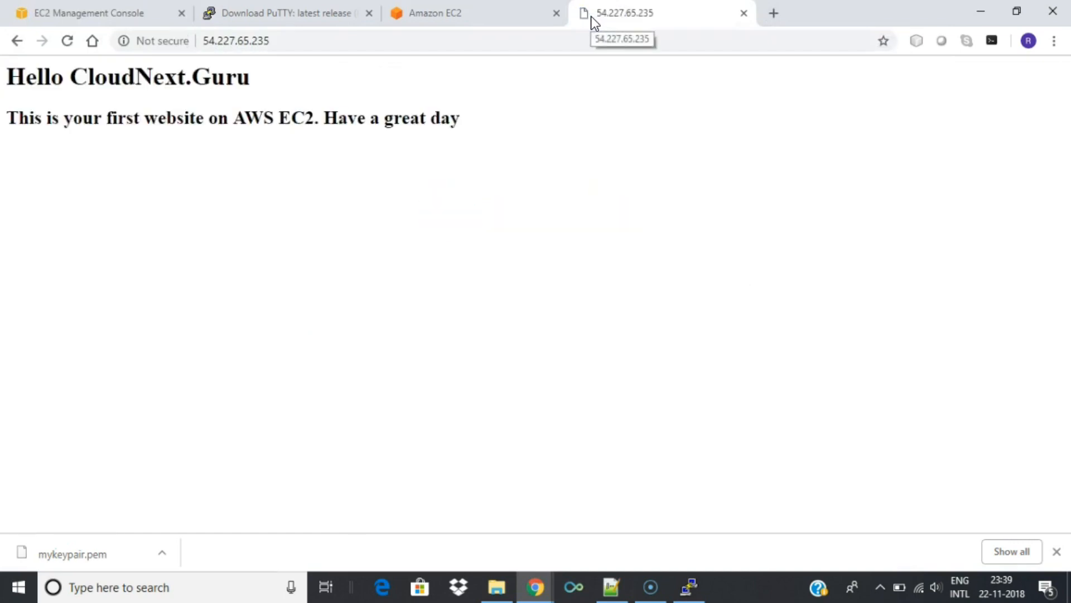
mouse_move(379, 117)
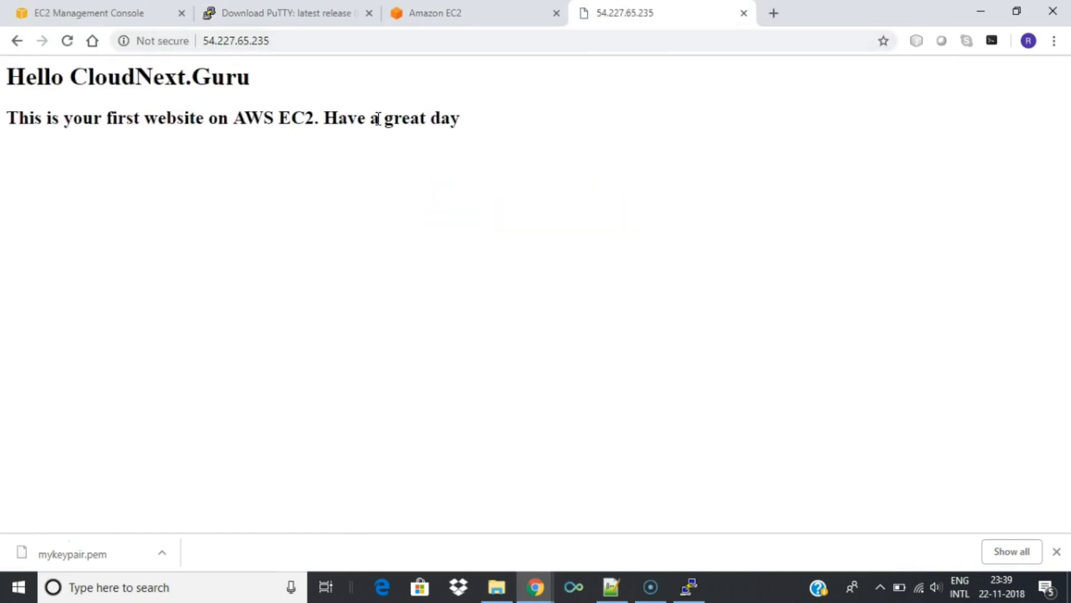
mouse_move(221, 219)
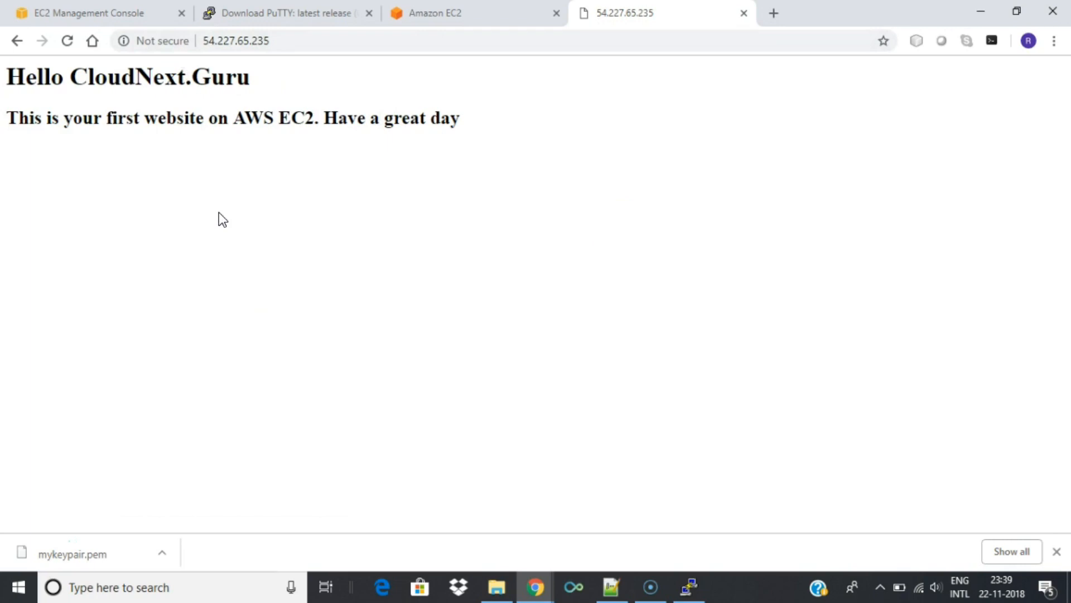
mouse_move(267, 178)
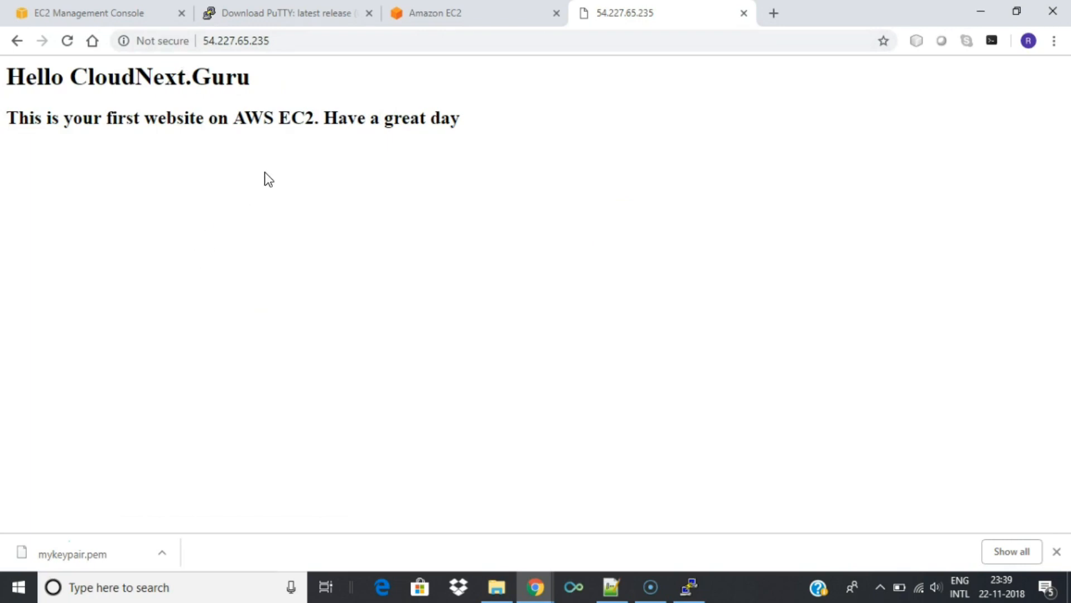
mouse_move(437, 16)
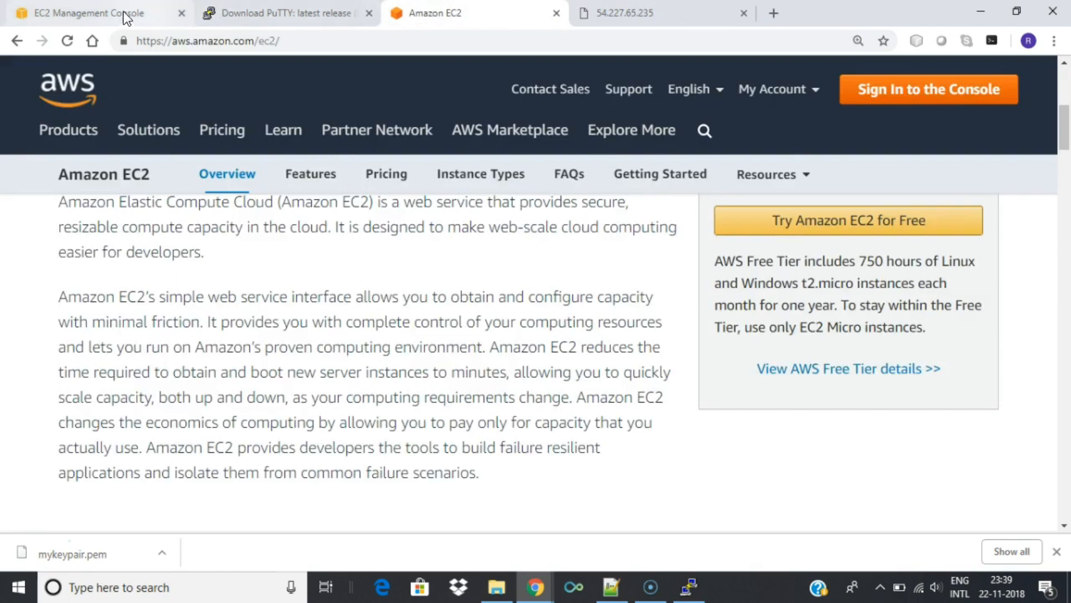
Terminate the t2.micro instance via Actions > Instance State > Terminate and confirm.
left_click(84, 12)
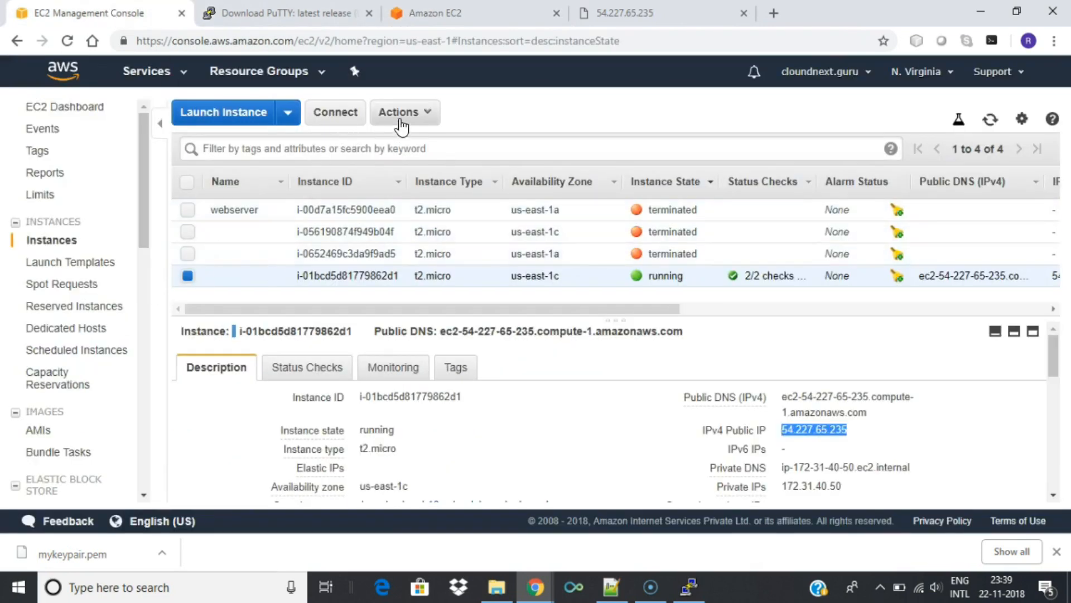
left_click(400, 112)
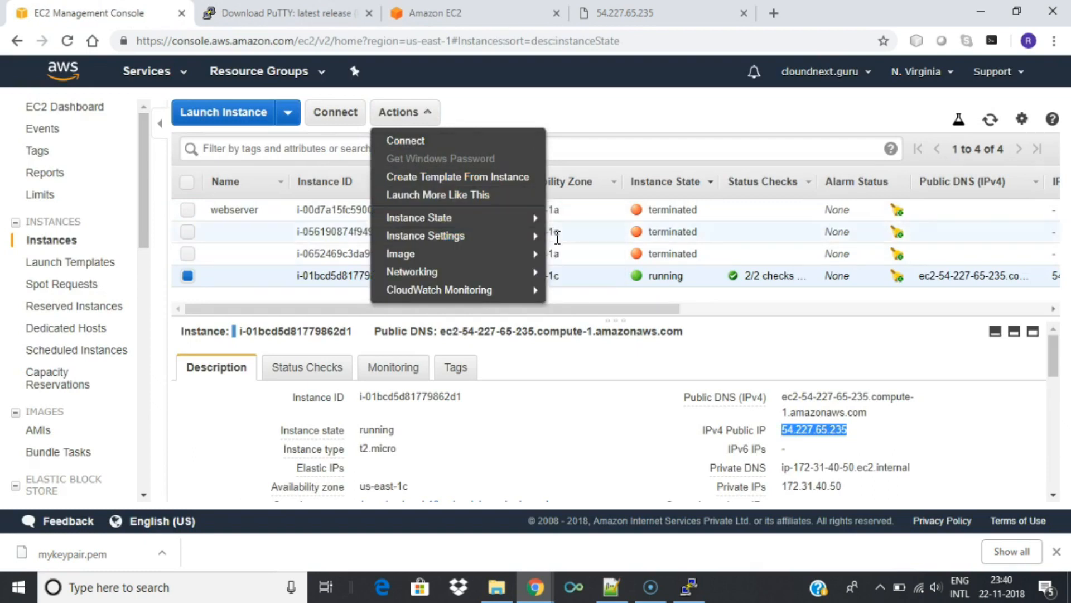
mouse_move(419, 217)
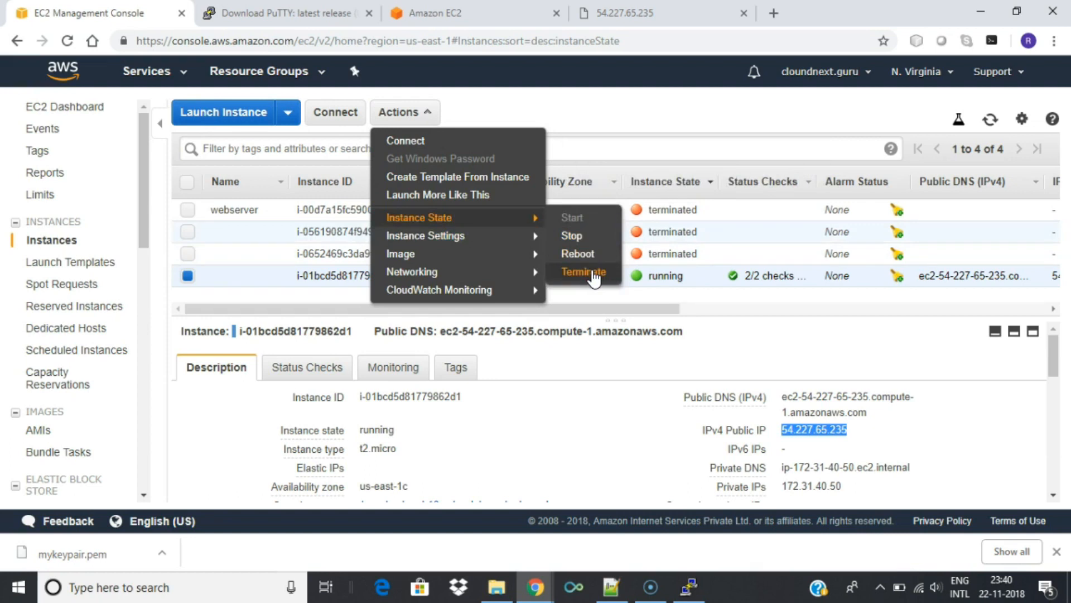
left_click(583, 271)
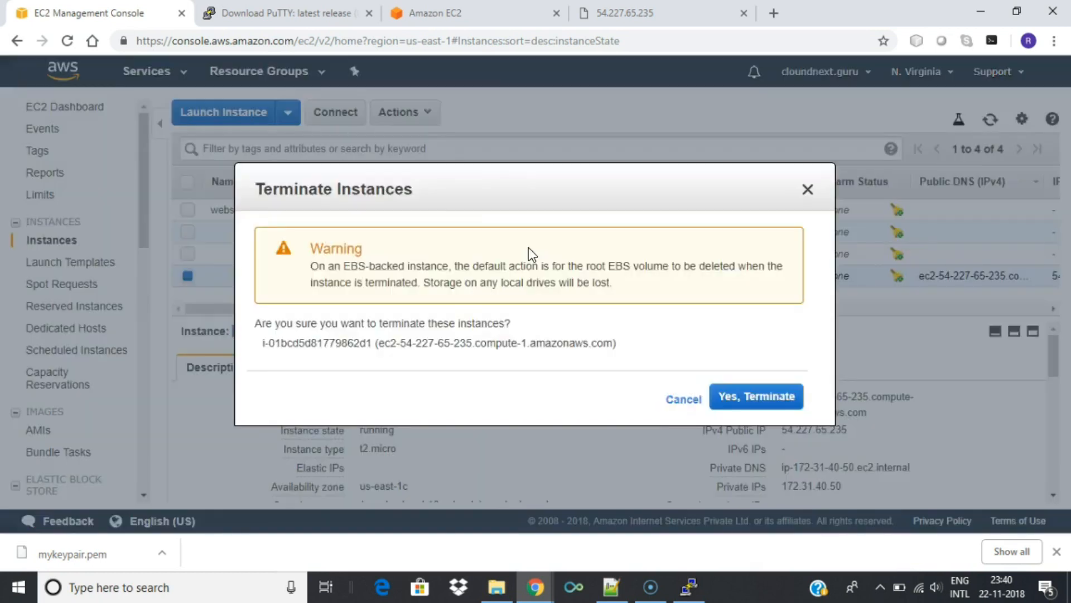
mouse_move(748, 396)
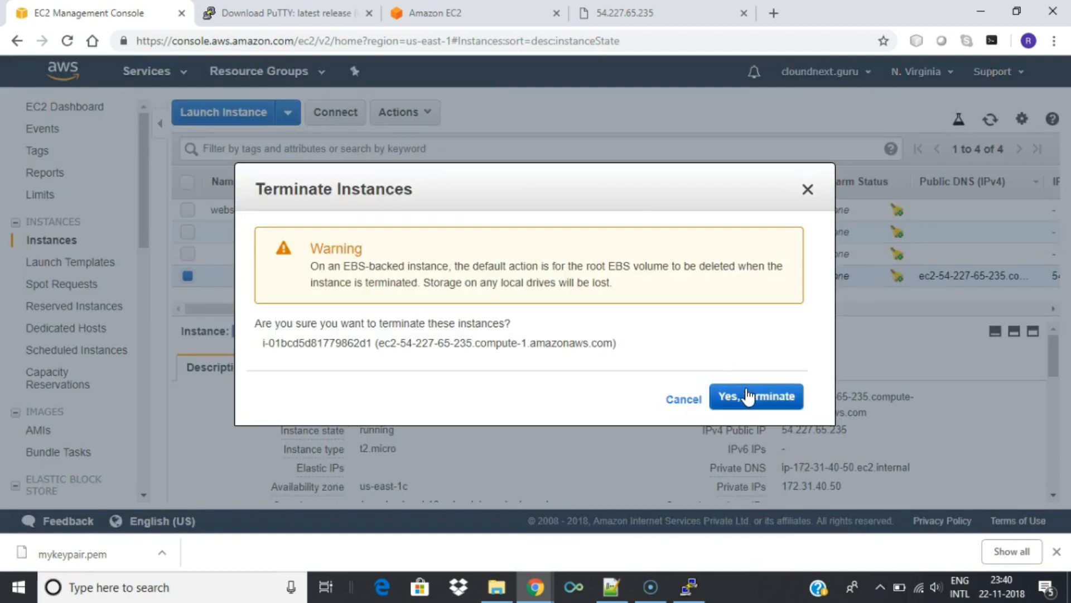
left_click(757, 396)
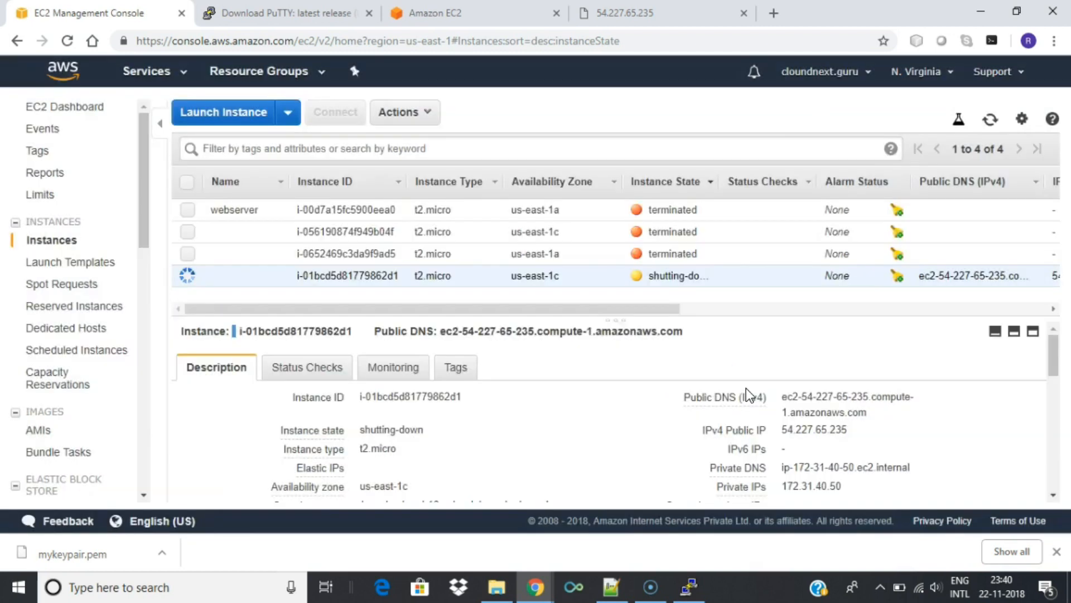
mouse_move(728, 299)
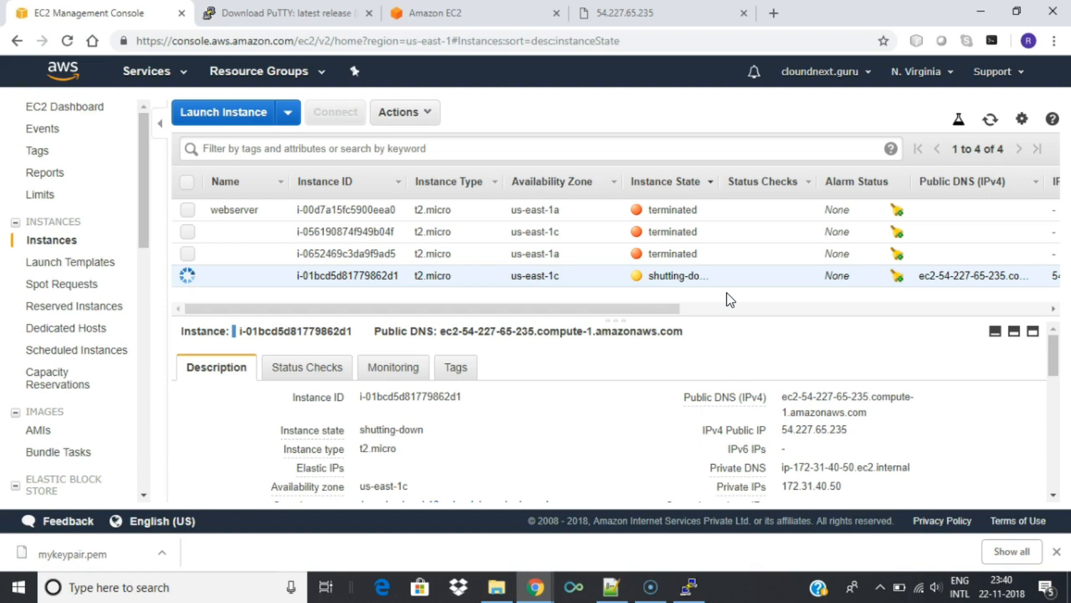
mouse_move(323, 332)
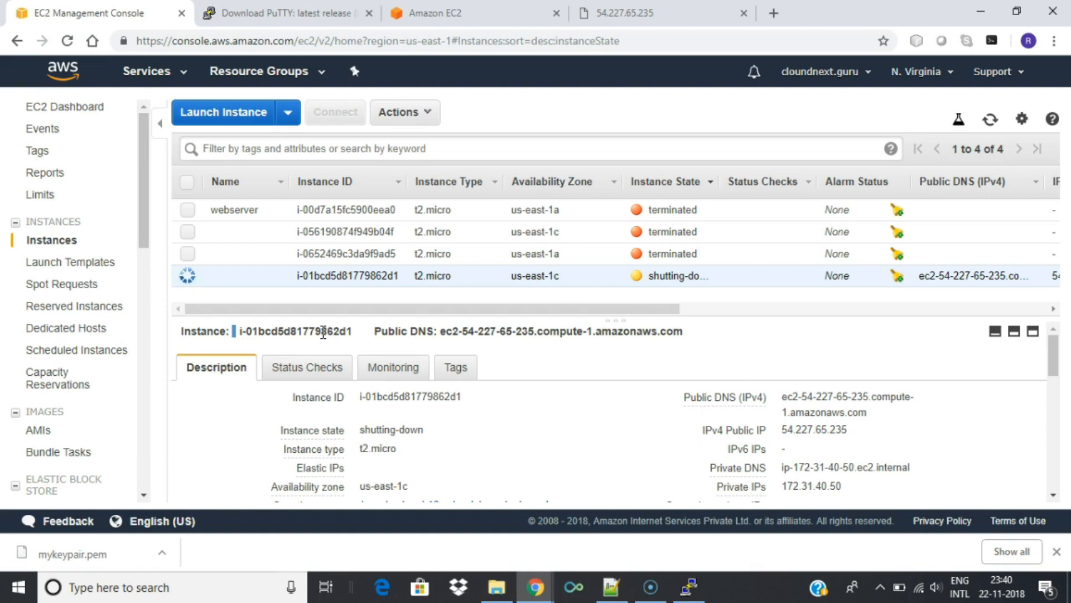